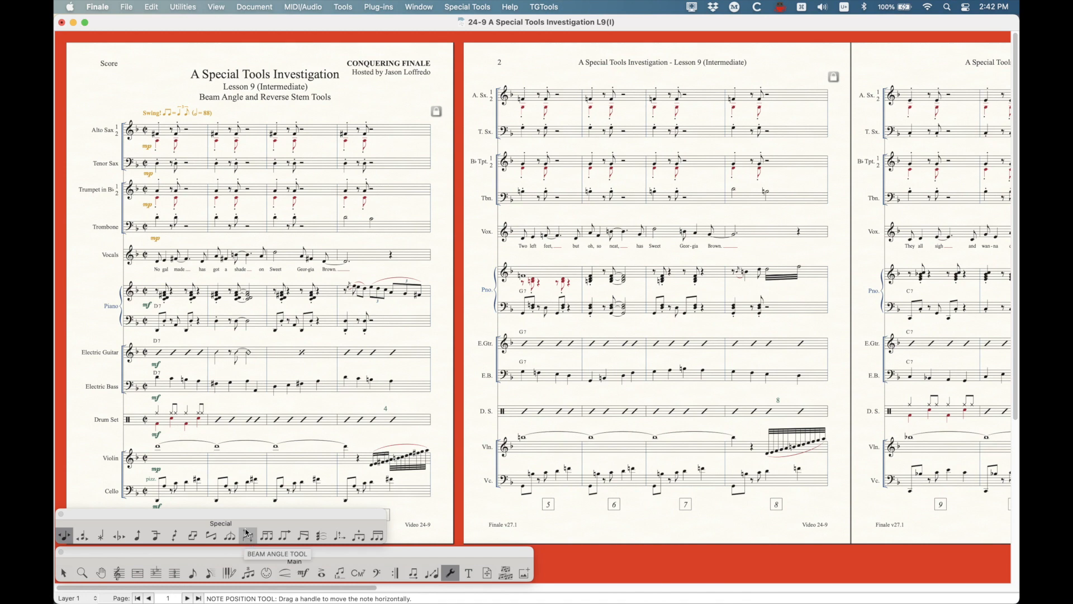
{"action": "mouse_move", "coordinate": [210, 536]}
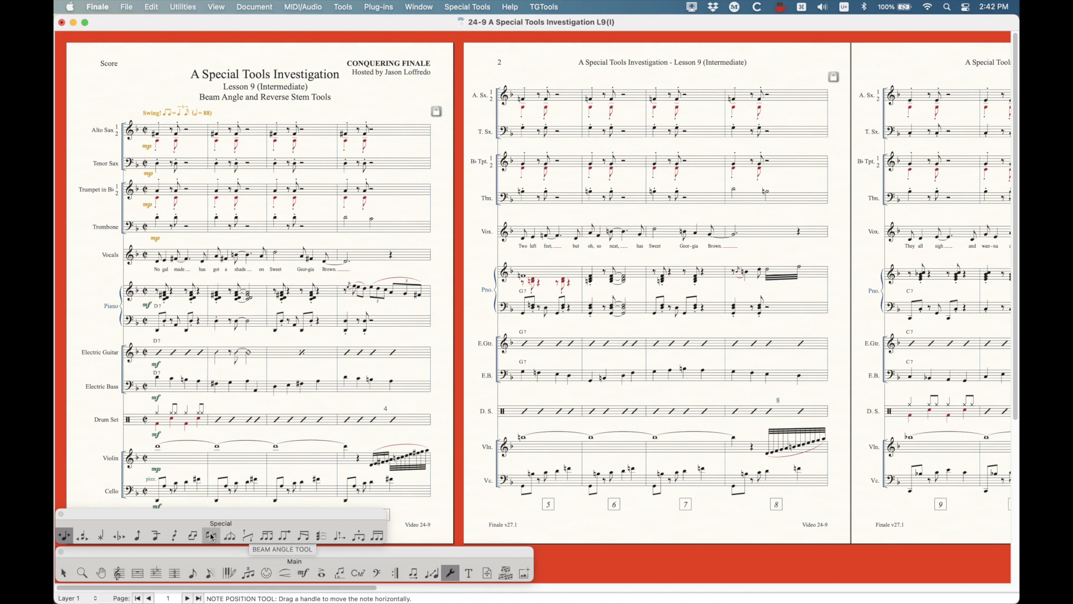
{"action": "mouse_move", "coordinate": [210, 536]}
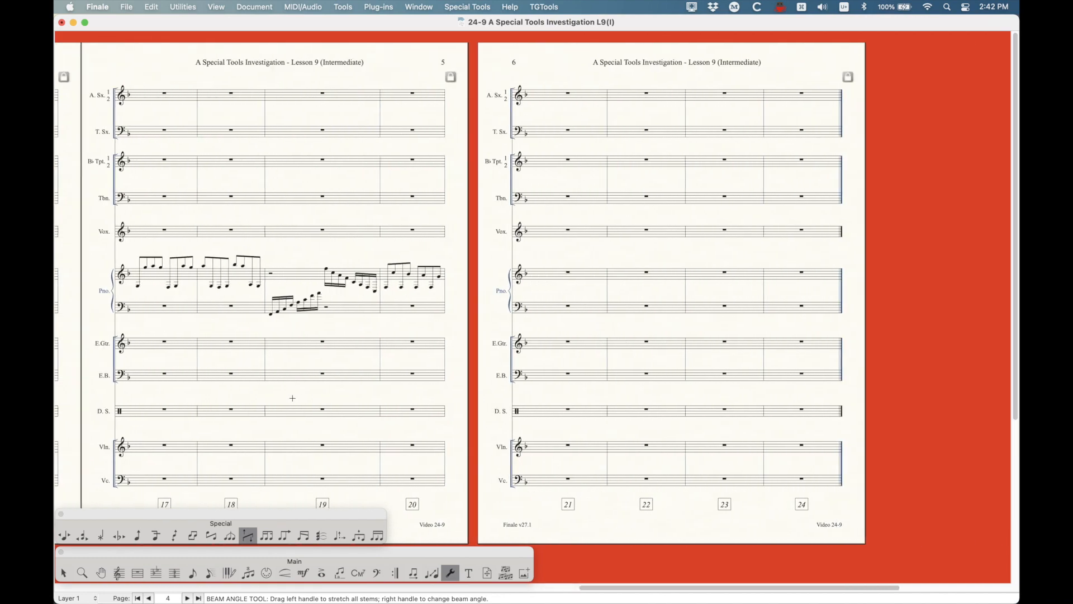
Zoom in and tilt measure 17's first piano beam, leveling it to a gentle upward slant.
{"action": "key", "text": "cmd+="}
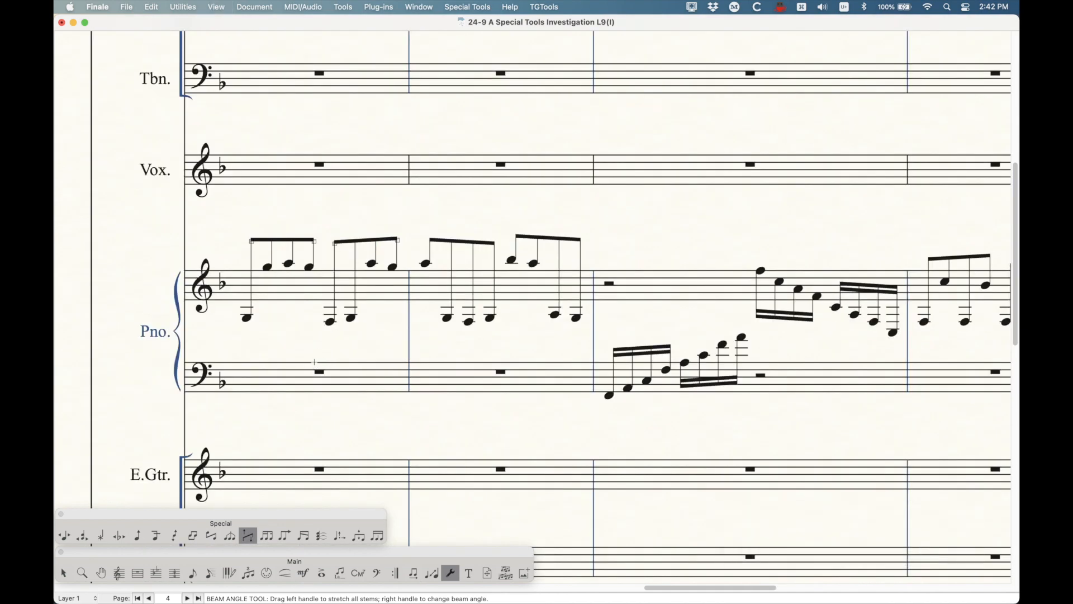
{"action": "mouse_move", "coordinate": [302, 293]}
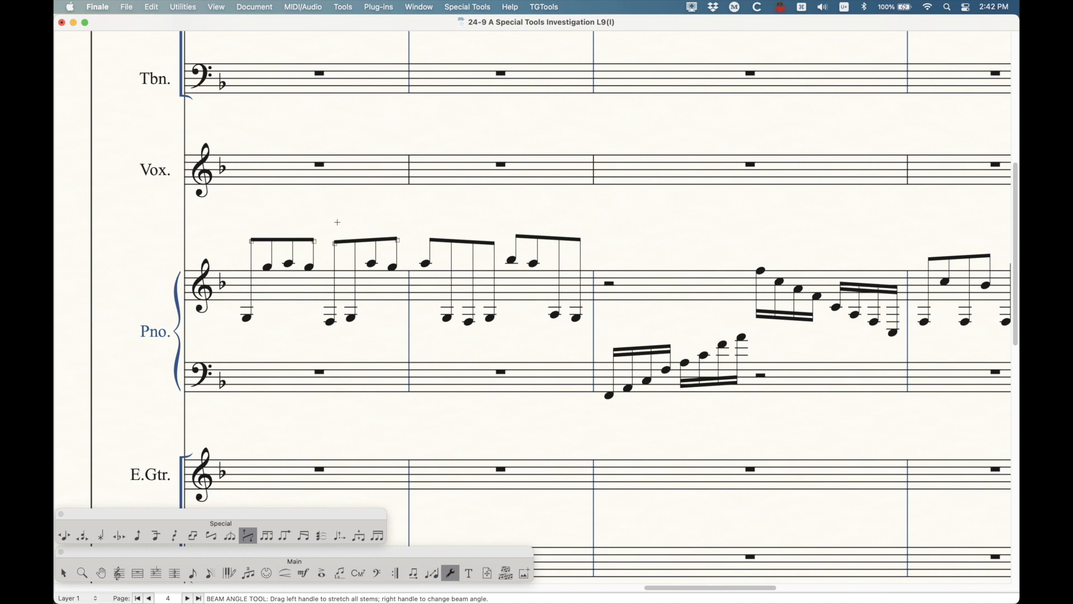
{"action": "mouse_move", "coordinate": [362, 282]}
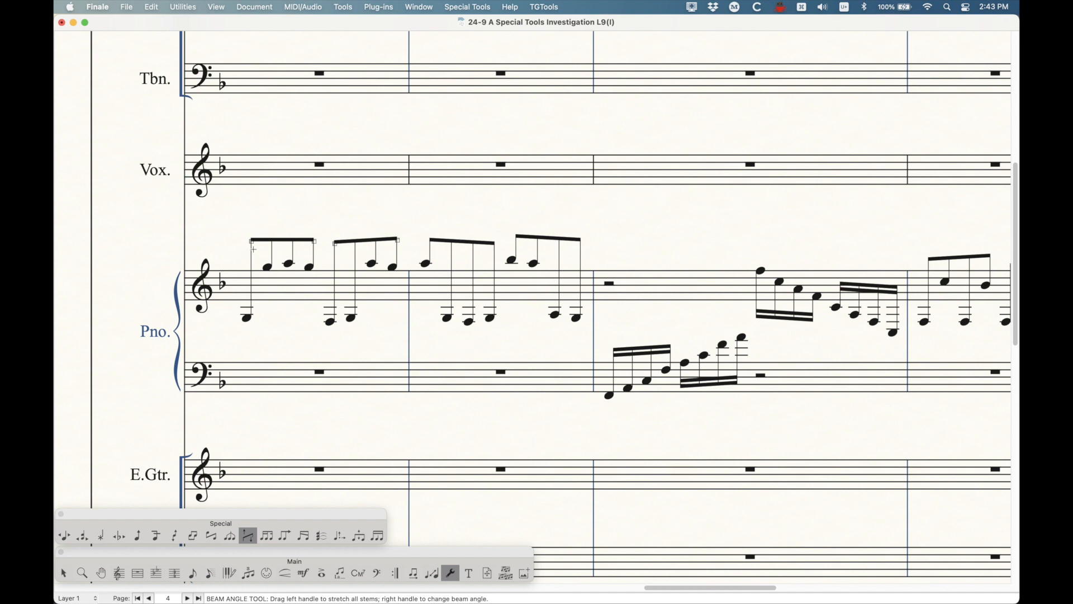
{"action": "left_click", "coordinate": [253, 247]}
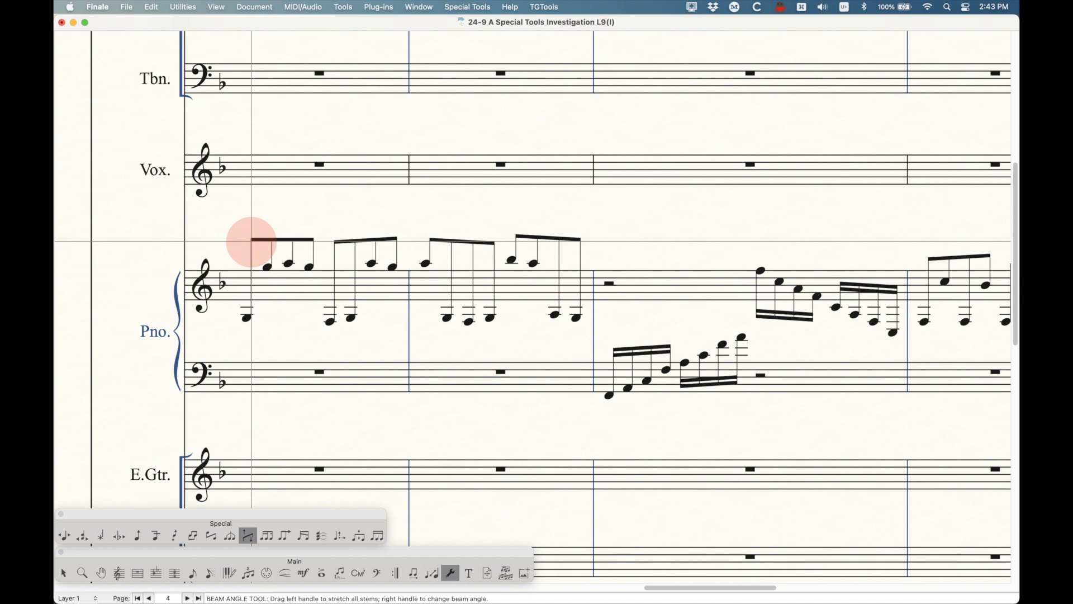
{"action": "left_click_drag", "start_coordinate": [255, 247], "coordinate": [256, 228]}
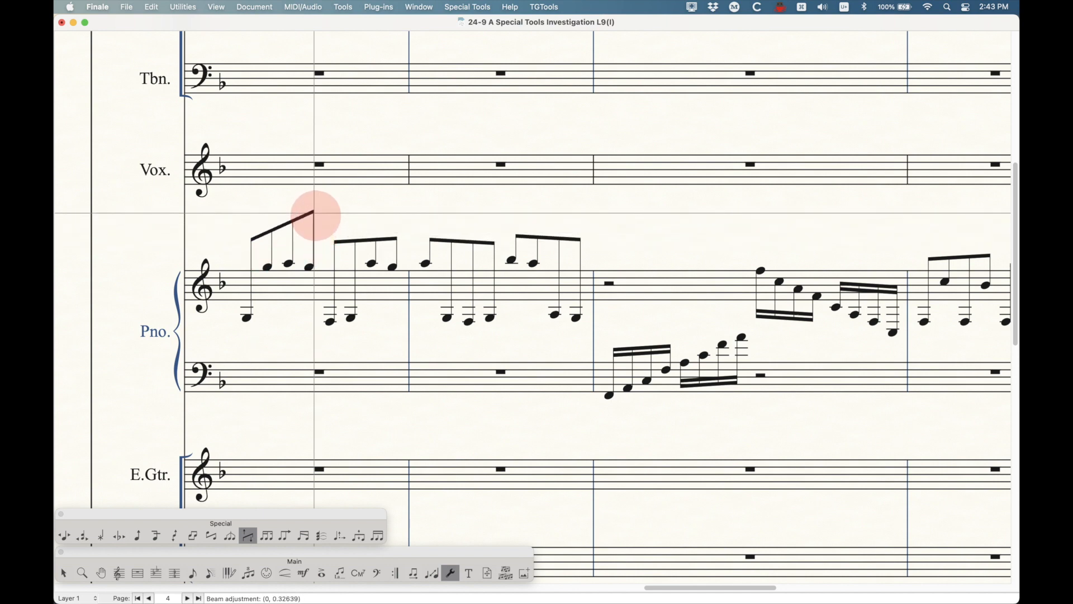
{"action": "left_click_drag", "start_coordinate": [314, 215], "coordinate": [304, 294]}
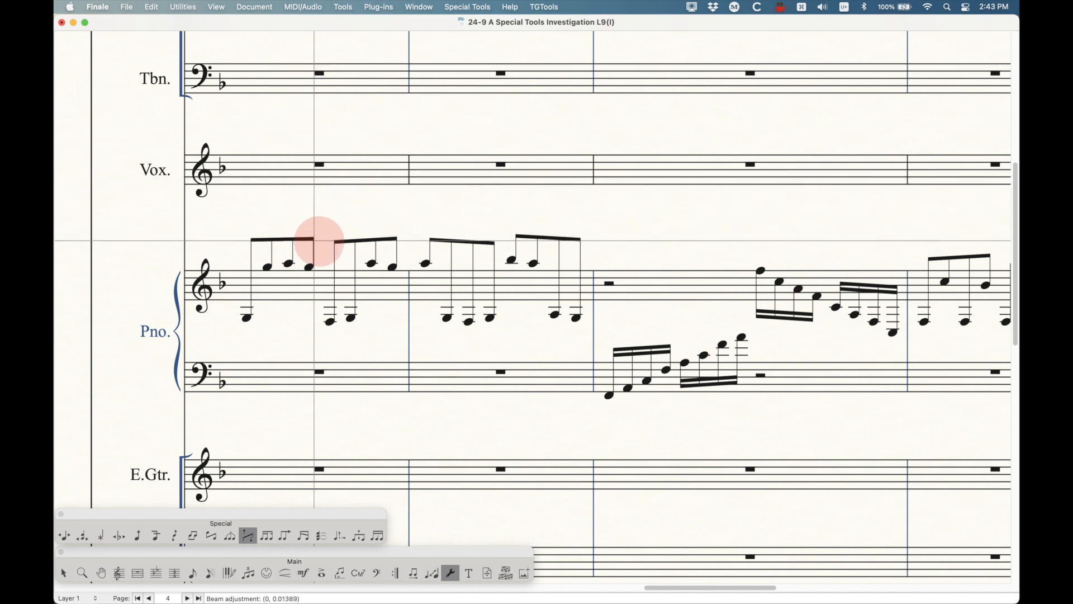
{"action": "left_click_drag", "start_coordinate": [314, 246], "coordinate": [313, 232]}
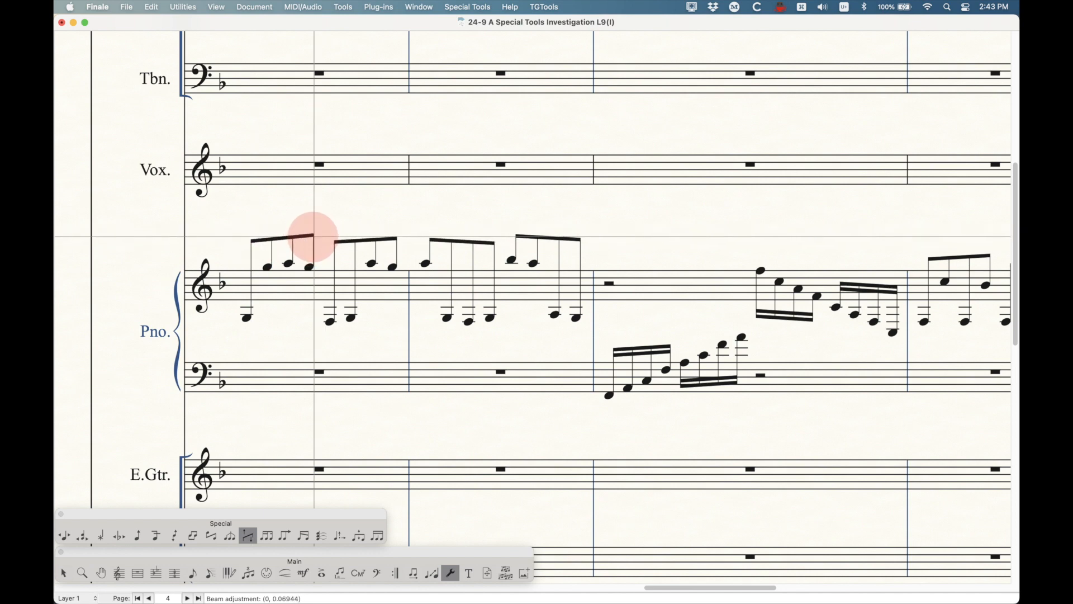
{"action": "left_click_drag", "start_coordinate": [312, 240], "coordinate": [314, 235]}
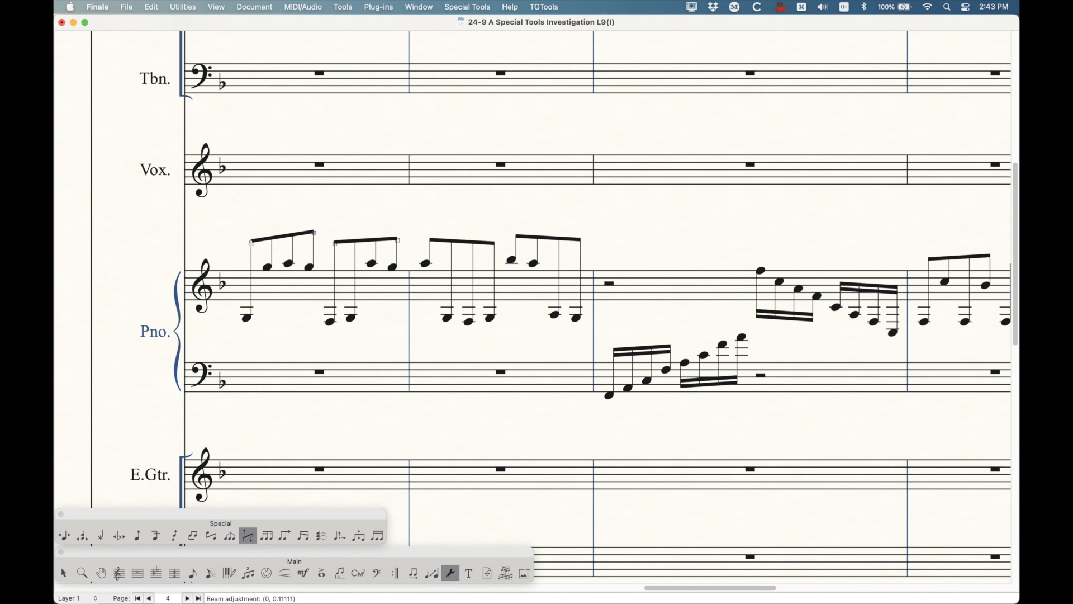
Adjust the beam height until it sits slightly above normal with a slight slant.
{"action": "left_click_drag", "start_coordinate": [313, 233], "coordinate": [253, 287]}
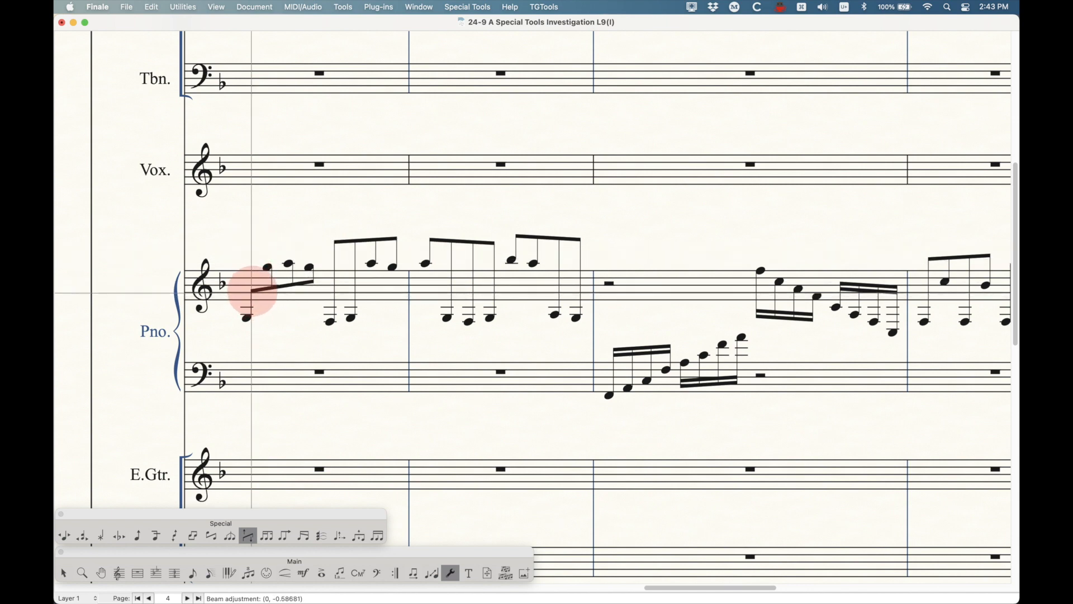
{"action": "left_click_drag", "start_coordinate": [256, 290], "coordinate": [256, 295]}
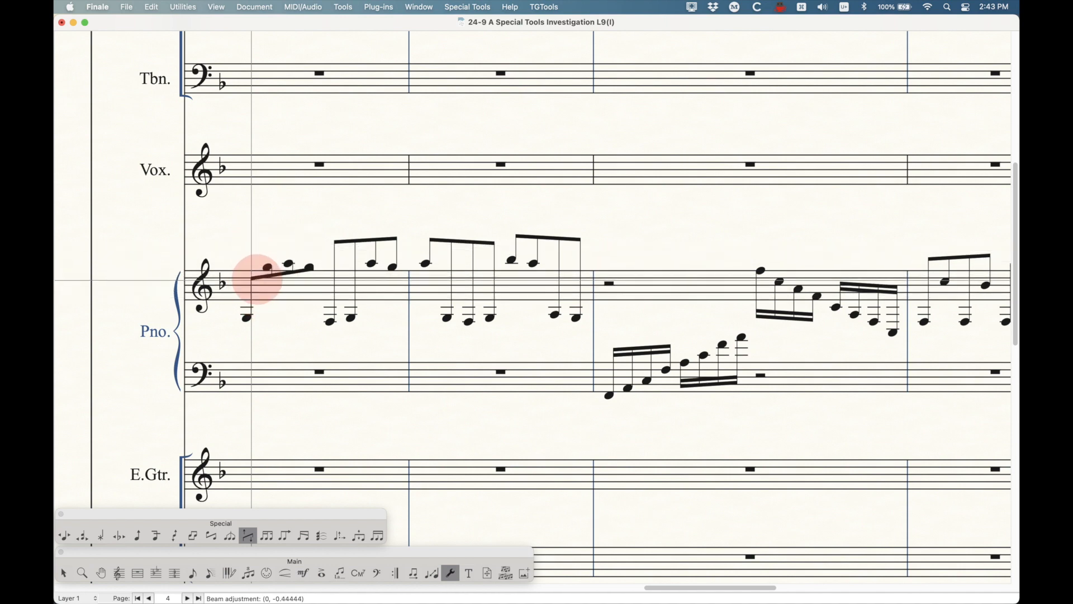
{"action": "left_click_drag", "start_coordinate": [280, 274], "coordinate": [287, 247]}
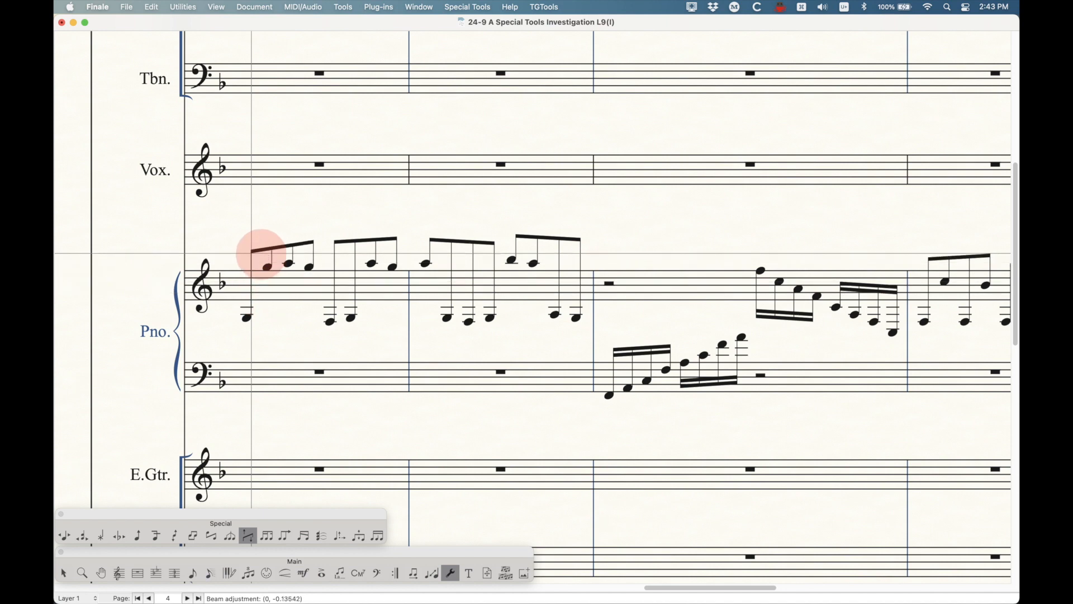
{"action": "left_click_drag", "start_coordinate": [260, 253], "coordinate": [280, 236]}
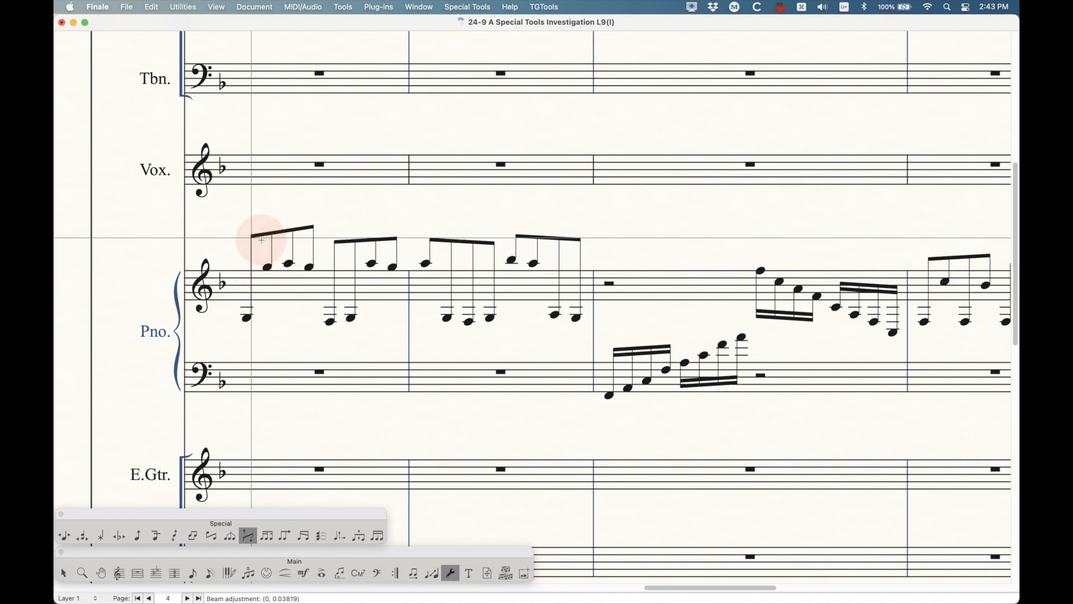
Remove the first beam's manual adjustments, then test-drag its handle to slant and lift it.
{"action": "right_click", "coordinate": [260, 240]}
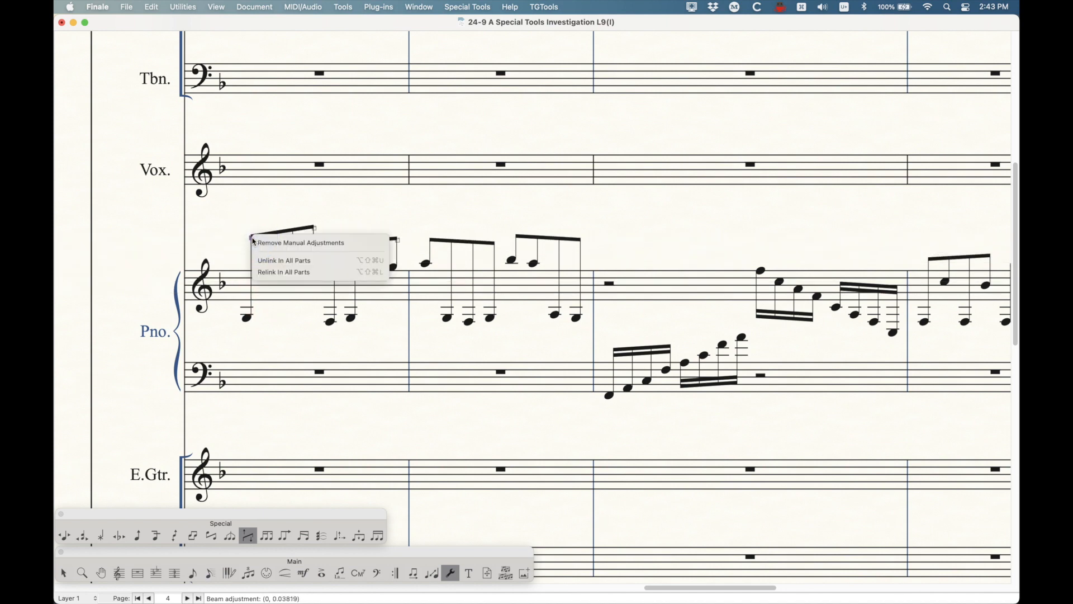
{"action": "mouse_move", "coordinate": [311, 242]}
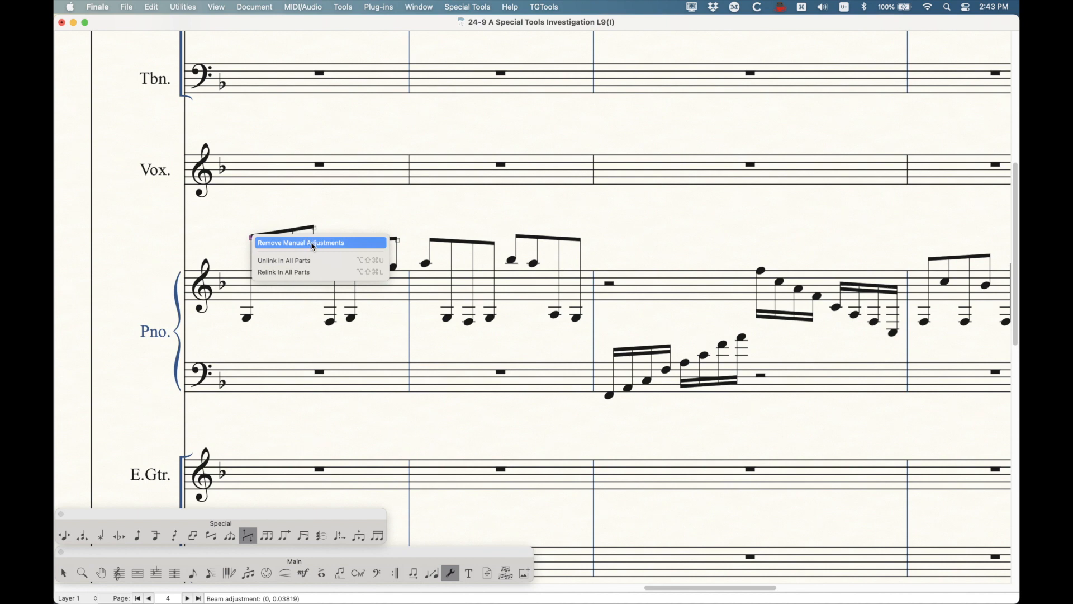
{"action": "mouse_move", "coordinate": [323, 245]}
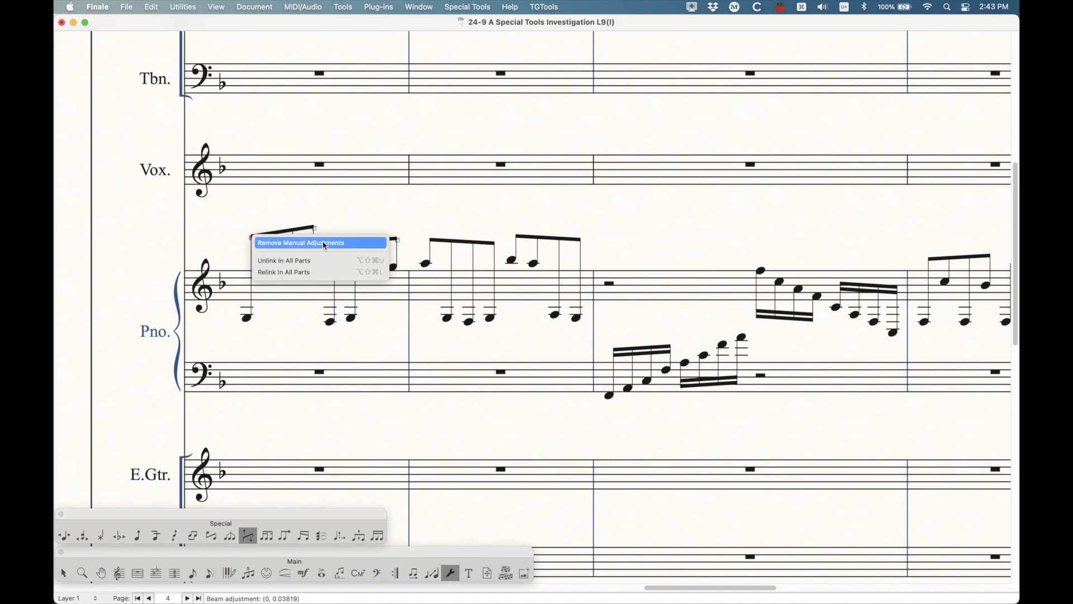
{"action": "mouse_move", "coordinate": [271, 244]}
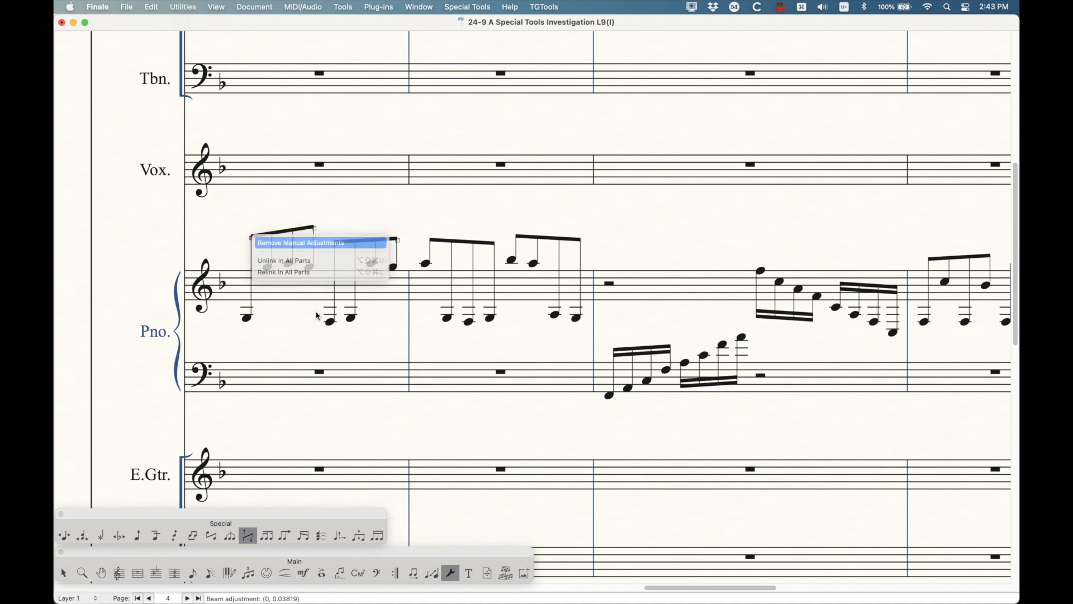
{"action": "left_click", "coordinate": [300, 242]}
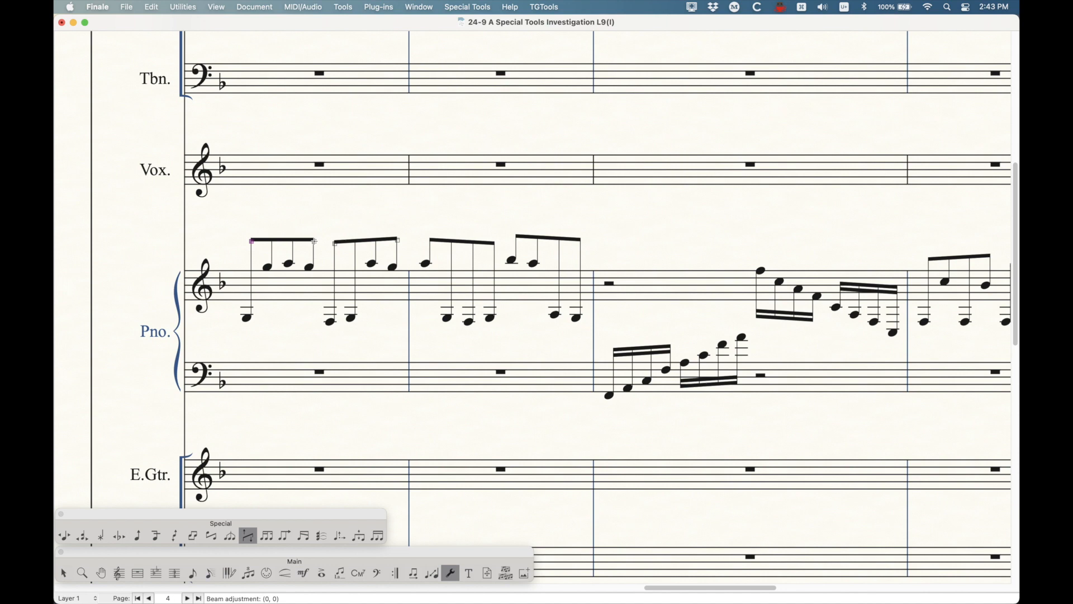
{"action": "left_click_drag", "start_coordinate": [313, 242], "coordinate": [314, 215]}
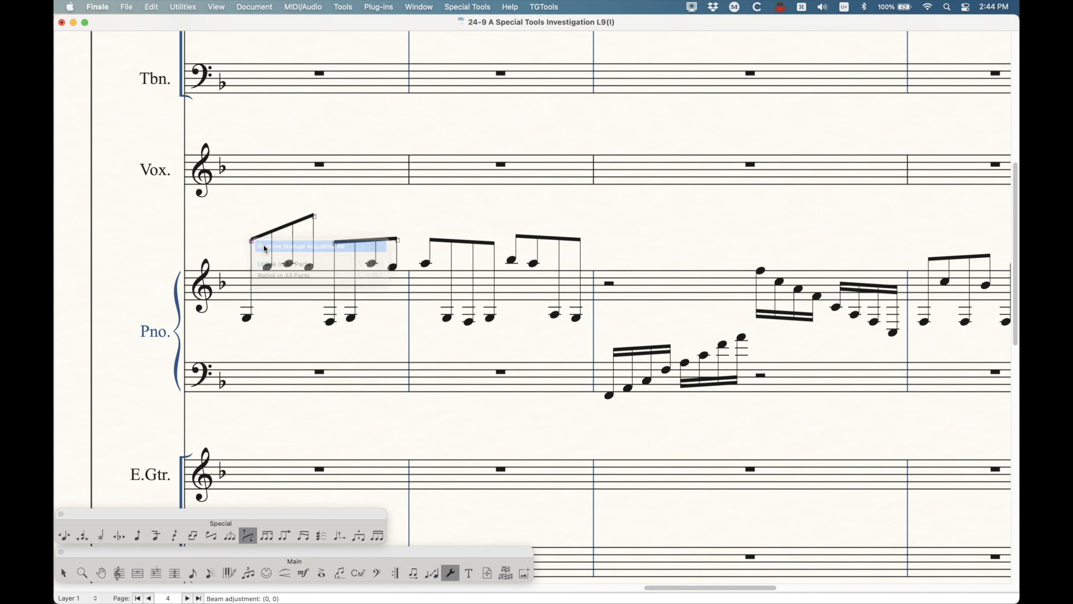
{"action": "left_click", "coordinate": [301, 246]}
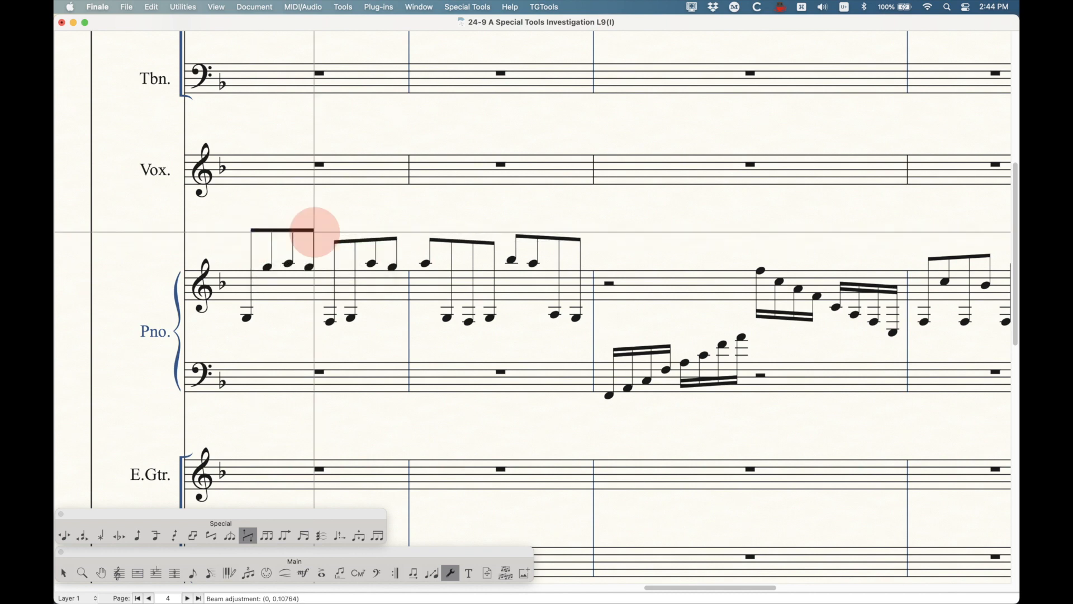
{"action": "left_click_drag", "start_coordinate": [314, 233], "coordinate": [311, 220]}
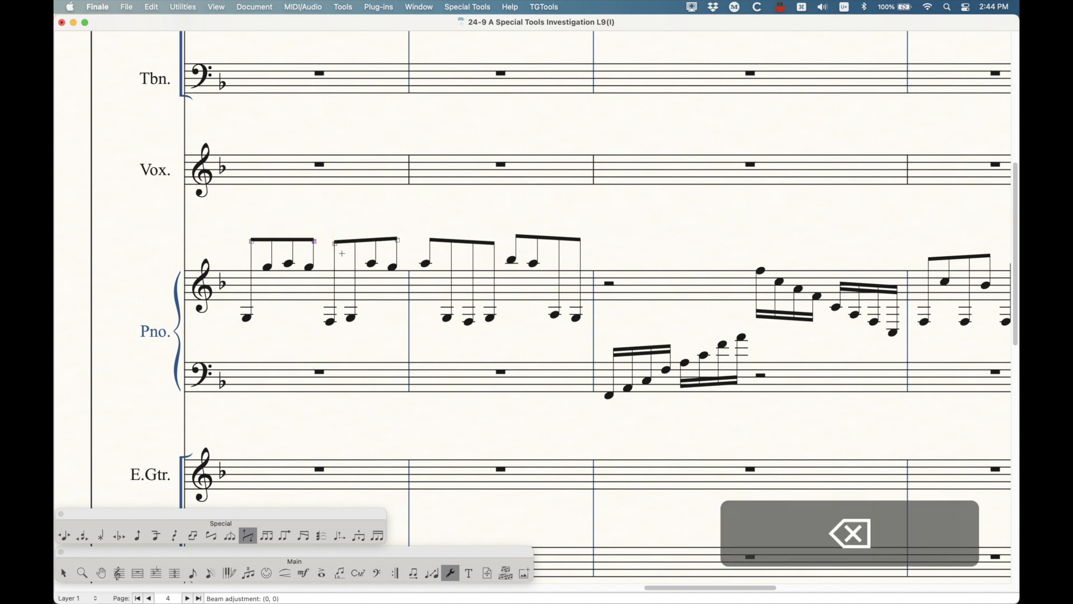
Unlink the first beam in all parts, try raising it, then undo that adjustment.
{"action": "right_click", "coordinate": [314, 245]}
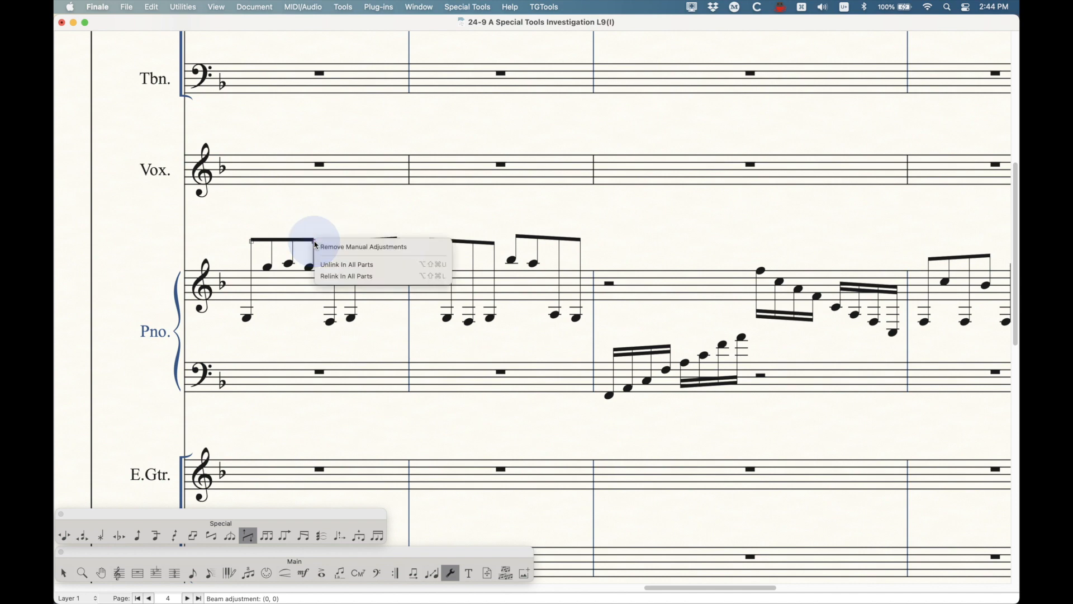
{"action": "mouse_move", "coordinate": [347, 264]}
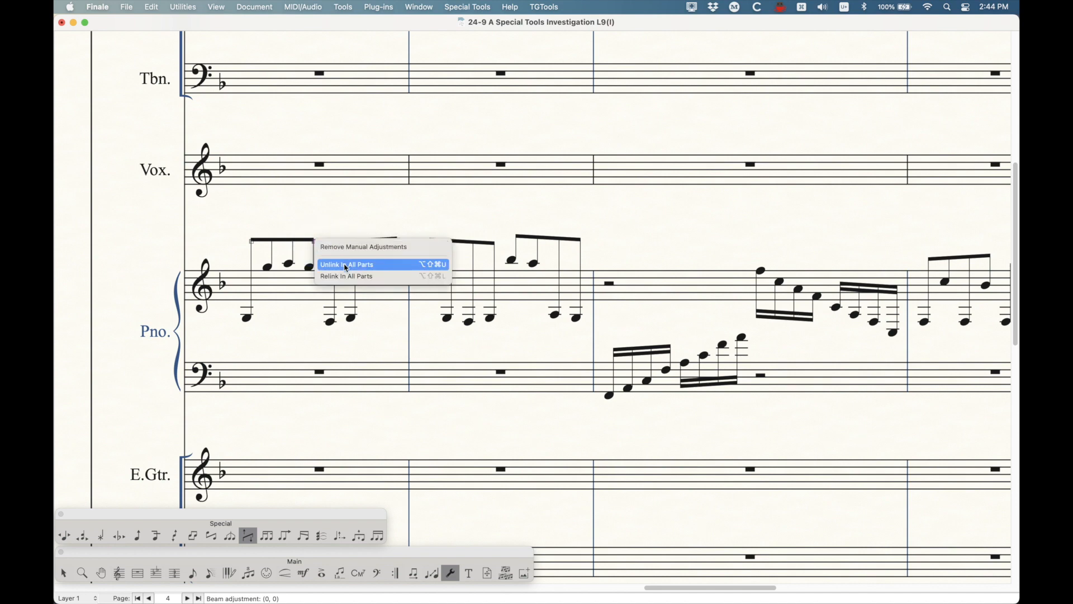
{"action": "left_click", "coordinate": [347, 264]}
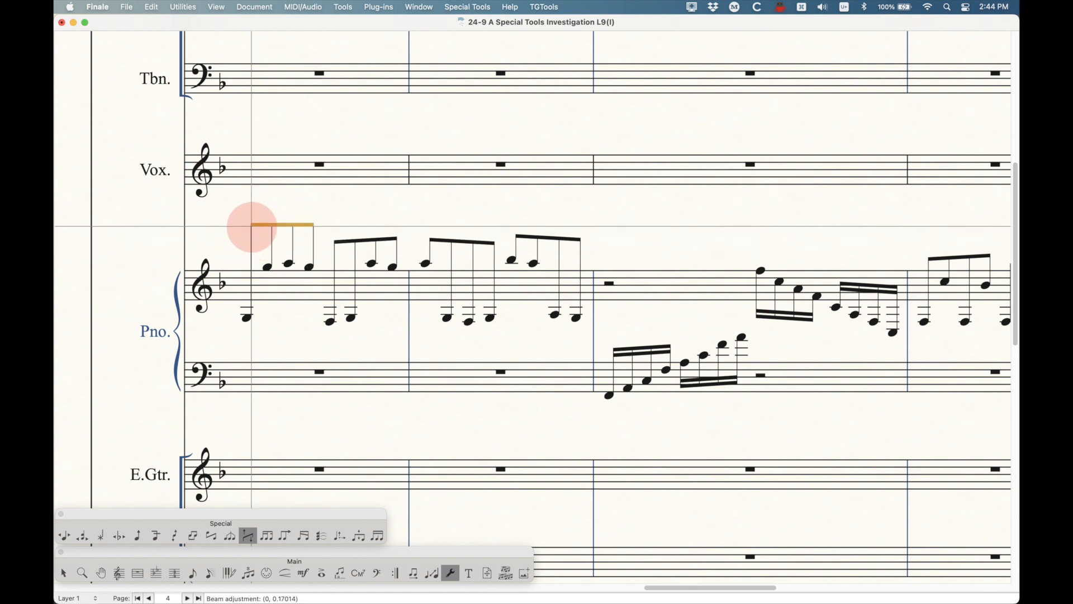
{"action": "left_click", "coordinate": [253, 225]}
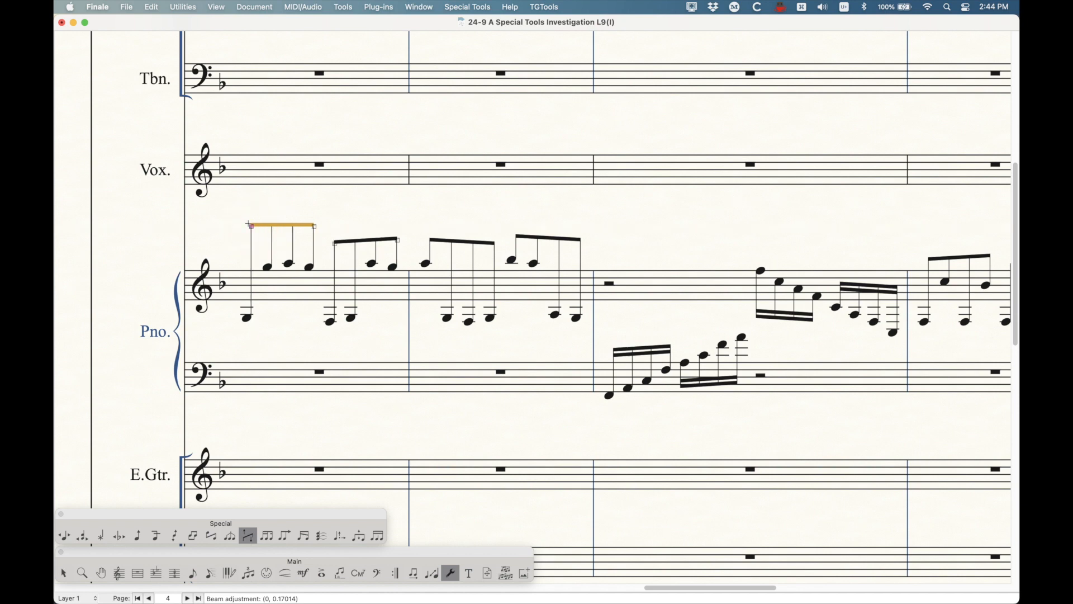
{"action": "right_click", "coordinate": [281, 226]}
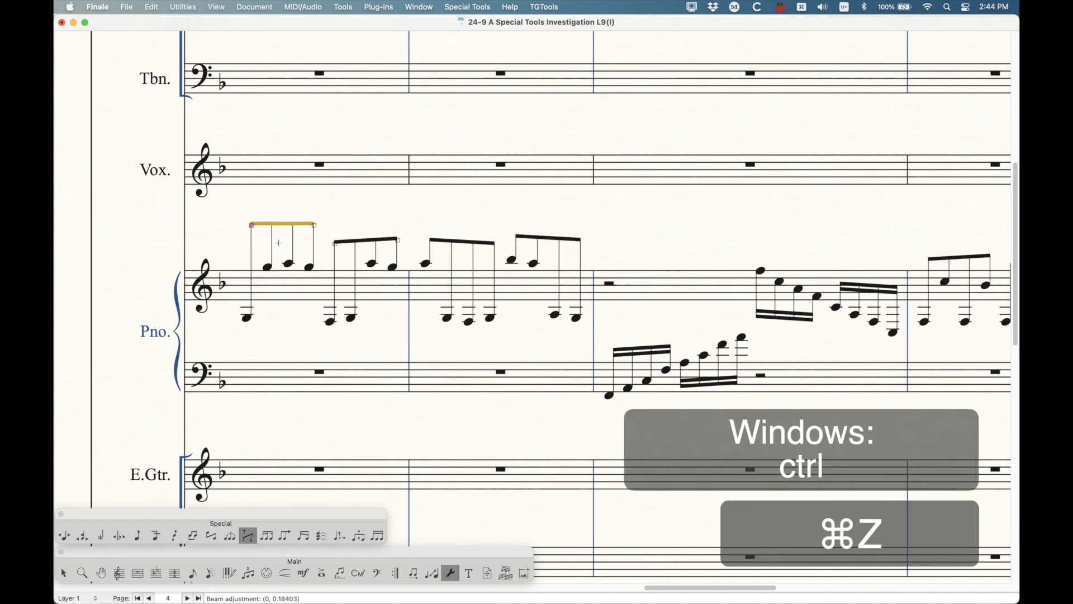
{"action": "key", "text": "cmd+z"}
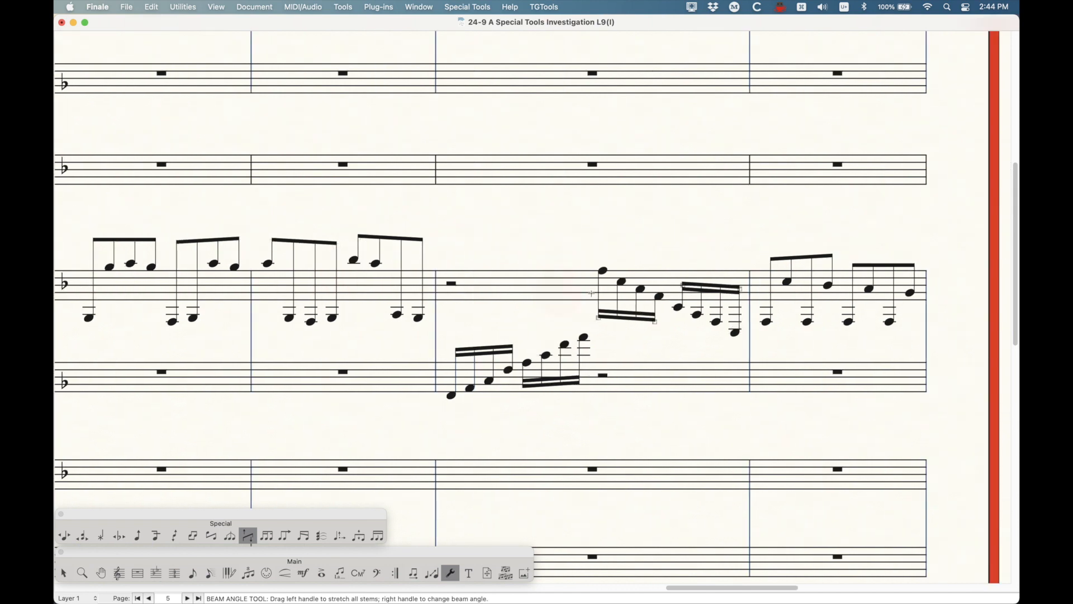
Select the descending sixteenth-note beam in measure 19 and drag its handle sideways.
{"action": "left_click", "coordinate": [598, 316]}
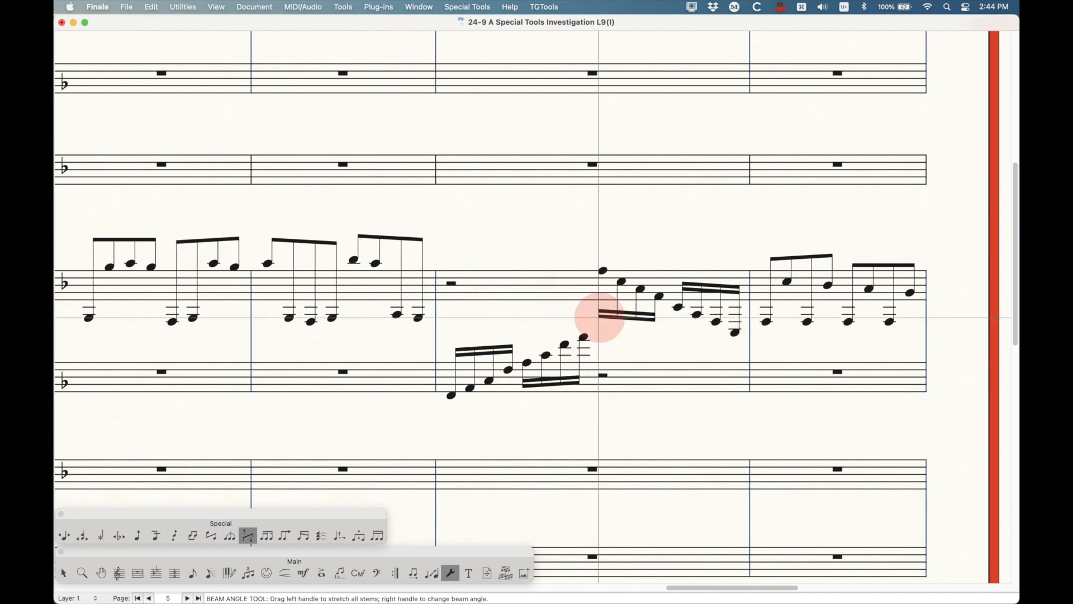
{"action": "left_click_drag", "start_coordinate": [603, 315], "coordinate": [658, 315]}
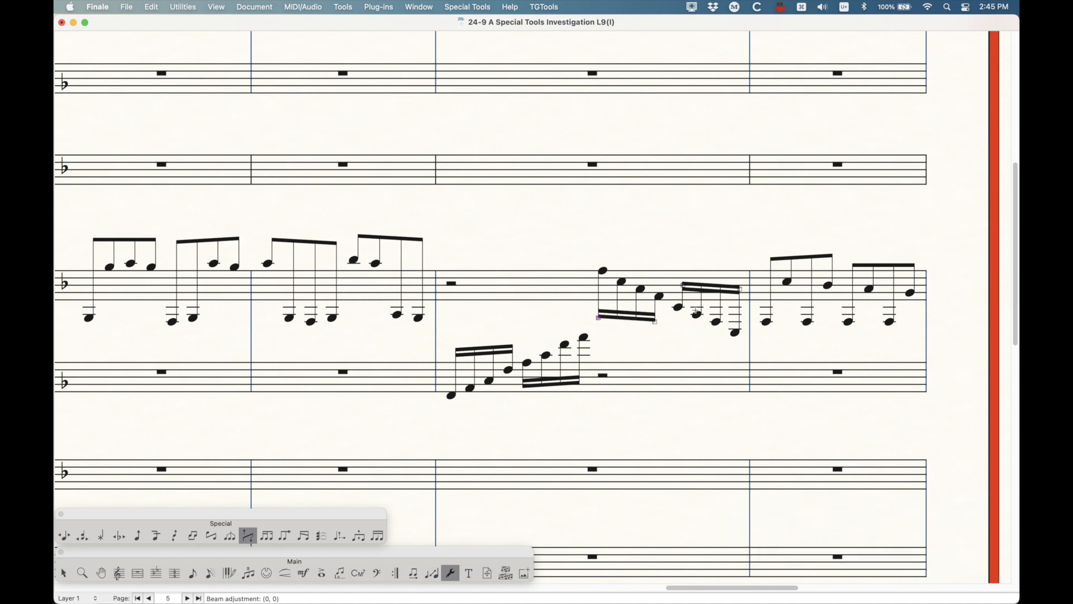
{"action": "mouse_move", "coordinate": [662, 334]}
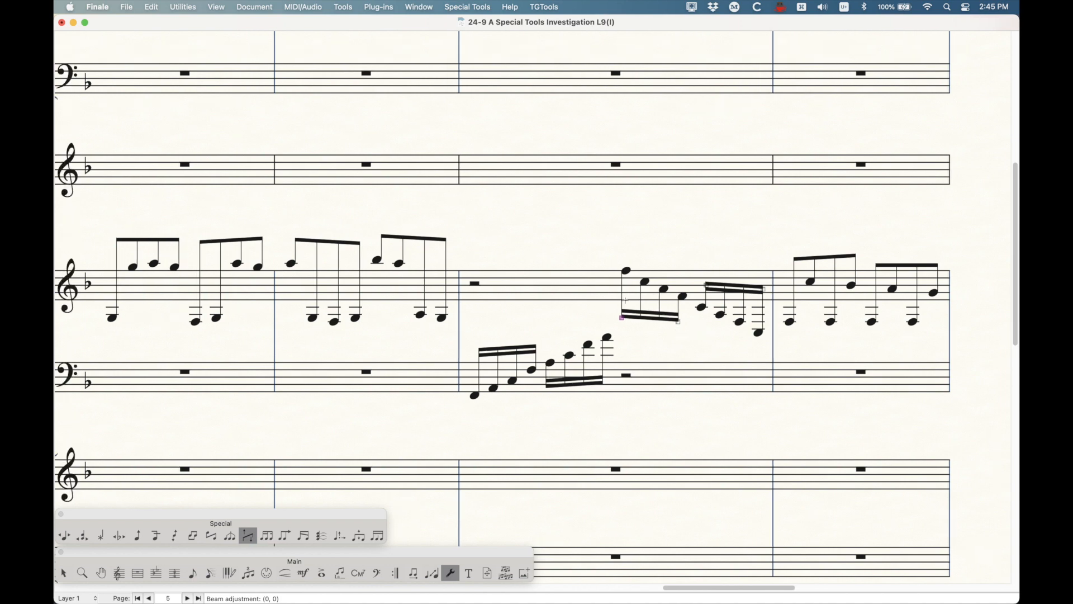
{"action": "mouse_move", "coordinate": [233, 508]}
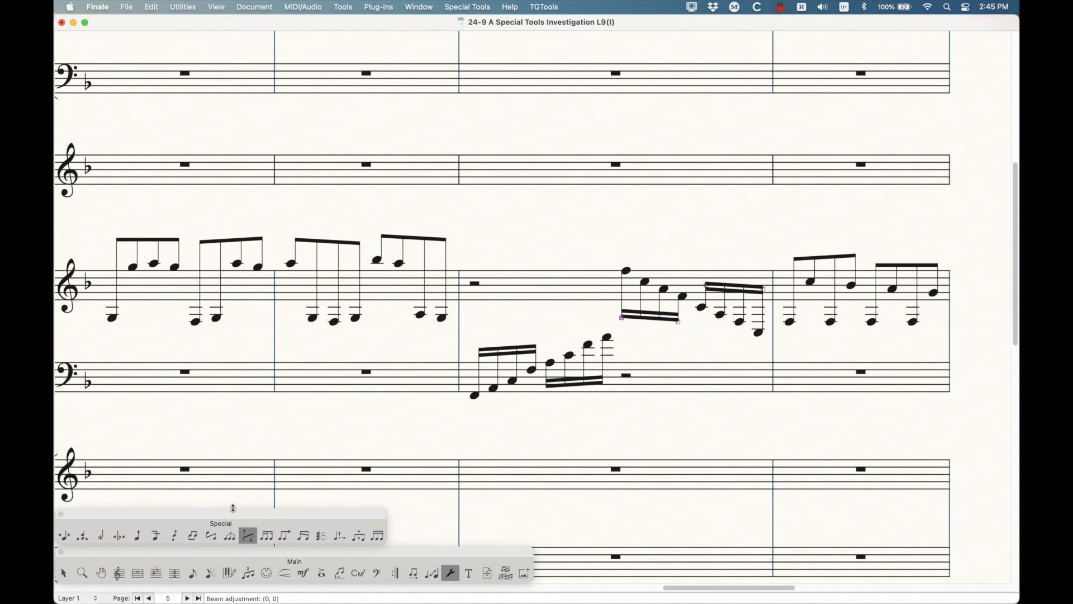
{"action": "mouse_move", "coordinate": [212, 536]}
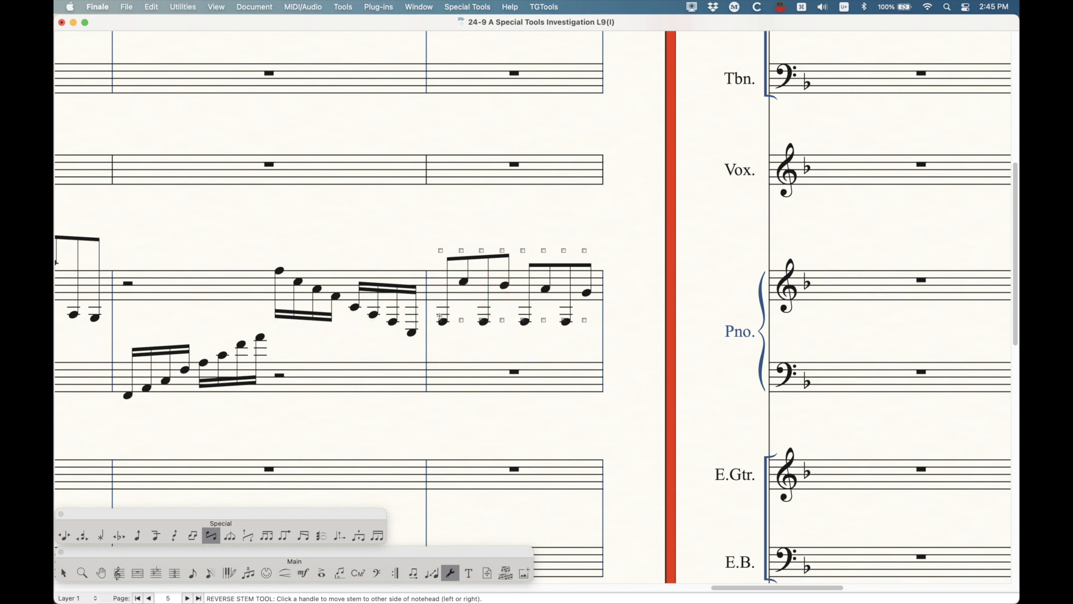
Click the first eighth group's stem handles to flip its stems, then revert the flip.
{"action": "left_click", "coordinate": [441, 250]}
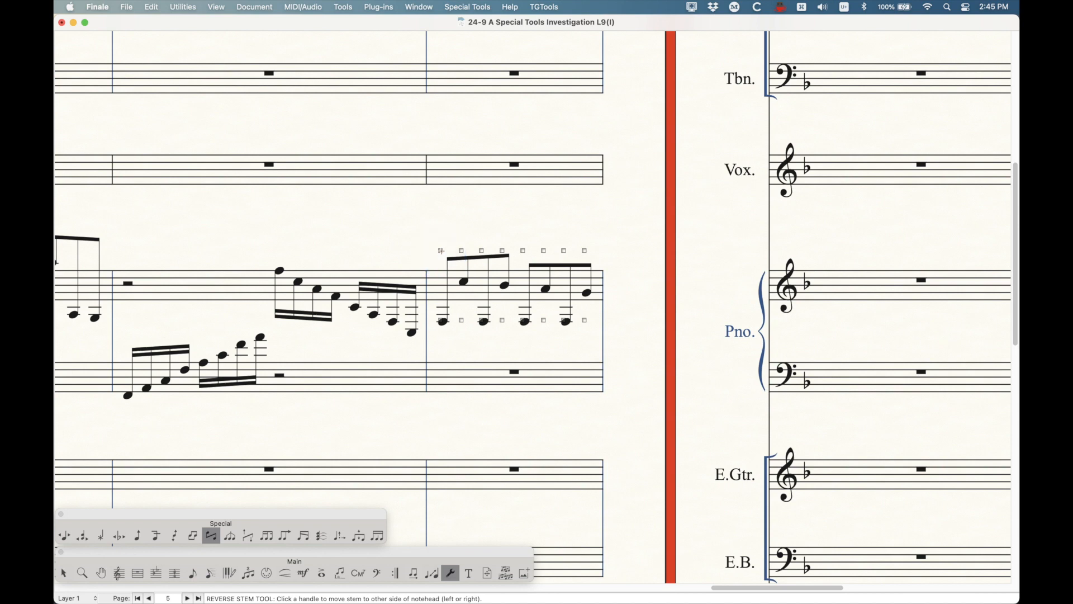
{"action": "left_click", "coordinate": [440, 250]}
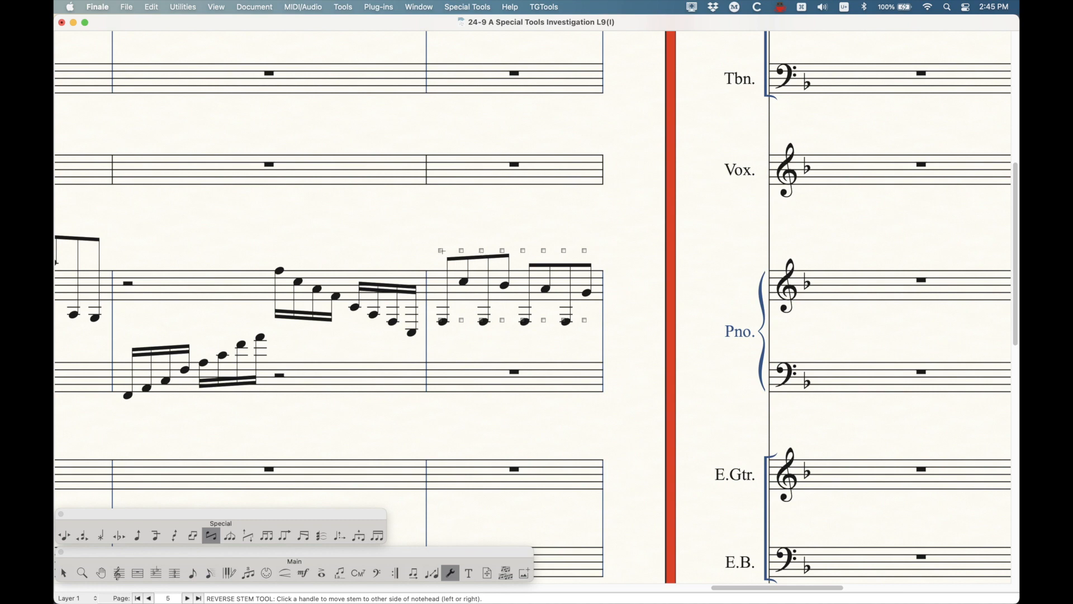
{"action": "left_click", "coordinate": [440, 250]}
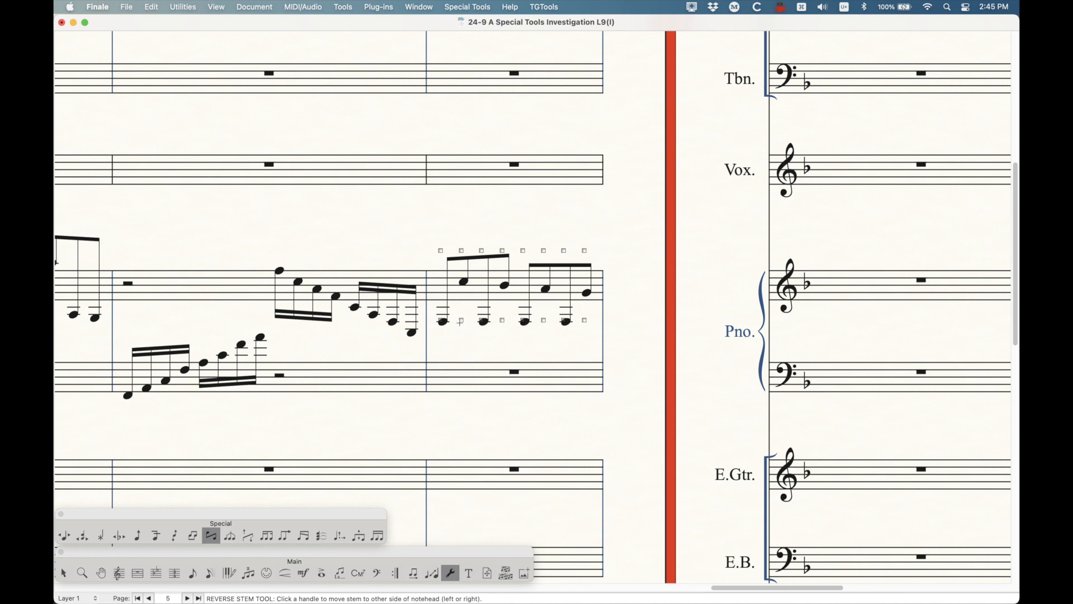
{"action": "left_click", "coordinate": [461, 250]}
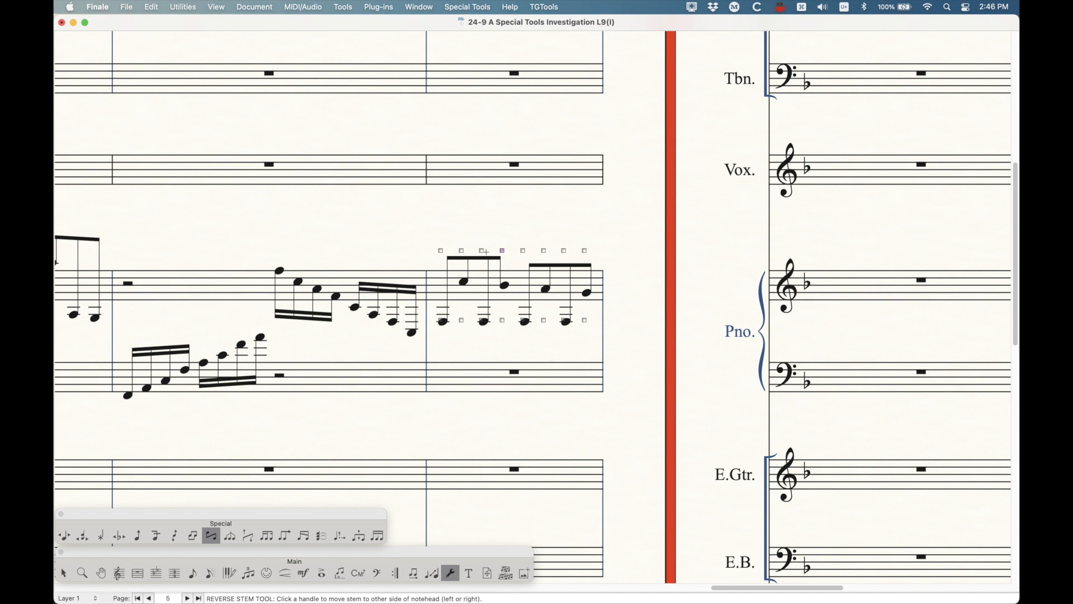
{"action": "left_click", "coordinate": [460, 251]}
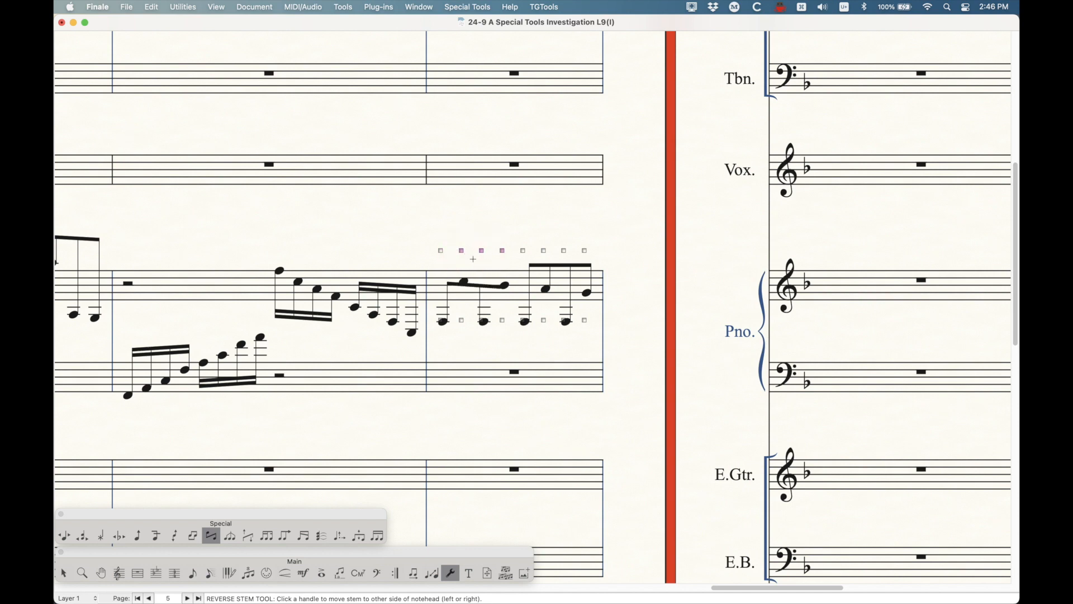
{"action": "left_click", "coordinate": [481, 250]}
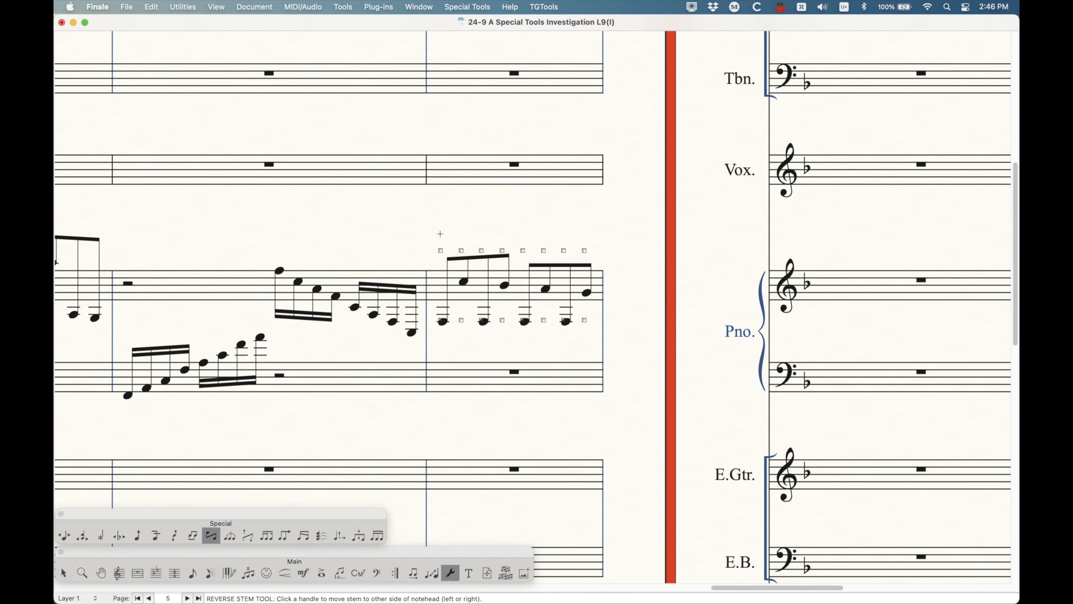
{"action": "left_click", "coordinate": [439, 249]}
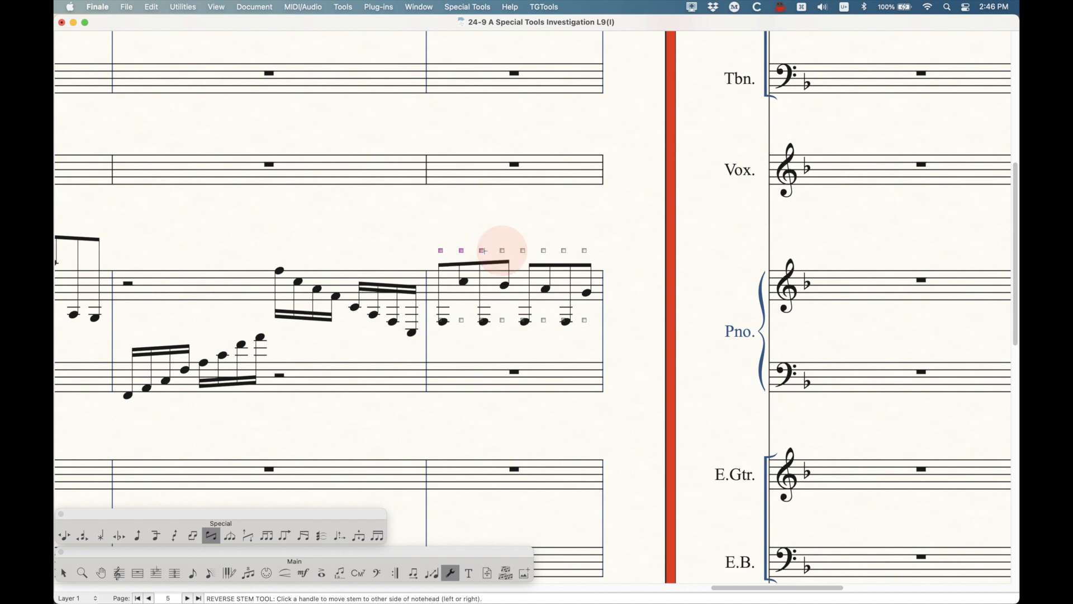
Flip the first group's stems again, try page 4's first measure, and view without handles.
{"action": "left_click", "coordinate": [483, 250]}
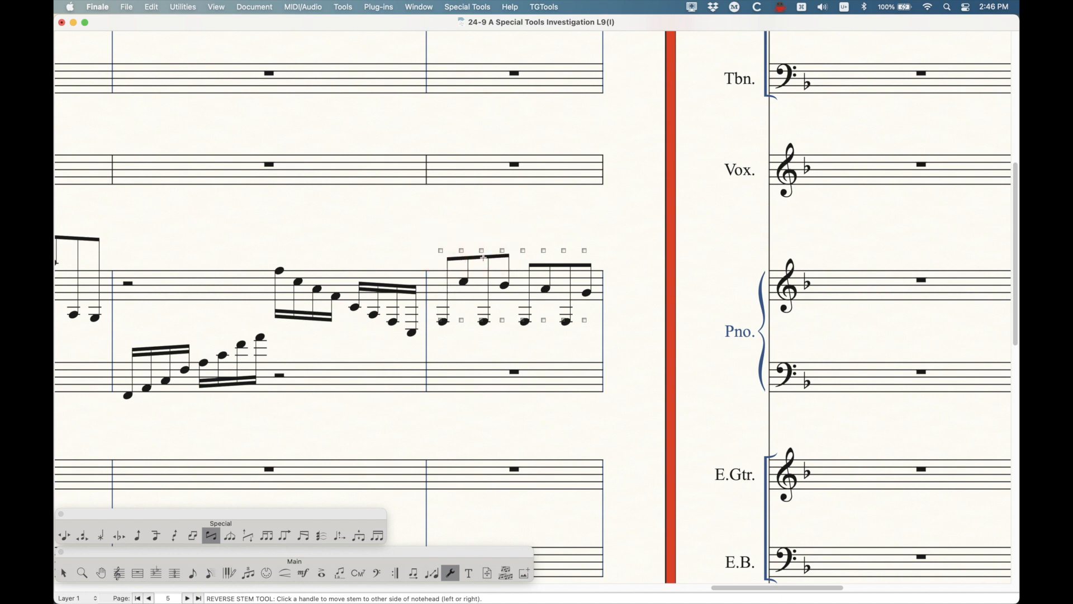
{"action": "left_click", "coordinate": [460, 321]}
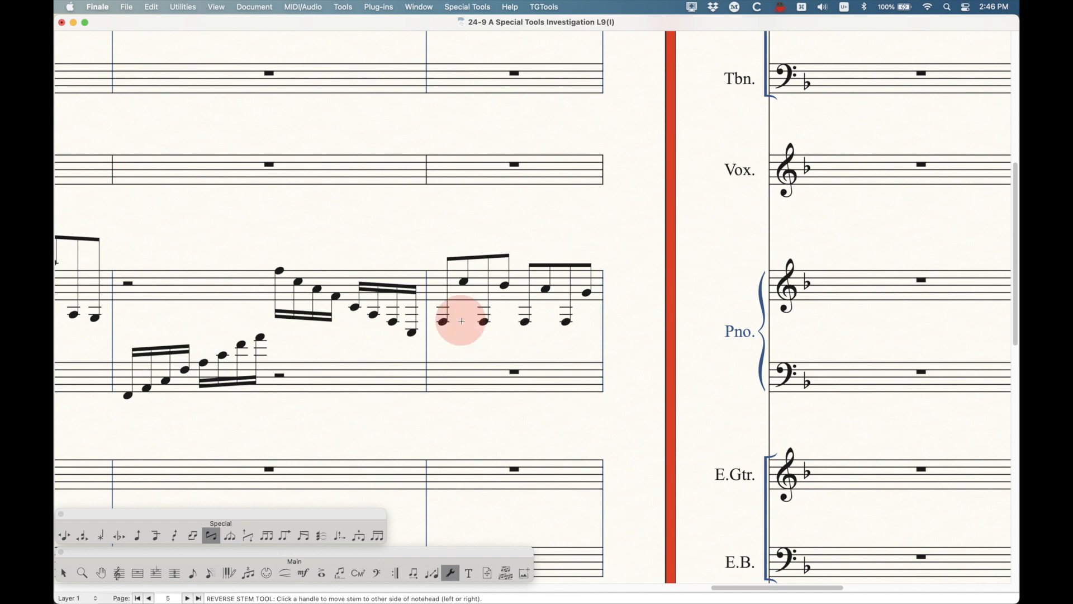
{"action": "left_click", "coordinate": [460, 322]}
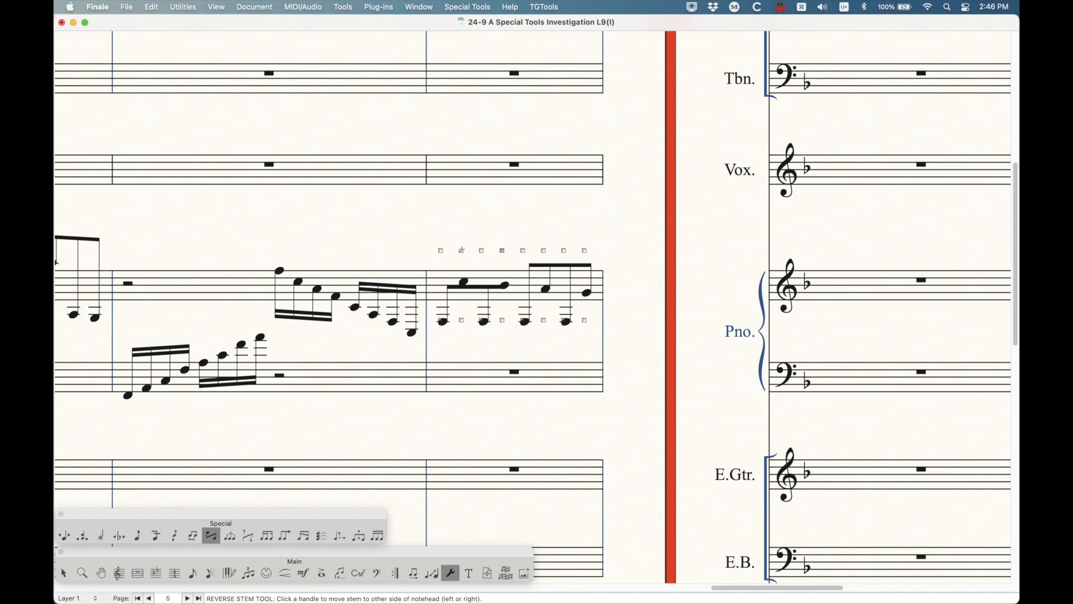
{"action": "left_click", "coordinate": [461, 251]}
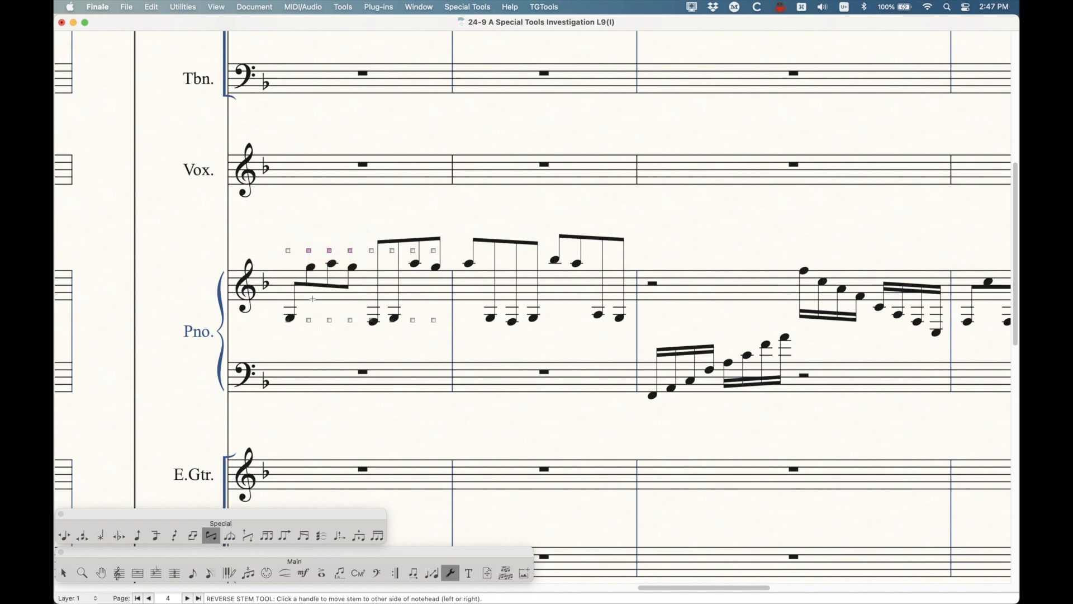
{"action": "left_click", "coordinate": [349, 252]}
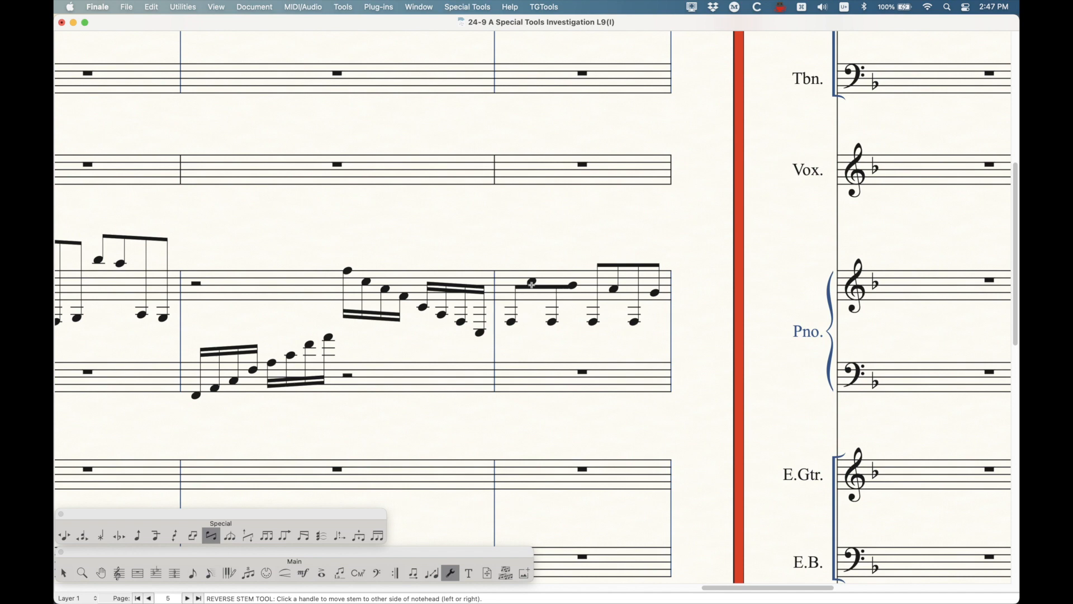
{"action": "left_click", "coordinate": [254, 7]}
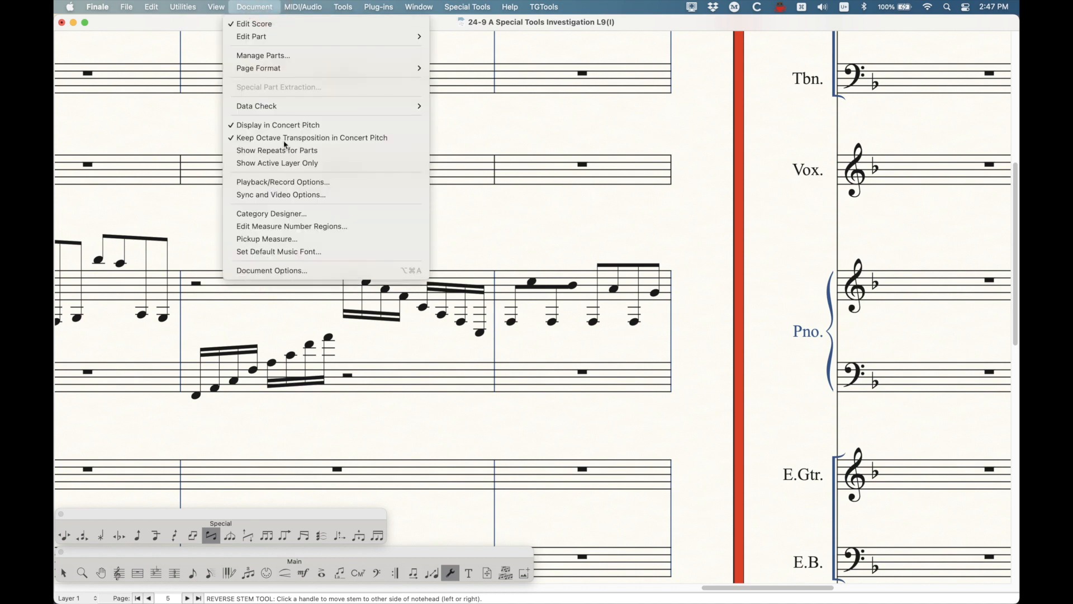
{"action": "left_click", "coordinate": [271, 271]}
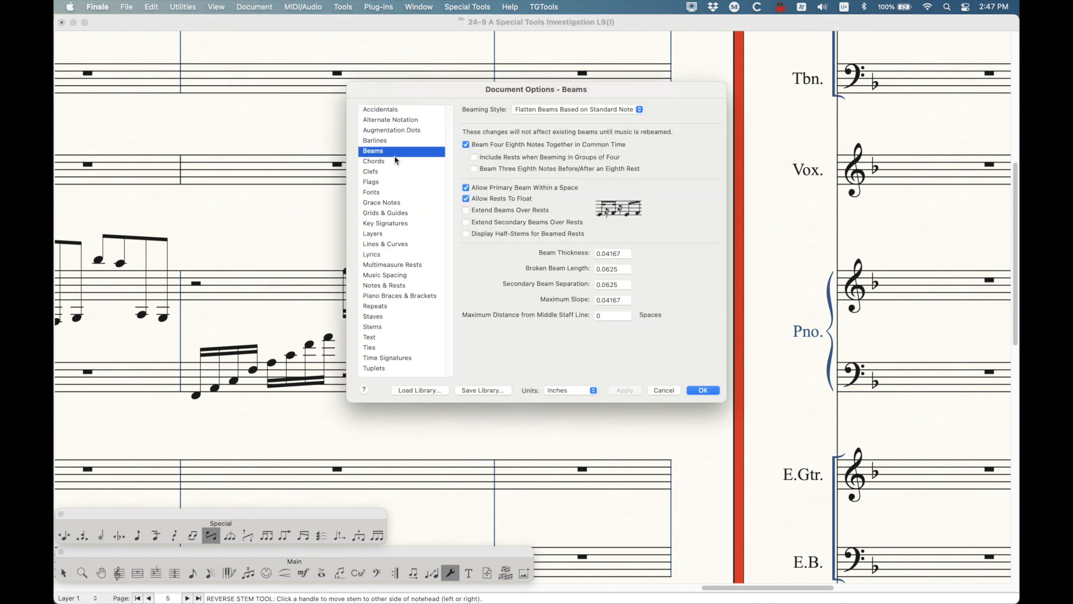
{"action": "left_click", "coordinate": [372, 326]}
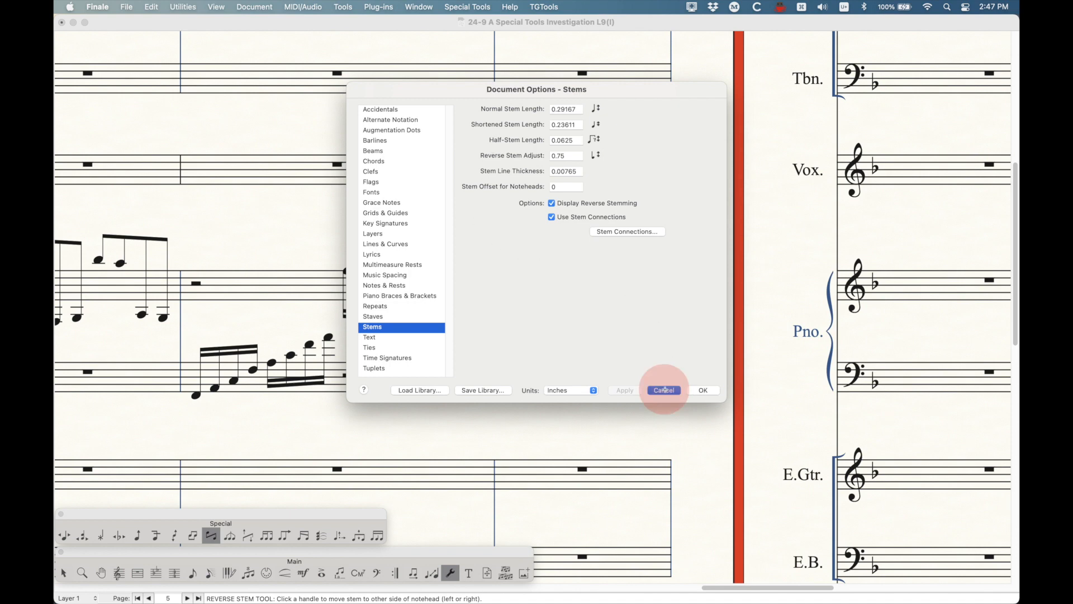
{"action": "left_click", "coordinate": [662, 390]}
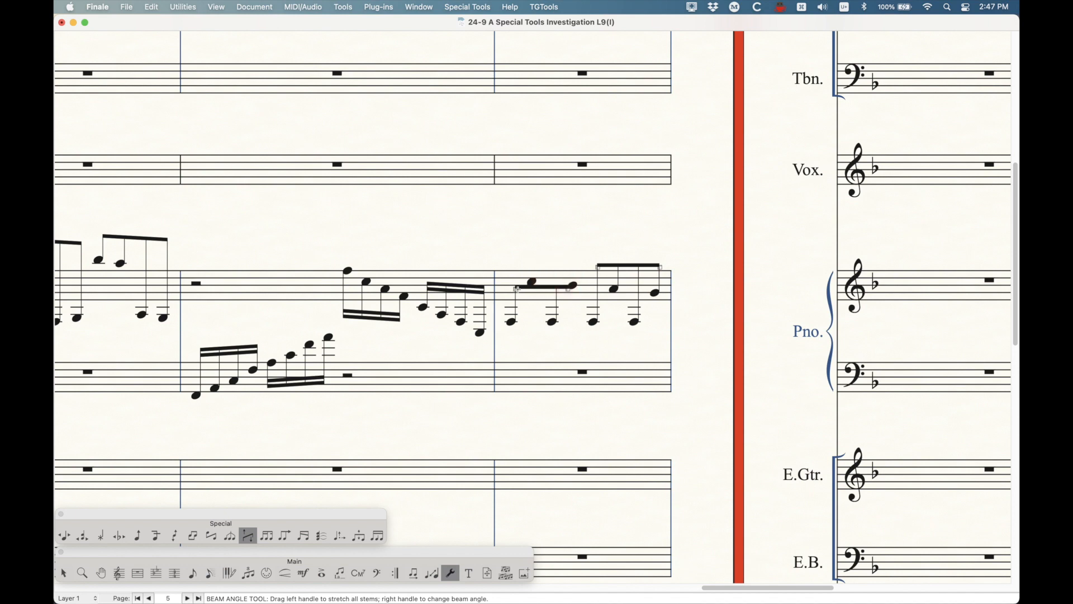
Tilt the reversed-stem group's beam, scroll to page 4, and reverse the first eighth group's stems.
{"action": "left_click_drag", "start_coordinate": [518, 292], "coordinate": [518, 310]}
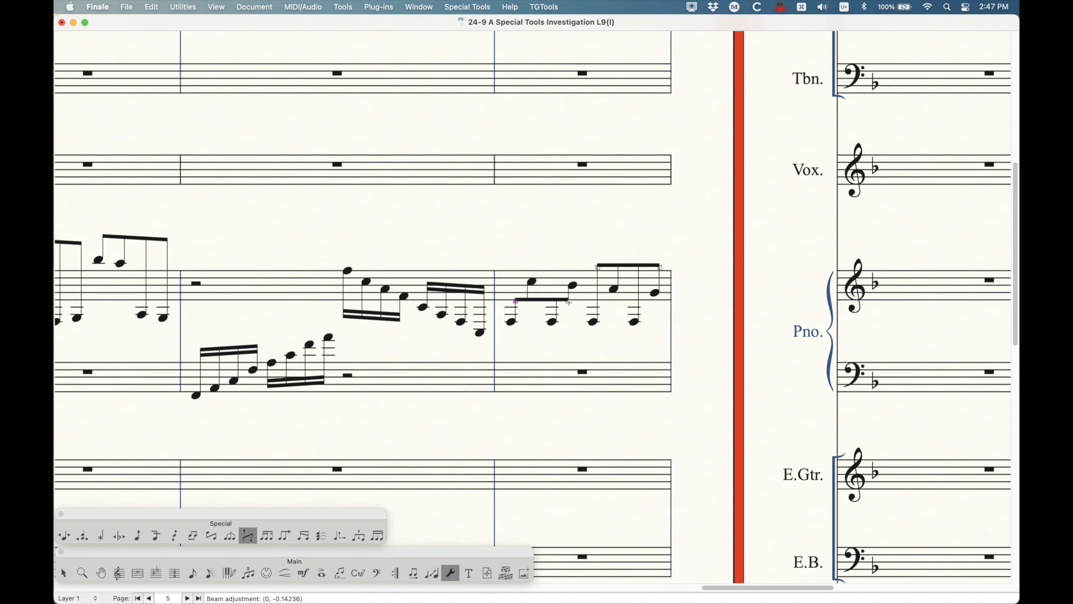
{"action": "left_click", "coordinate": [567, 302]}
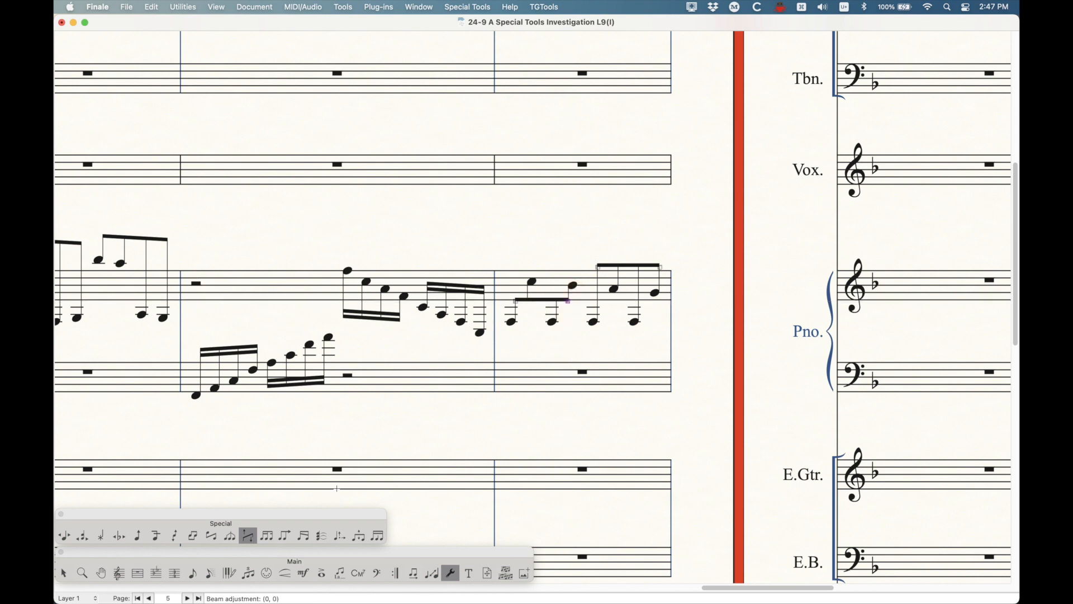
{"action": "scroll", "scroll_direction": "left", "scroll_amount": 3}
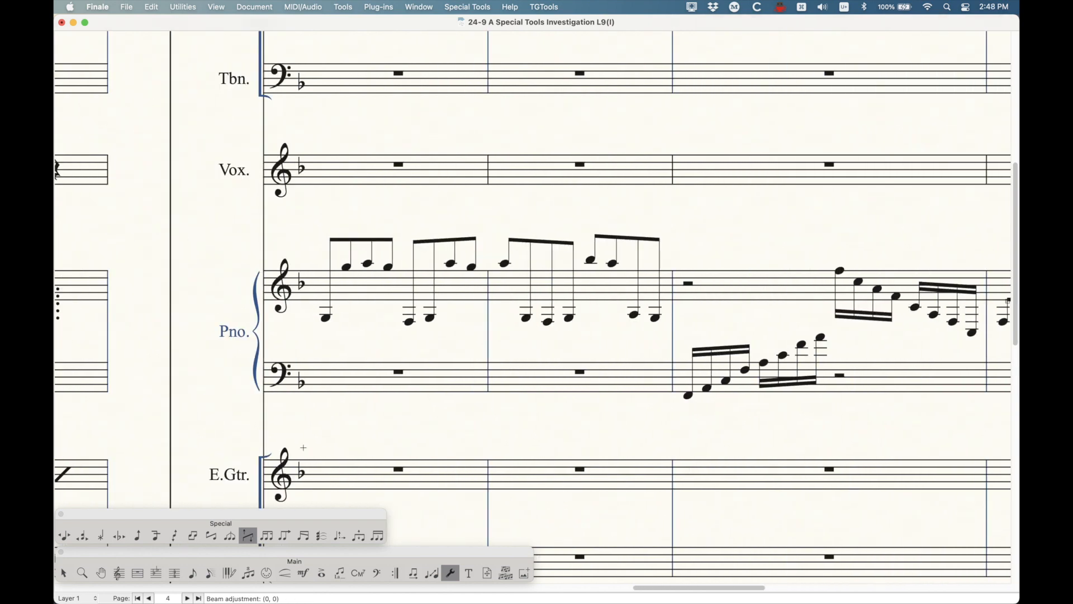
{"action": "left_click", "coordinate": [211, 536]}
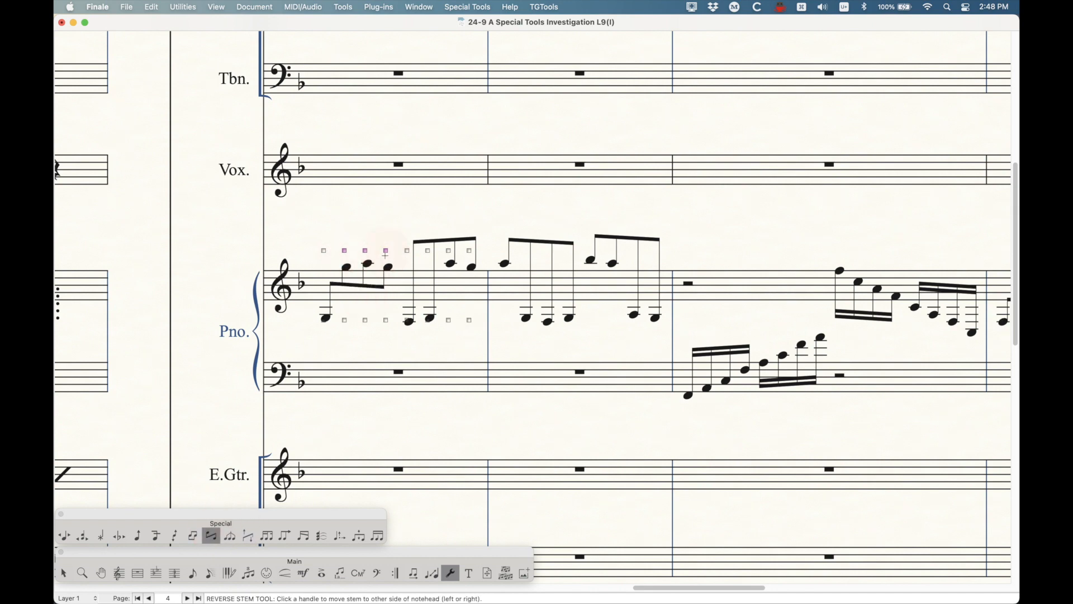
{"action": "left_click", "coordinate": [248, 535]}
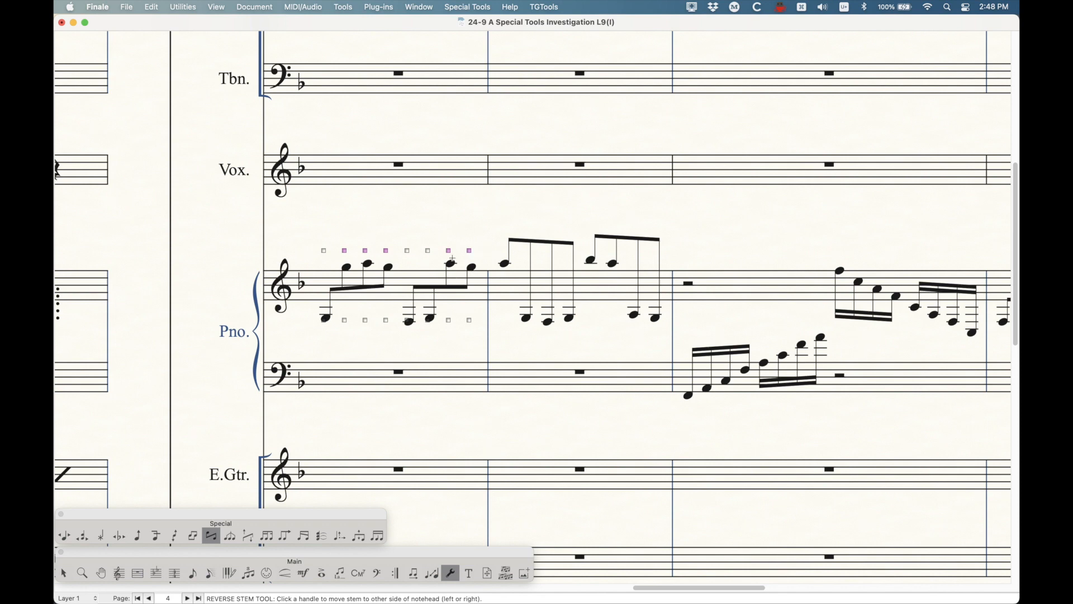
Turn off reversed-stem display in the document notation settings and apply it.
{"action": "left_click", "coordinate": [254, 7]}
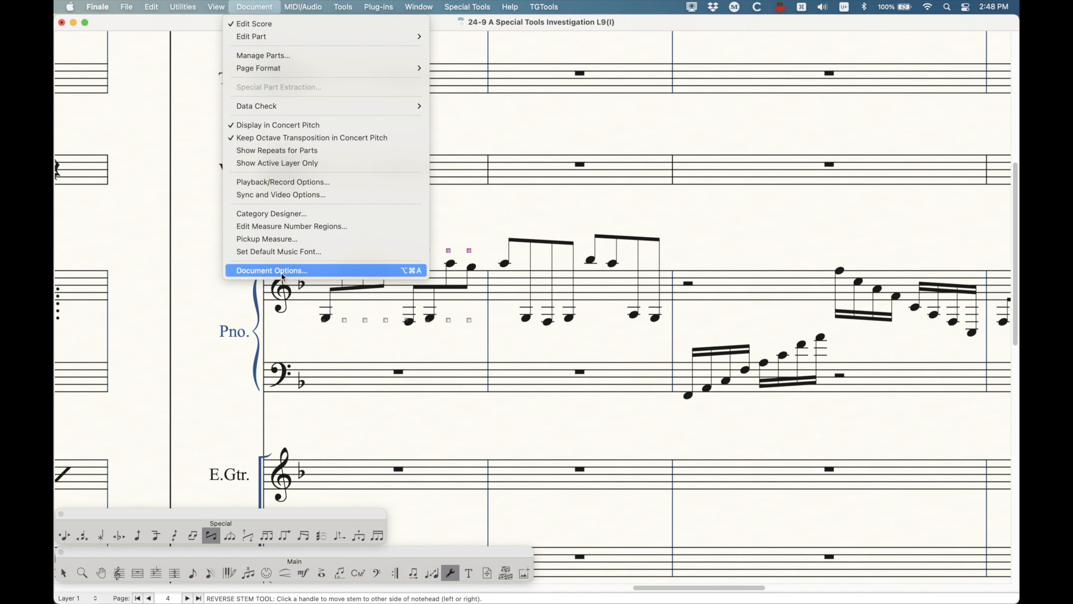
{"action": "left_click", "coordinate": [271, 269]}
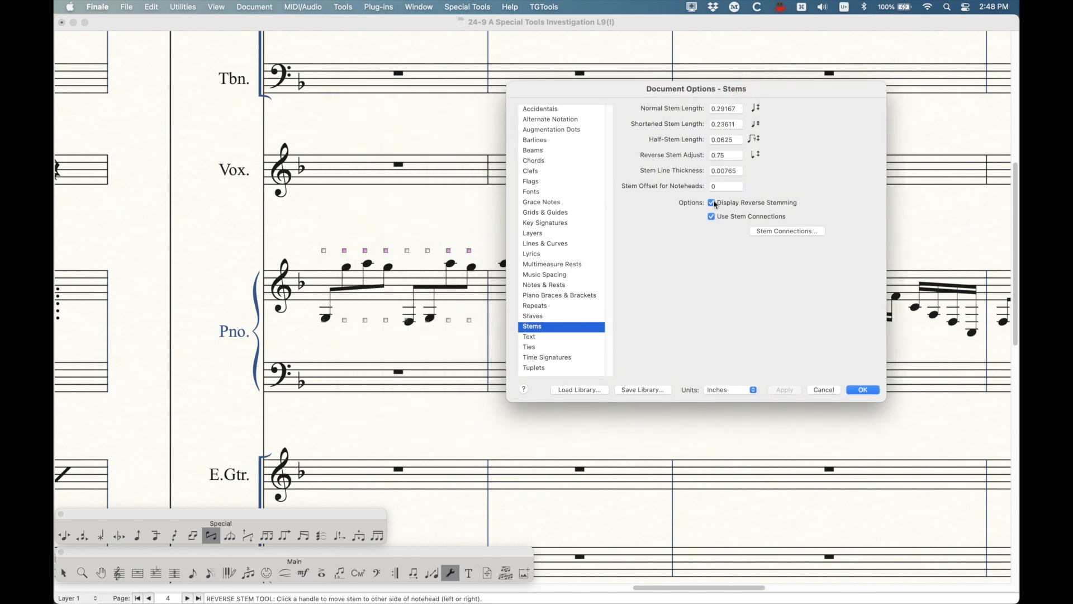
{"action": "left_click", "coordinate": [711, 202]}
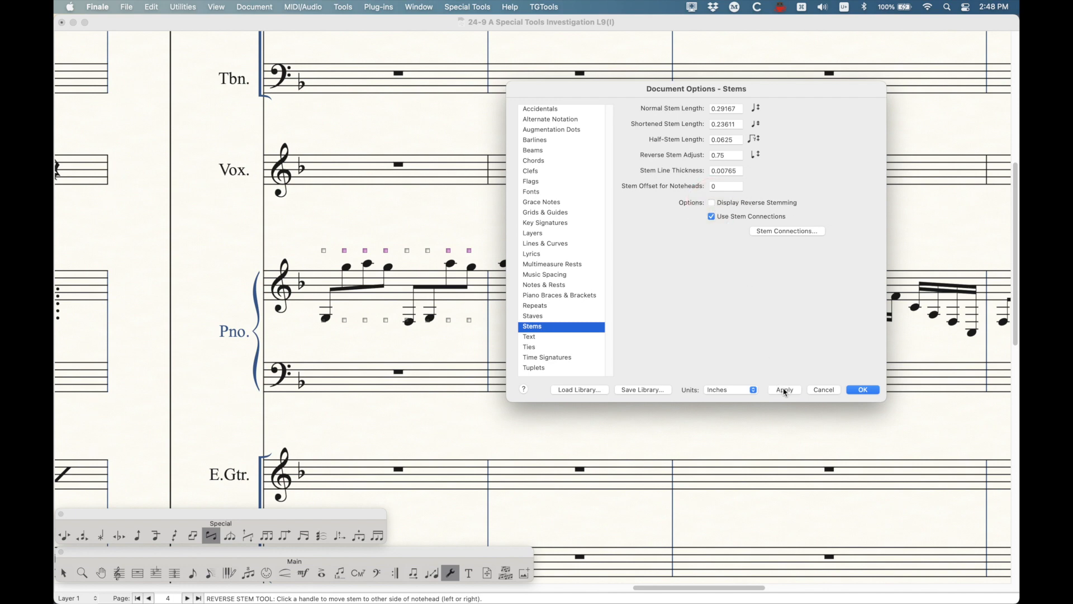
{"action": "left_click", "coordinate": [783, 389]}
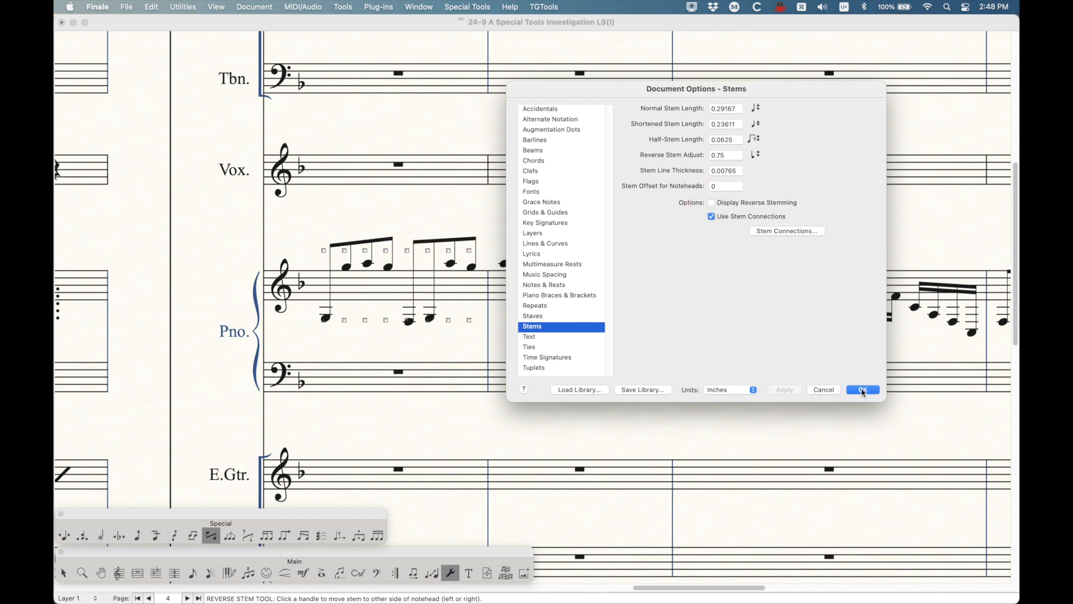
{"action": "left_click", "coordinate": [862, 390]}
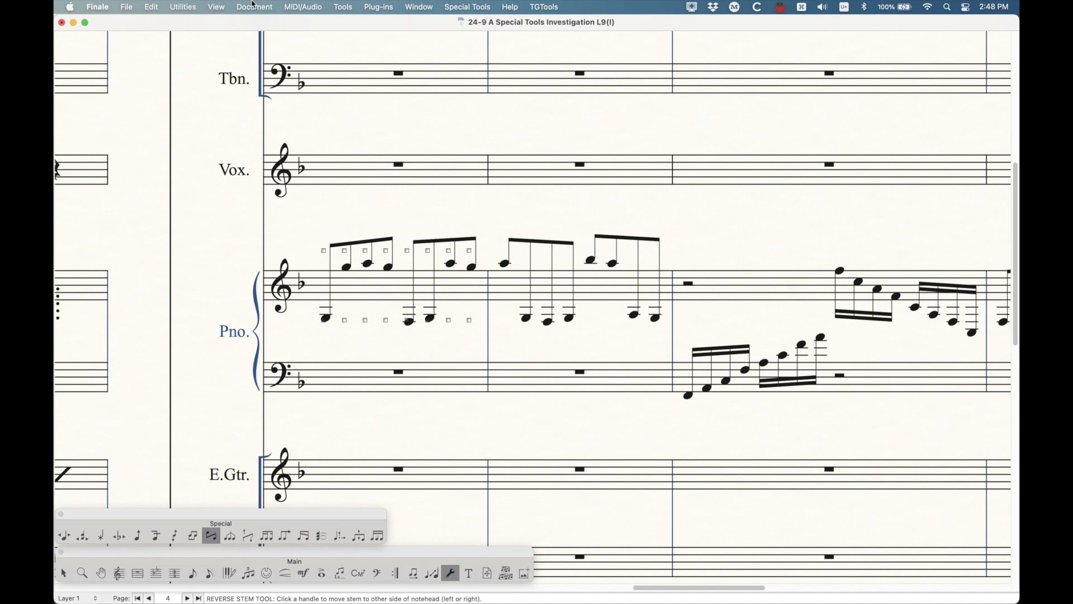
Reopen the document notation settings and turn reversed-stem display back on.
{"action": "left_click", "coordinate": [254, 6]}
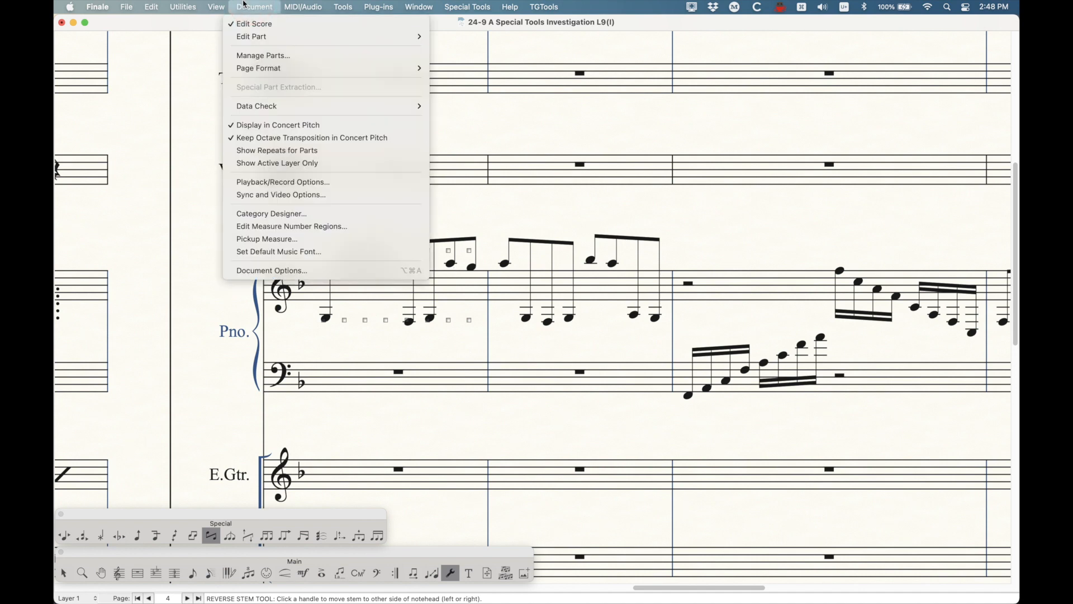
{"action": "left_click", "coordinate": [271, 269]}
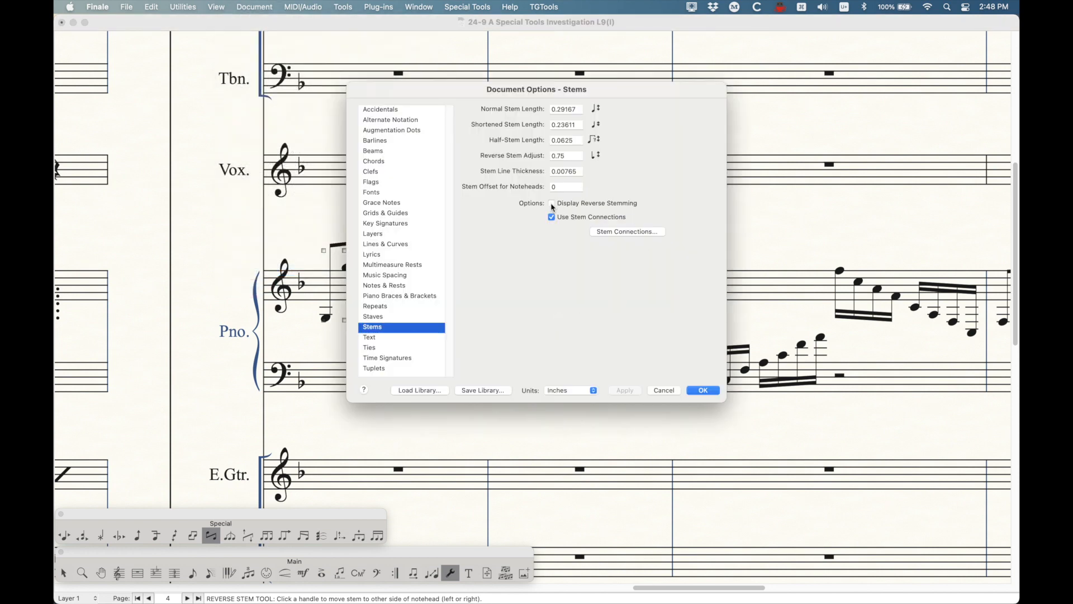
{"action": "left_click", "coordinate": [551, 202]}
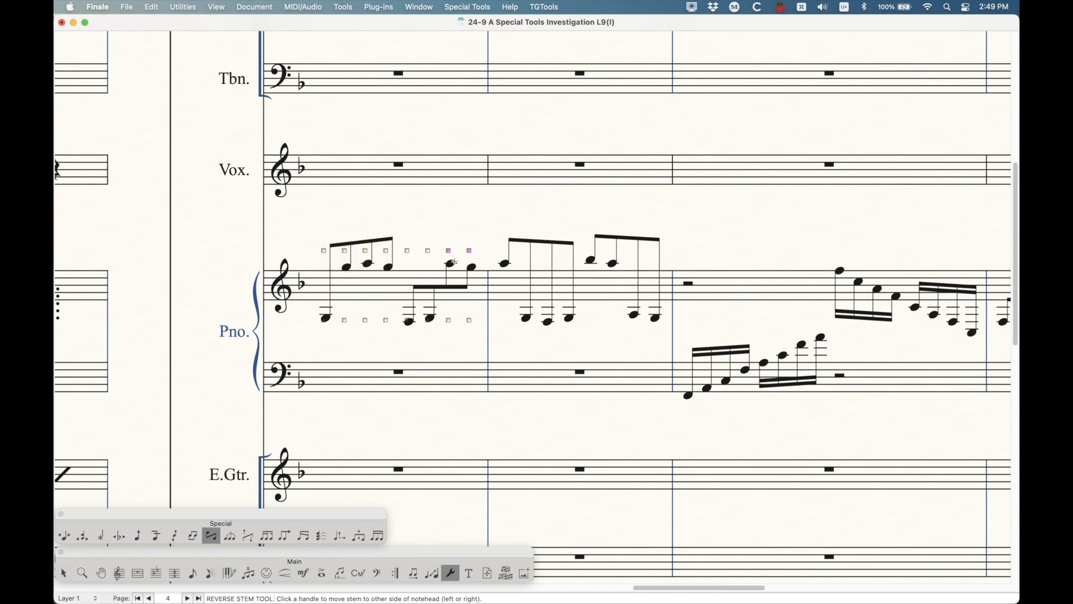
Reset the second group's stems with the Beam Angle tool and return to the Selection tool.
{"action": "left_click", "coordinate": [448, 250]}
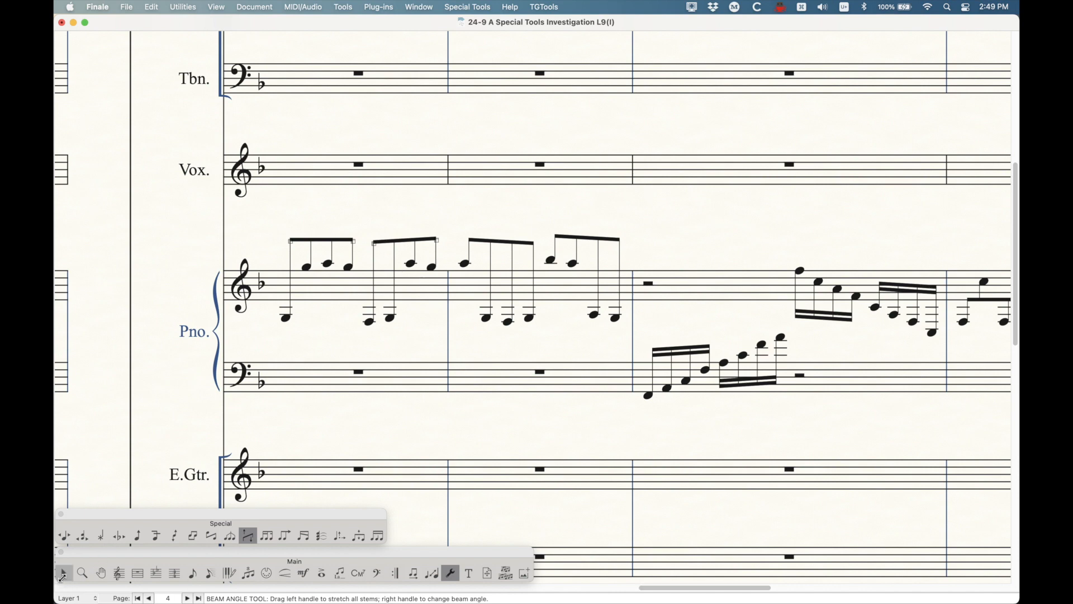
{"action": "left_click", "coordinate": [63, 572]}
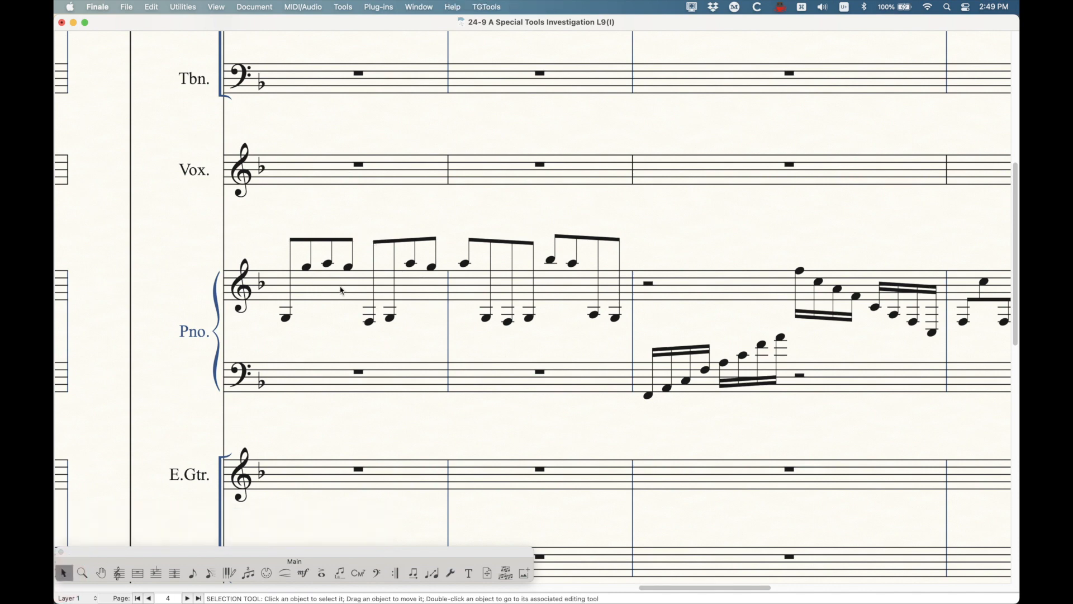
{"action": "mouse_move", "coordinate": [269, 309]}
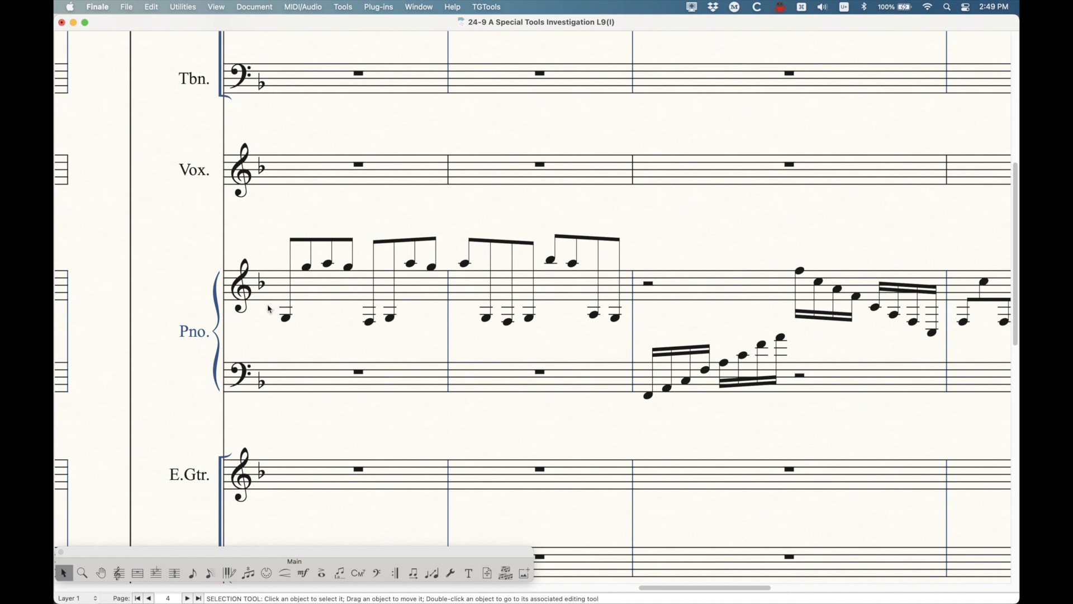
{"action": "mouse_move", "coordinate": [295, 394]}
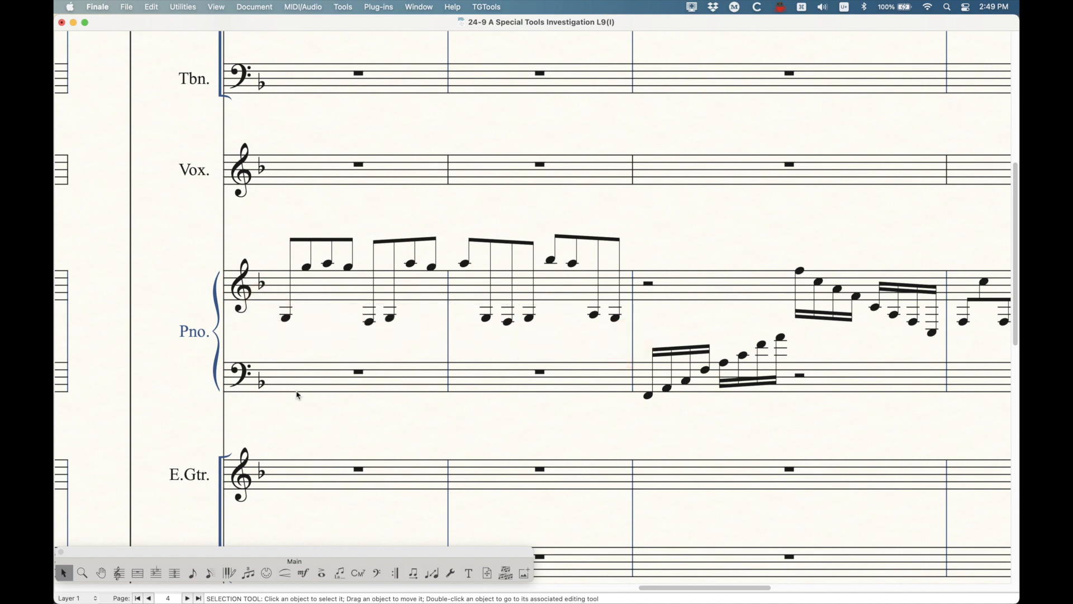
{"action": "mouse_move", "coordinate": [292, 238]}
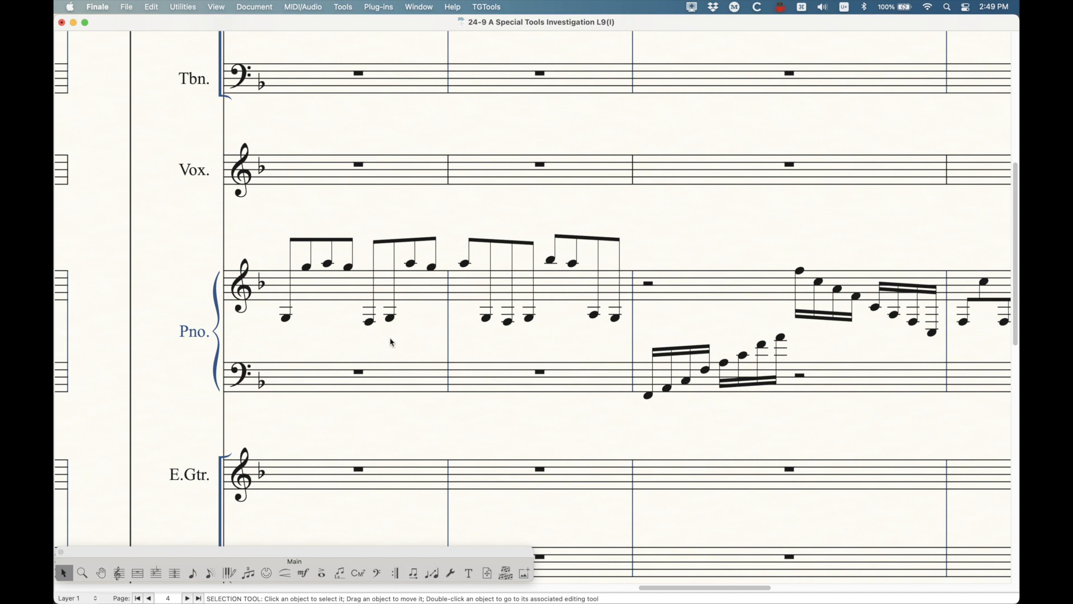
{"action": "mouse_move", "coordinate": [426, 293]}
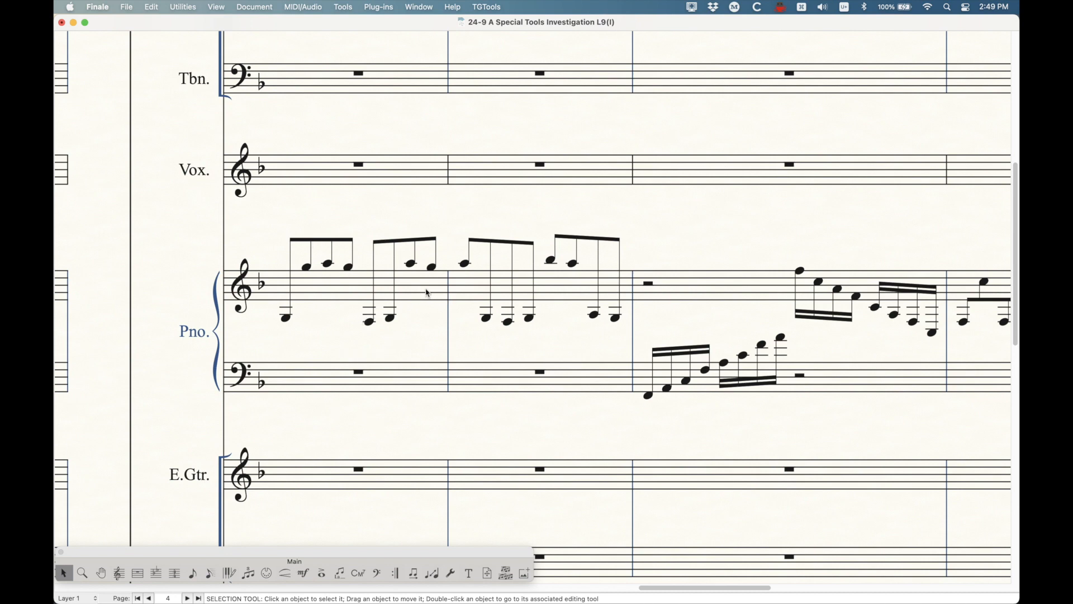
{"action": "mouse_move", "coordinate": [413, 294]}
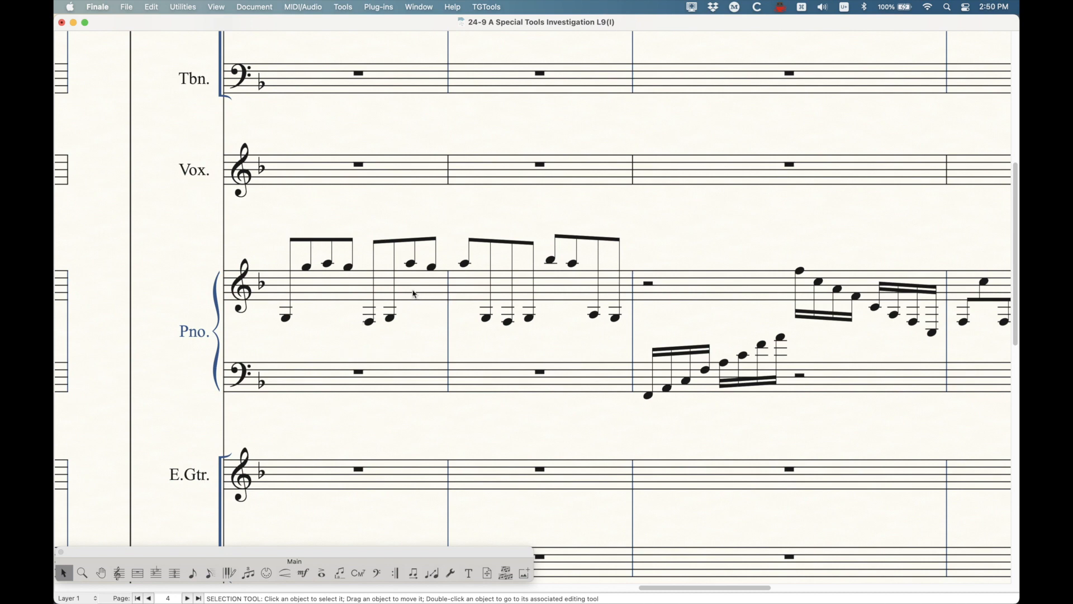
{"action": "mouse_move", "coordinate": [402, 470]}
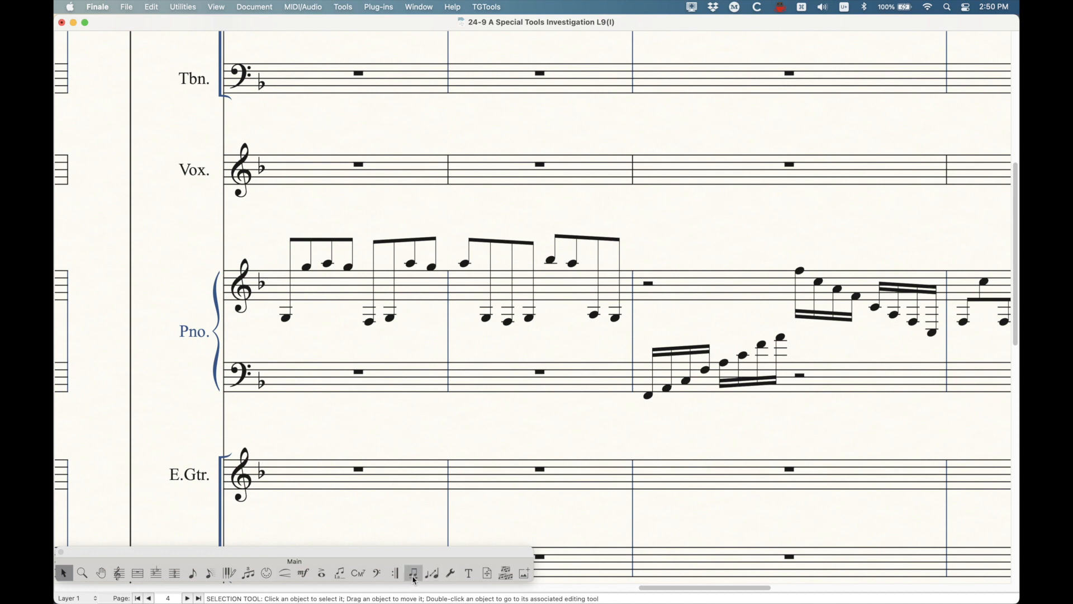
Use the Note Mover tool with Cross Staff enabled to move measure 17's low notes down.
{"action": "left_click", "coordinate": [413, 573]}
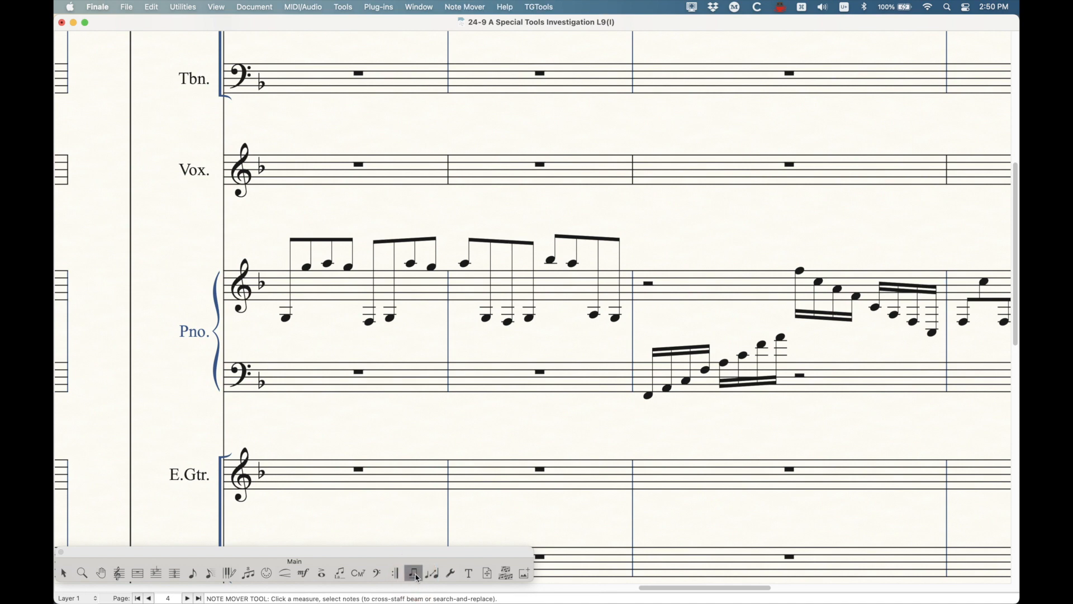
{"action": "left_click", "coordinate": [464, 7]}
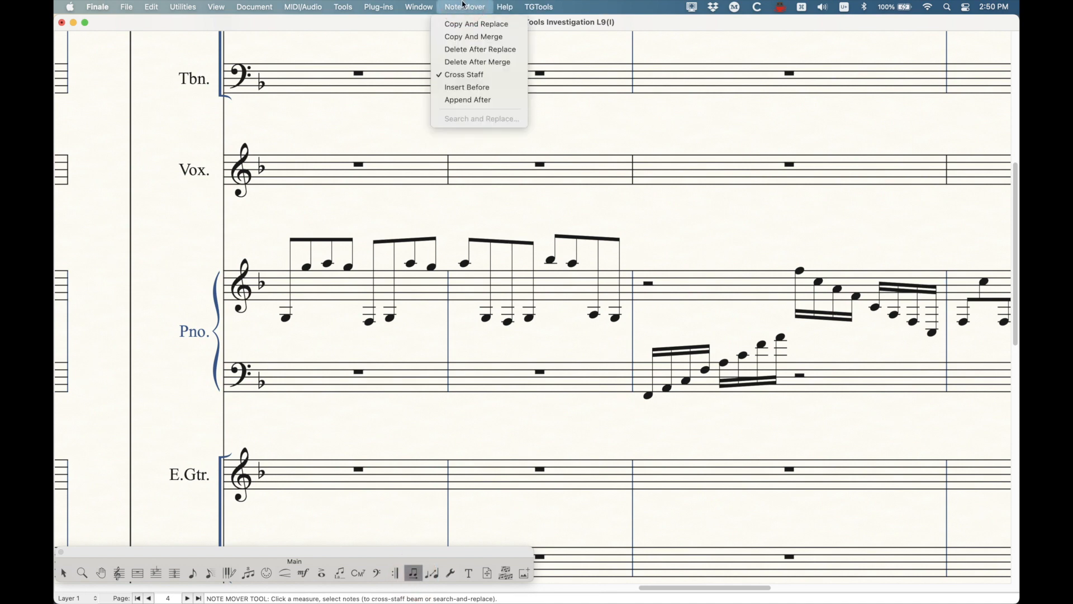
{"action": "mouse_move", "coordinate": [464, 74]}
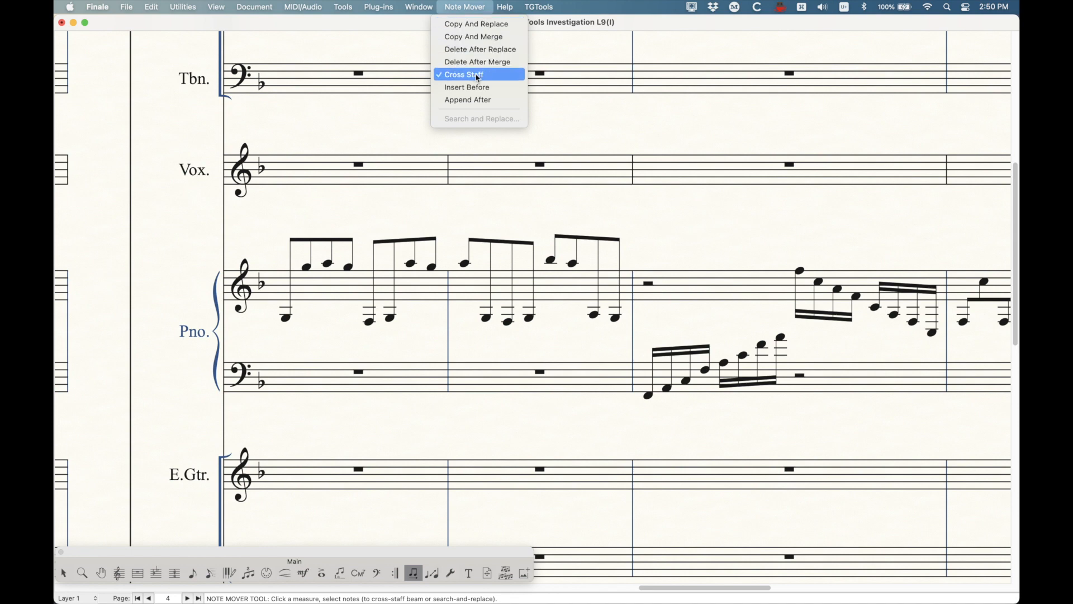
{"action": "left_click", "coordinate": [464, 73]}
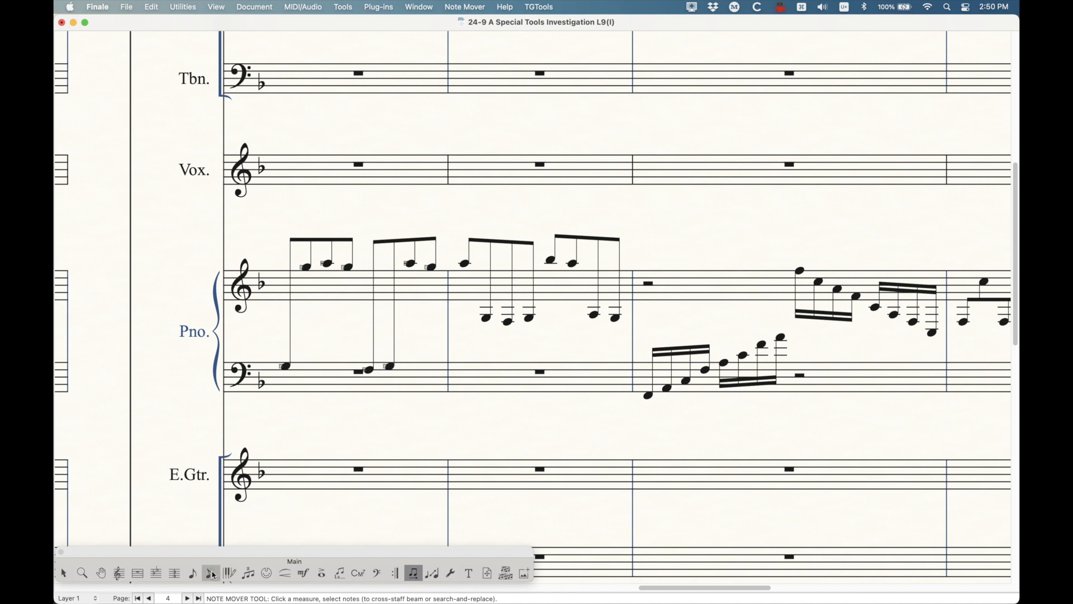
{"action": "left_click", "coordinate": [209, 573]}
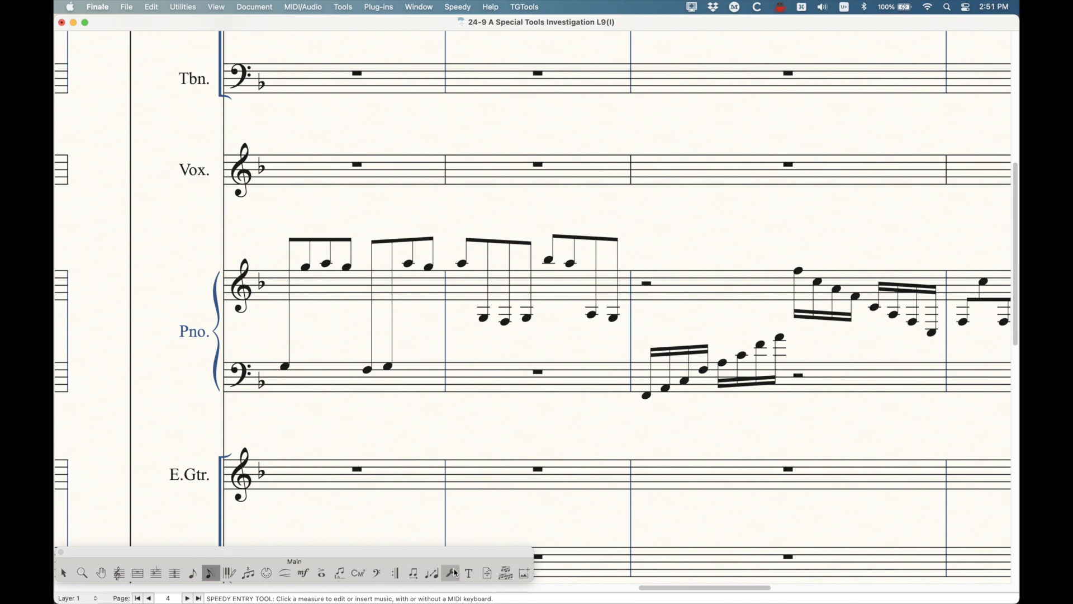
{"action": "left_click", "coordinate": [450, 573]}
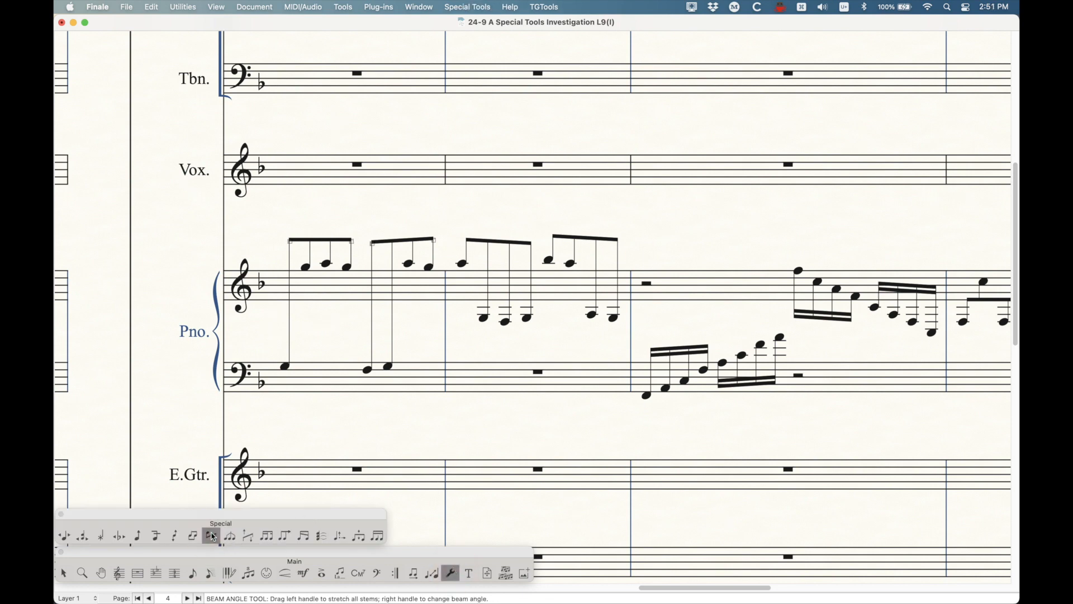
{"action": "left_click", "coordinate": [211, 536]}
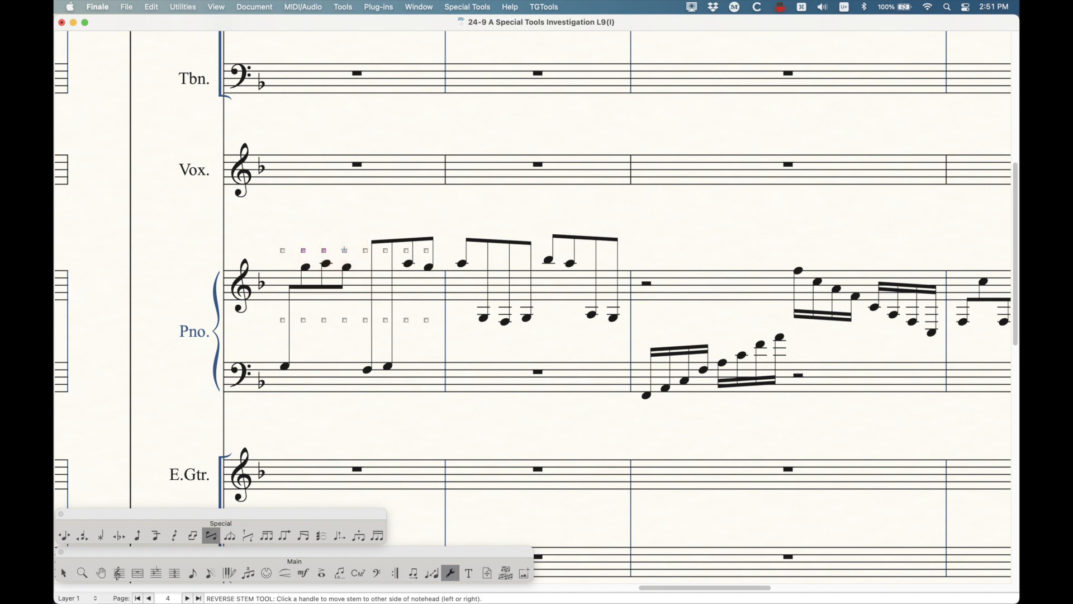
{"action": "left_click", "coordinate": [411, 258]}
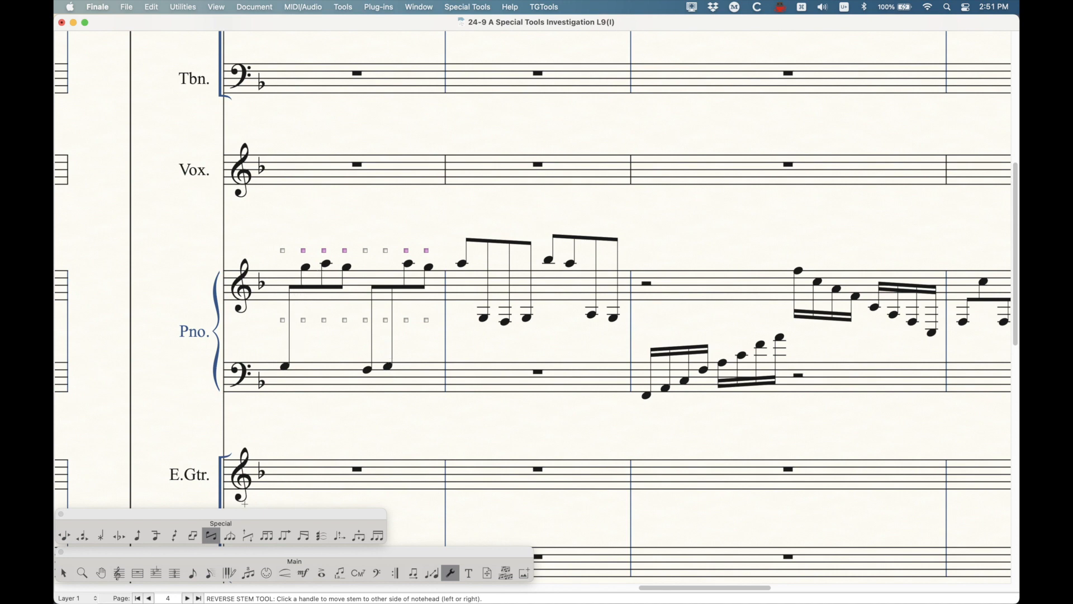
{"action": "left_click", "coordinate": [248, 535]}
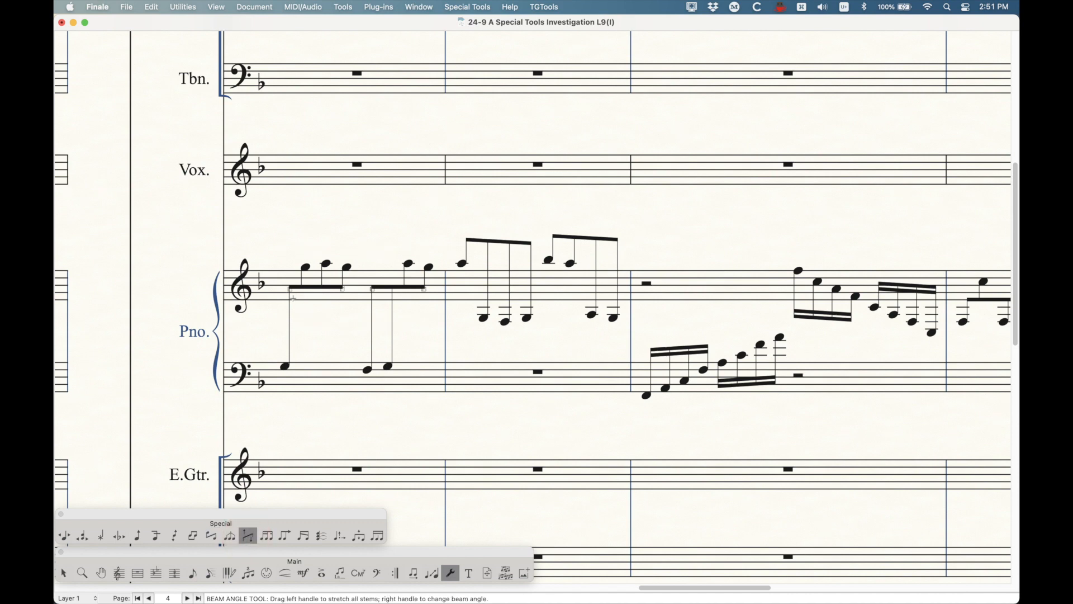
{"action": "left_click_drag", "start_coordinate": [291, 295], "coordinate": [293, 320]}
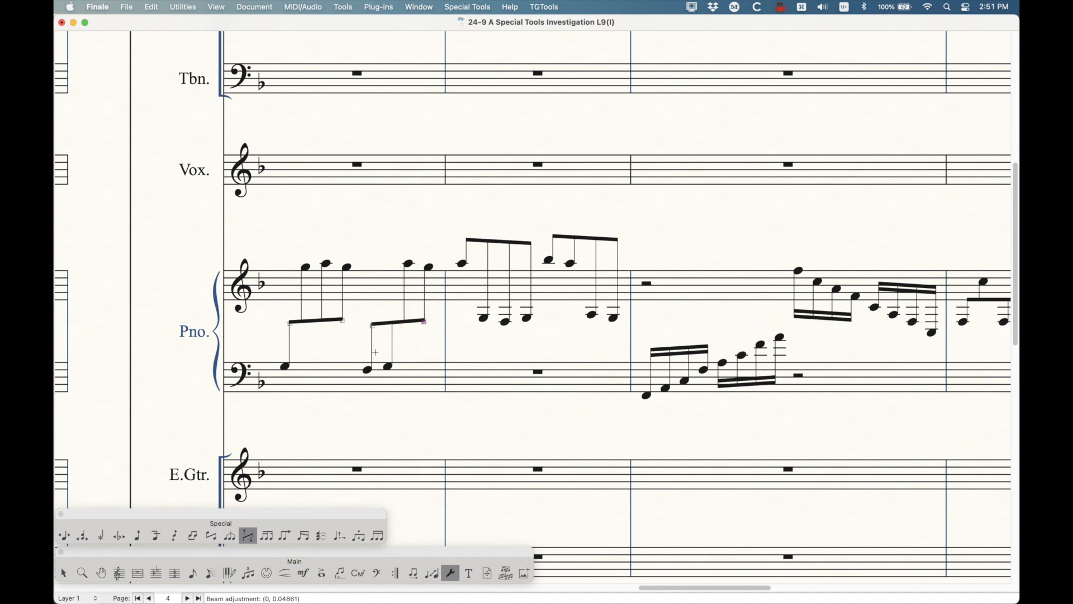
{"action": "left_click", "coordinate": [64, 573]}
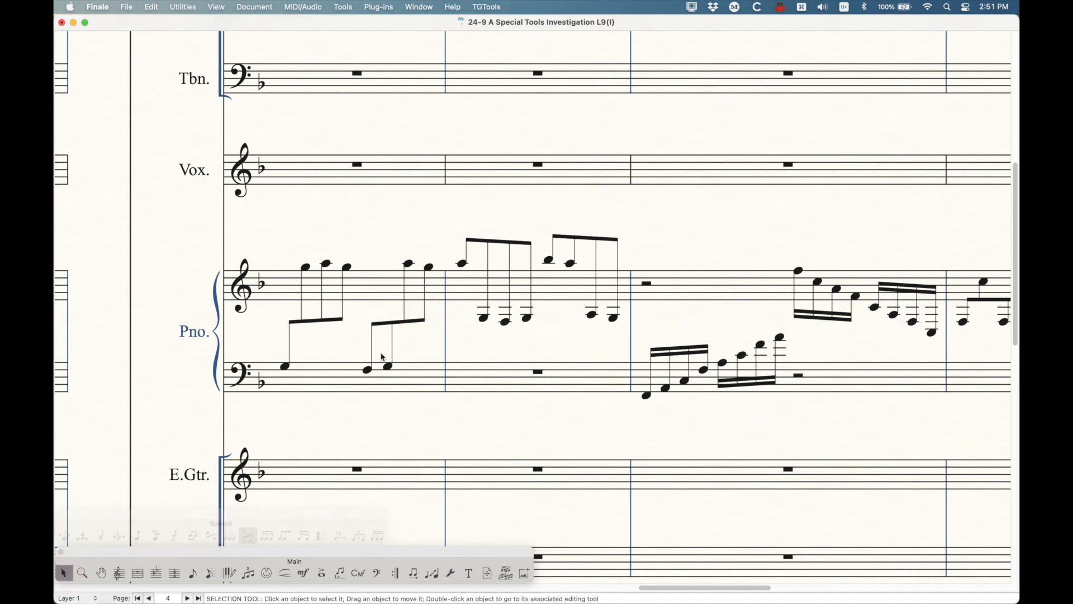
{"action": "key", "text": "cmd+z"}
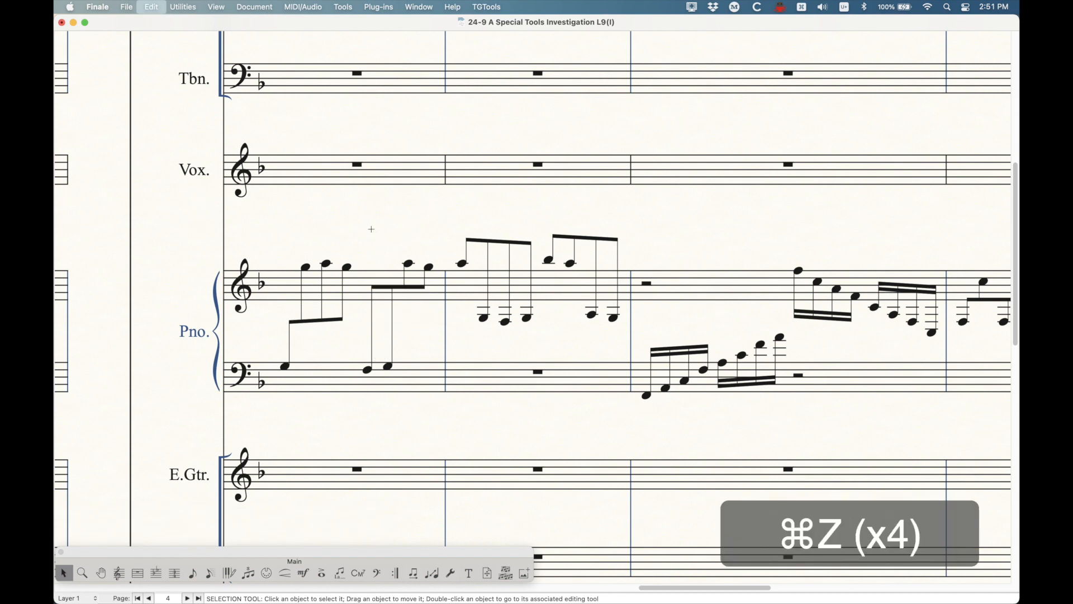
{"action": "key", "text": "cmd+z"}
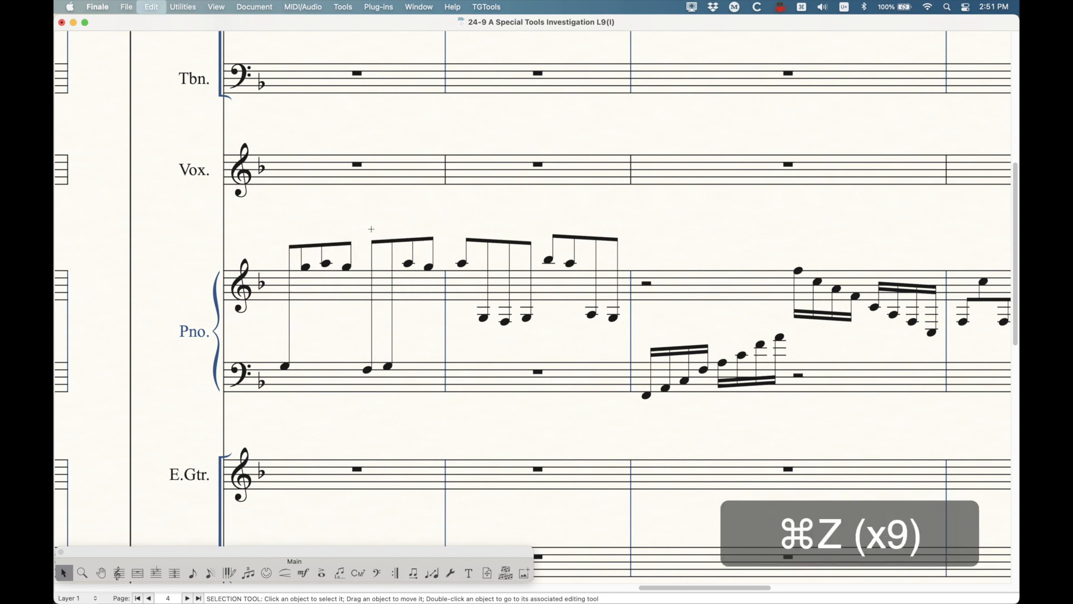
Undo twice so measure 17's low piano notes return to the treble staff.
{"action": "key", "text": "cmd+z"}
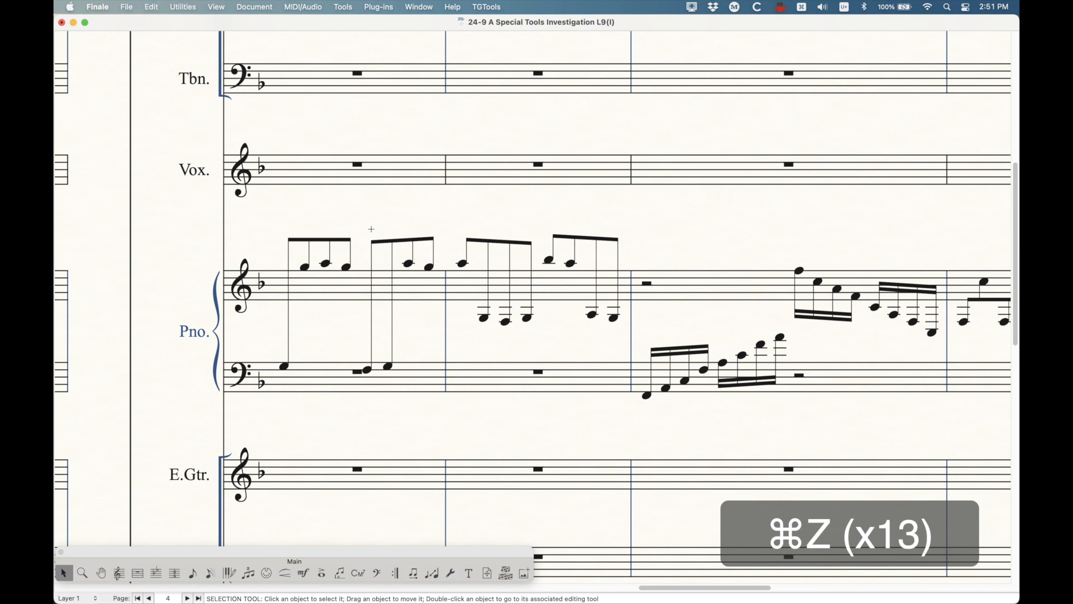
{"action": "key", "text": "cmd+z"}
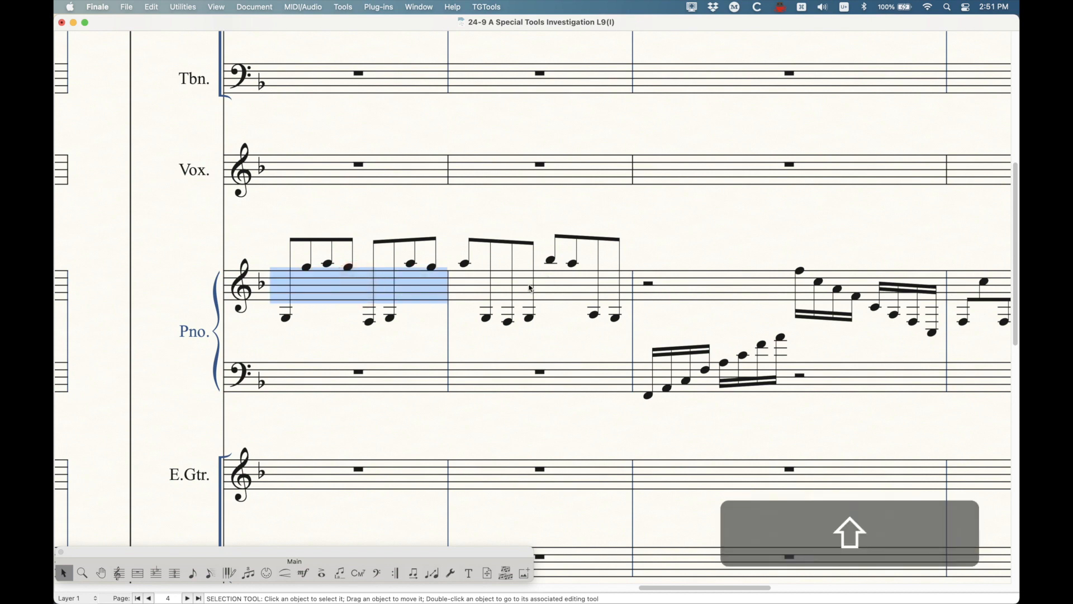
Browse the Plug-ins menu categories for the two selected opening piano measures.
{"action": "left_click", "coordinate": [378, 7]}
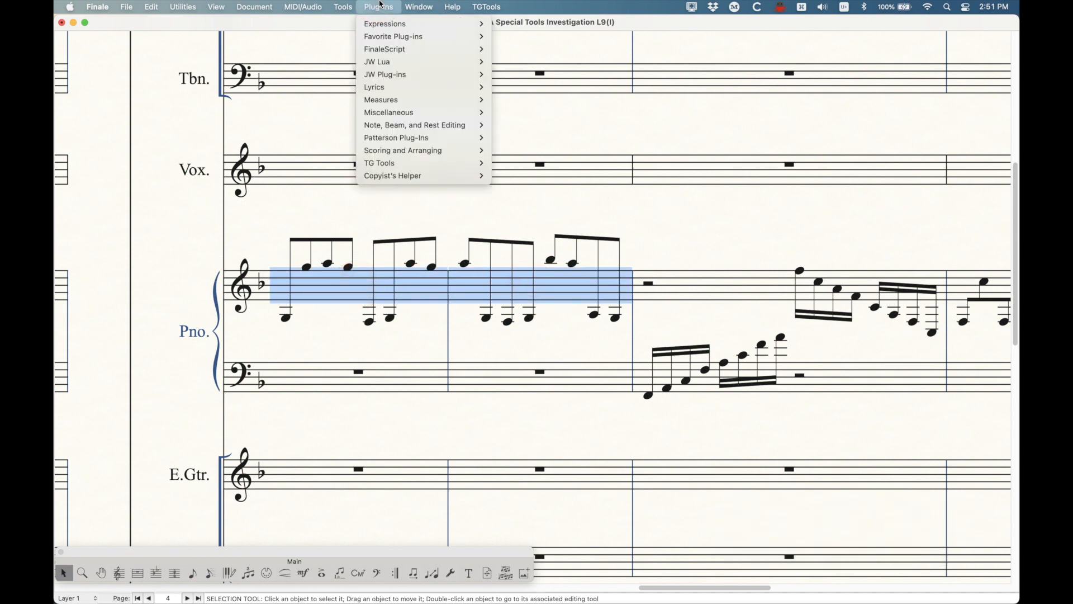
{"action": "mouse_move", "coordinate": [379, 163]}
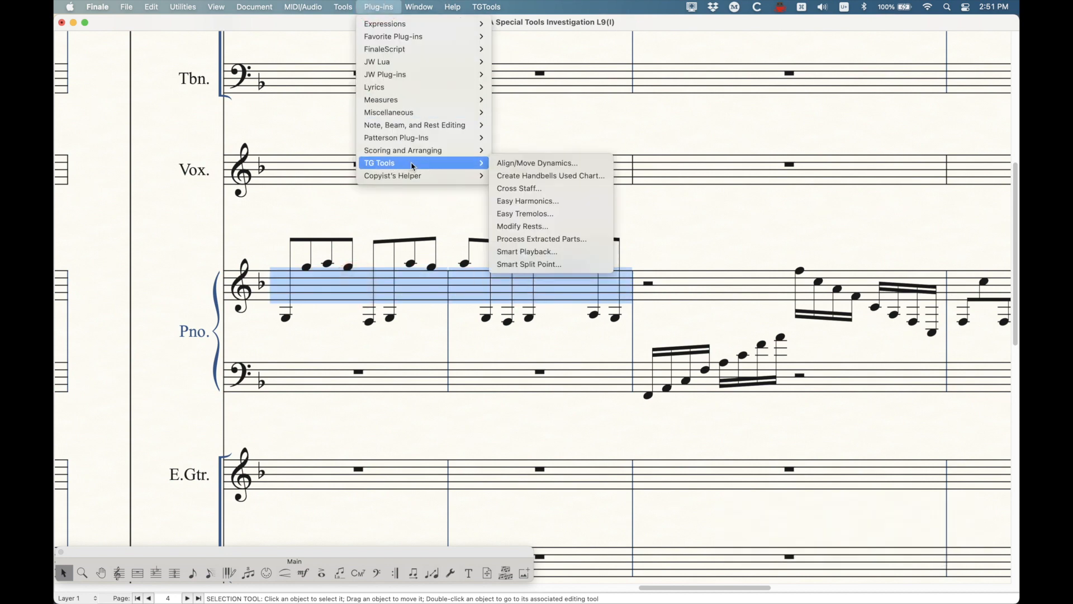
{"action": "mouse_move", "coordinate": [518, 189]}
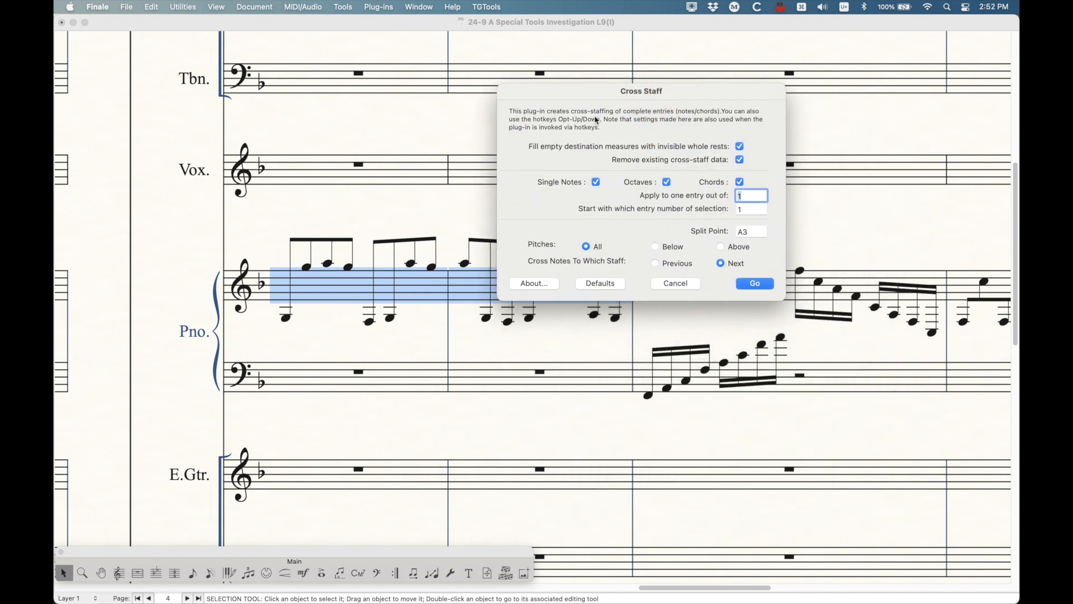
{"action": "mouse_move", "coordinate": [534, 149]}
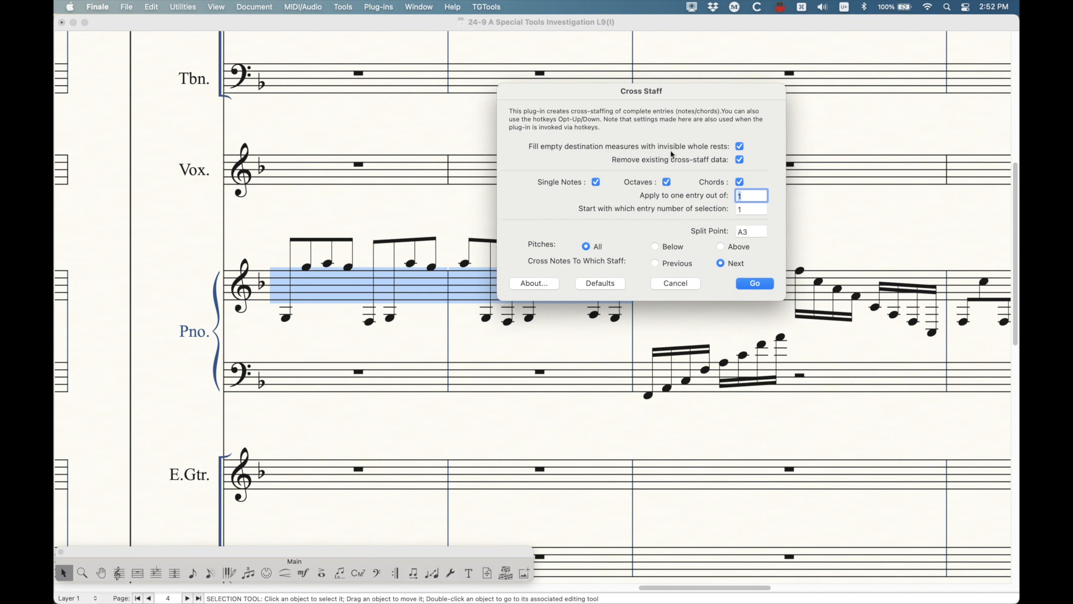
{"action": "mouse_move", "coordinate": [642, 171]}
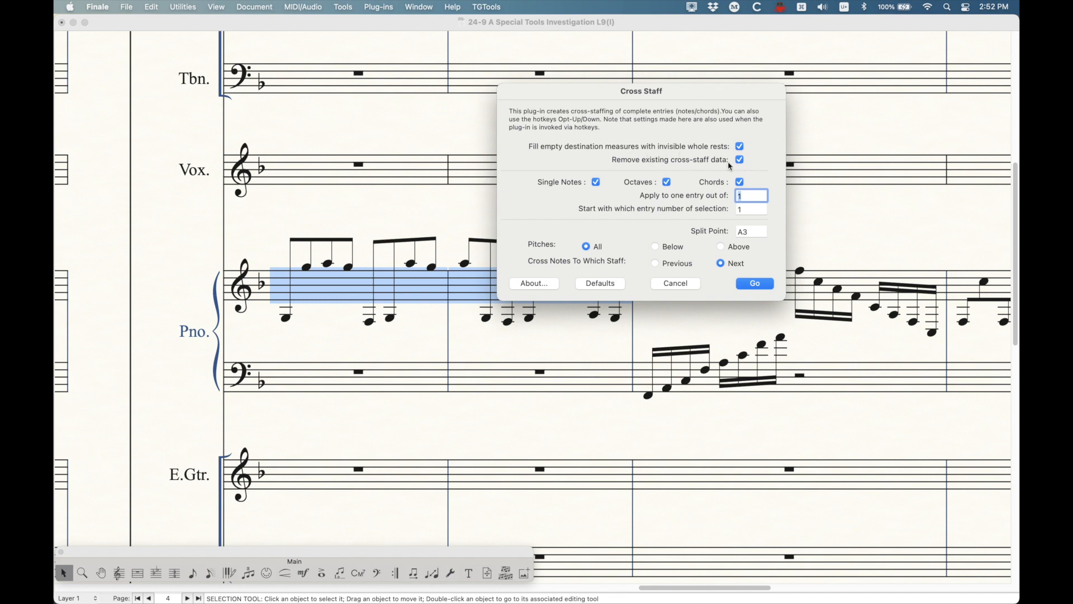
{"action": "mouse_move", "coordinate": [569, 246]}
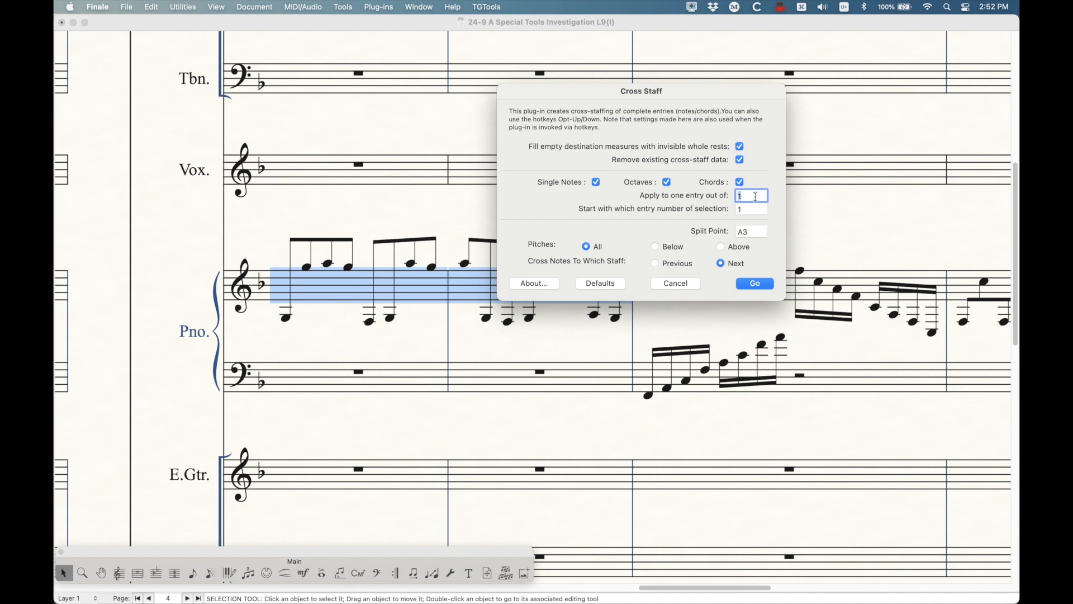
{"action": "mouse_move", "coordinate": [710, 215]}
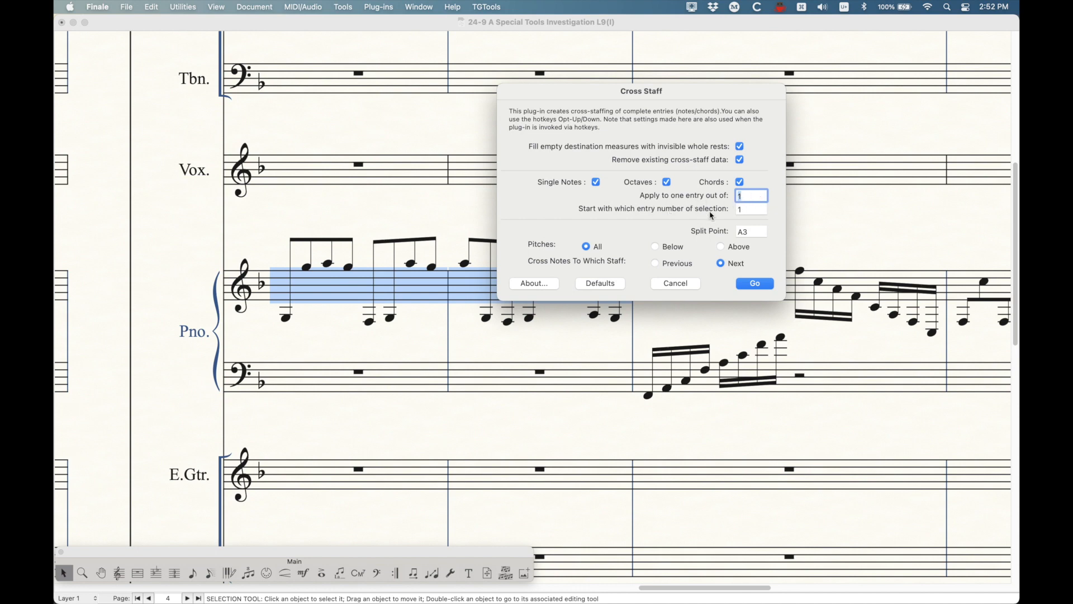
{"action": "mouse_move", "coordinate": [615, 215]}
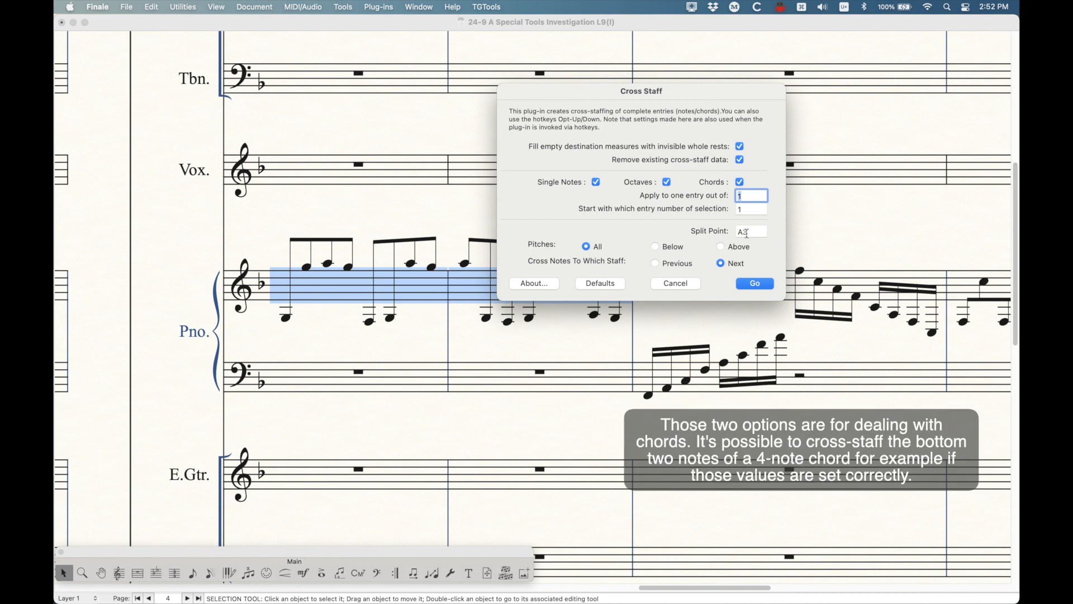
Cross right-hand pitches below B3 to the next staff in measures 1–2 with Cross Staff.
{"action": "left_click_drag", "start_coordinate": [640, 91], "coordinate": [718, 68]}
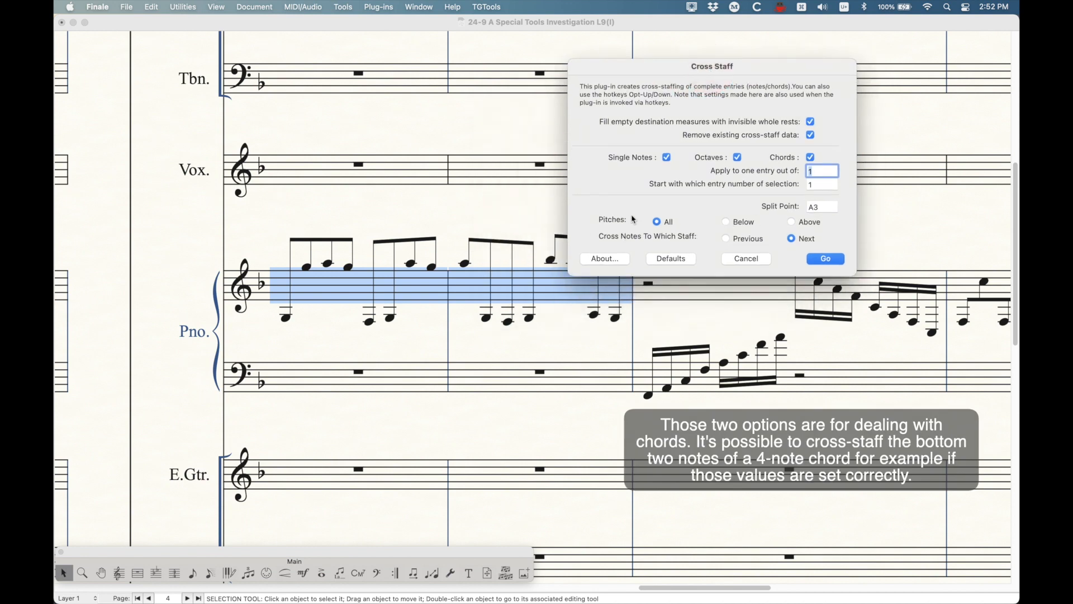
{"action": "left_click", "coordinate": [726, 222]}
{"action": "type", "text": "B"}
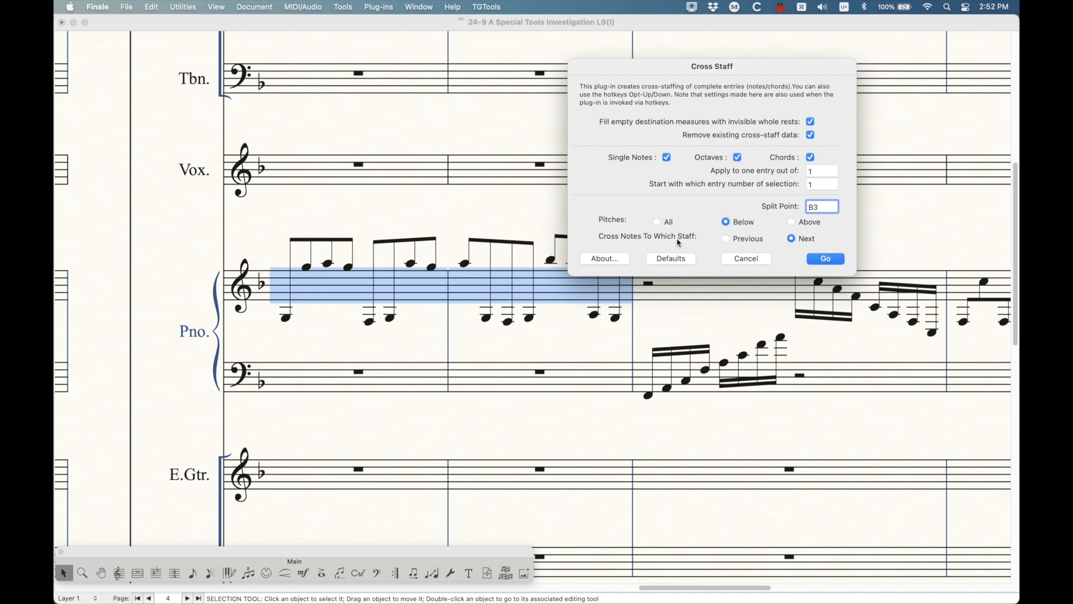
{"action": "mouse_move", "coordinate": [387, 341]}
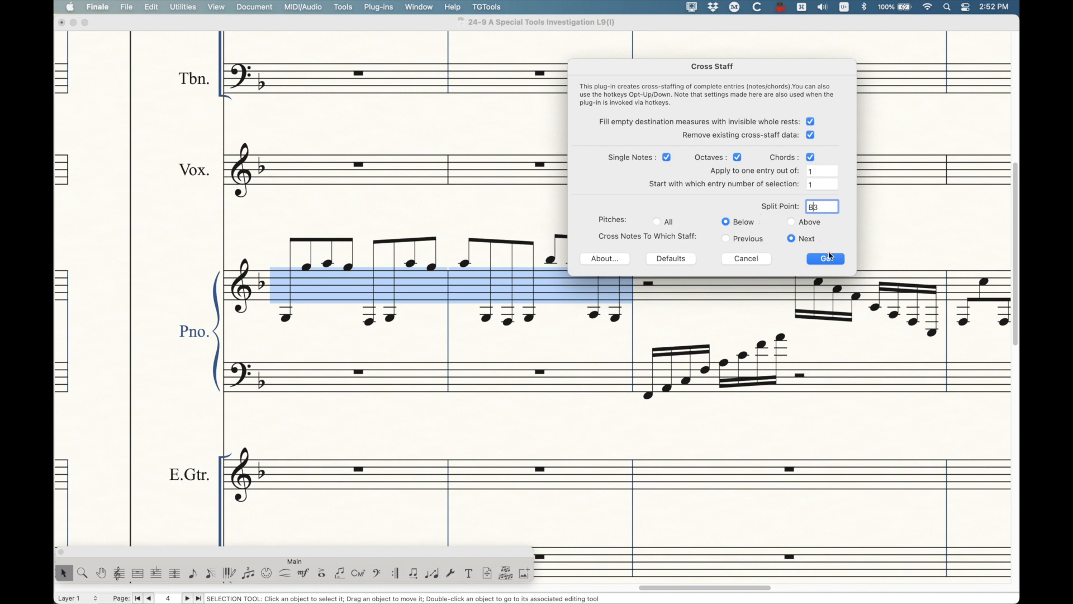
{"action": "left_click", "coordinate": [825, 258]}
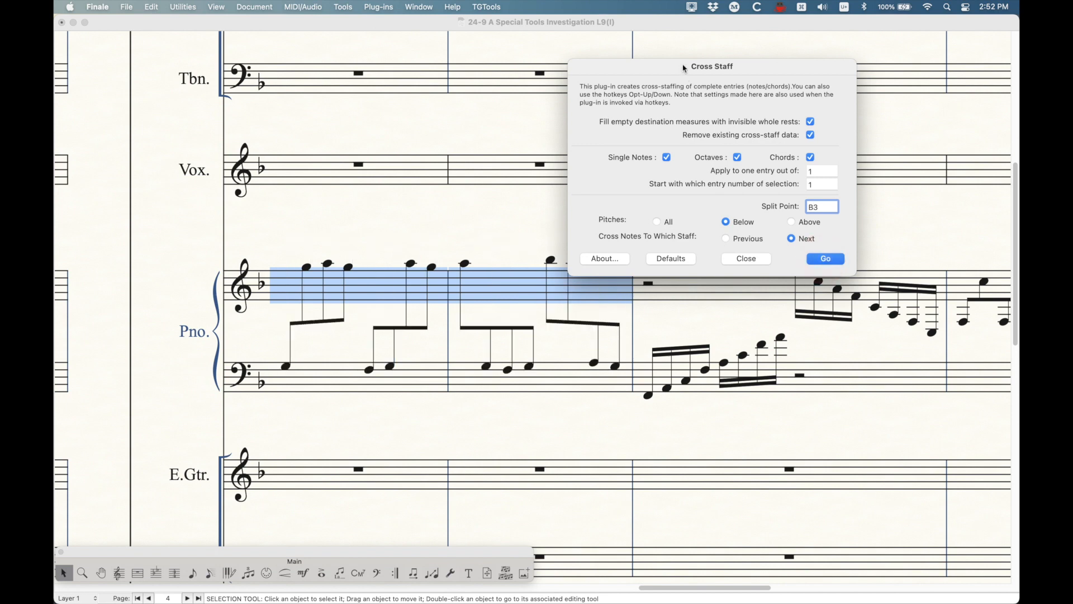
{"action": "left_click_drag", "start_coordinate": [711, 66], "coordinate": [833, 88]}
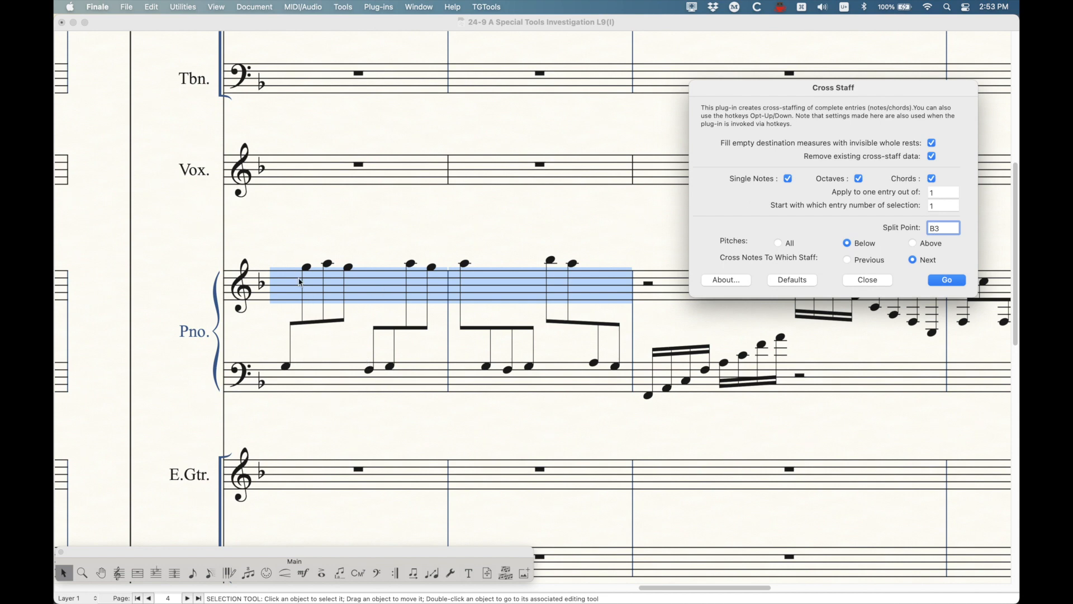
{"action": "mouse_move", "coordinate": [292, 332]}
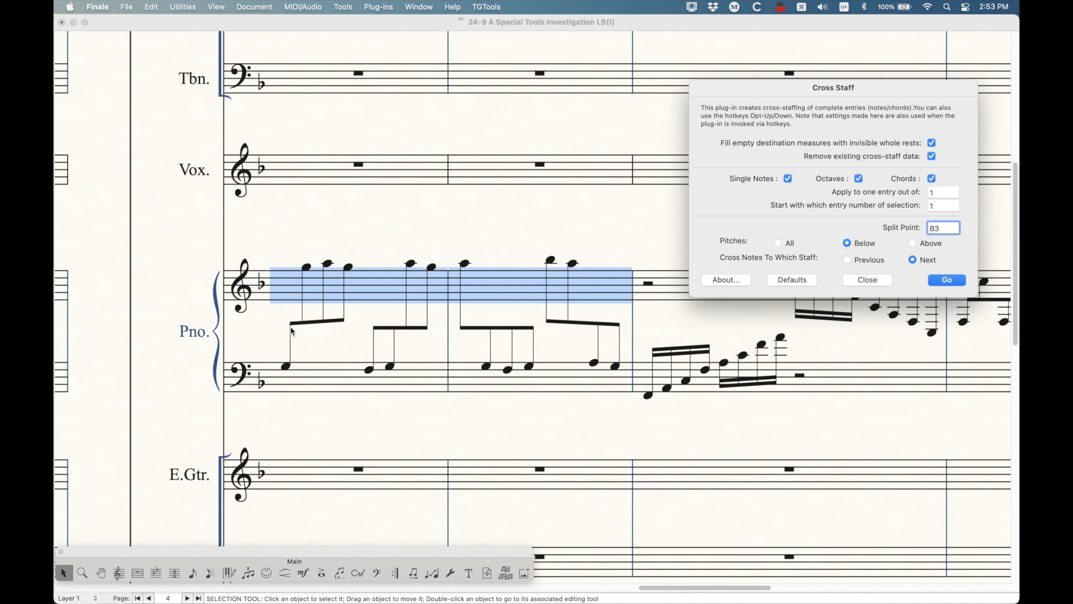
{"action": "mouse_move", "coordinate": [594, 339]}
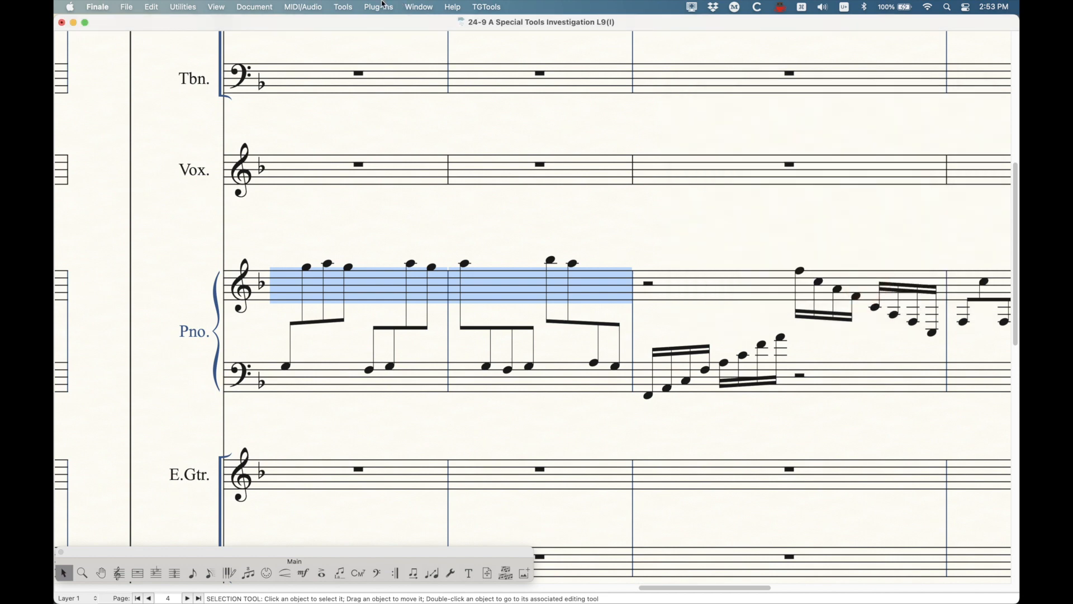
Undo the plug-in result and re-cross the first measure's low notes onto the bass staff.
{"action": "key", "text": "cmd+z"}
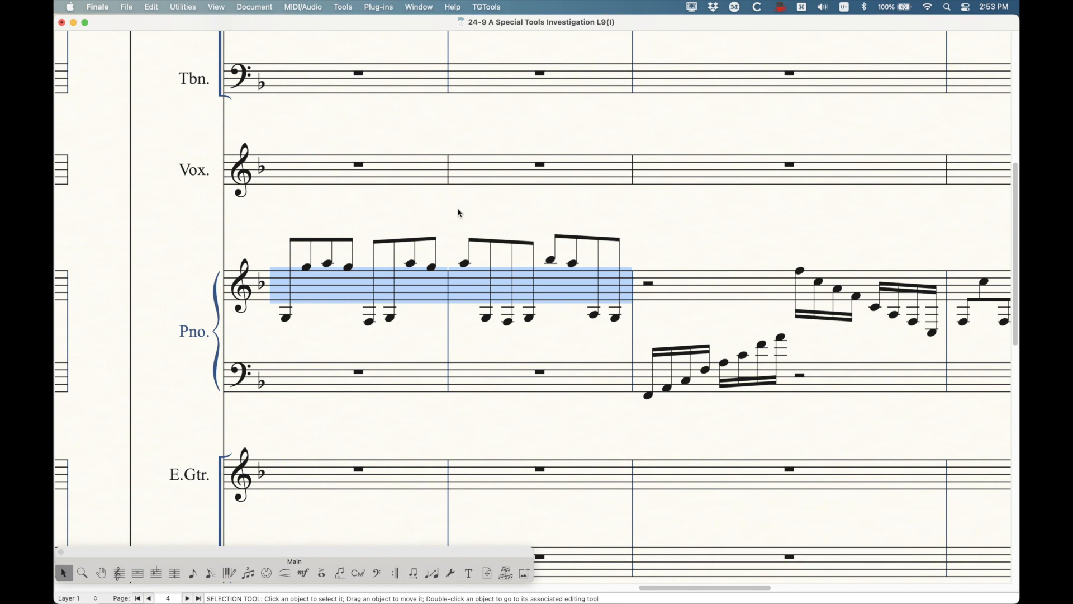
{"action": "left_click", "coordinate": [378, 6]}
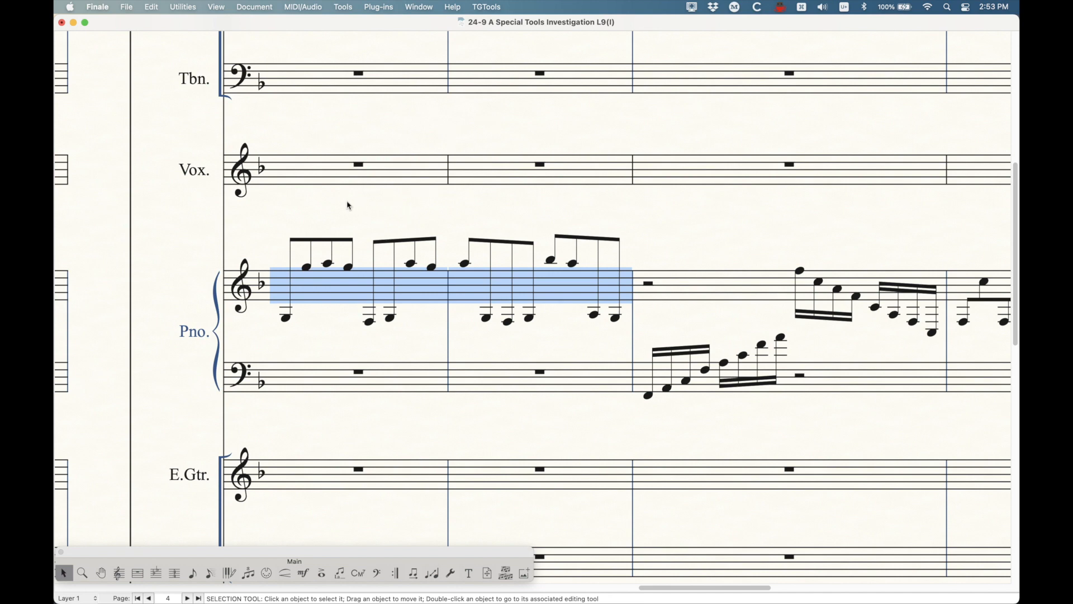
{"action": "left_click", "coordinate": [280, 266]}
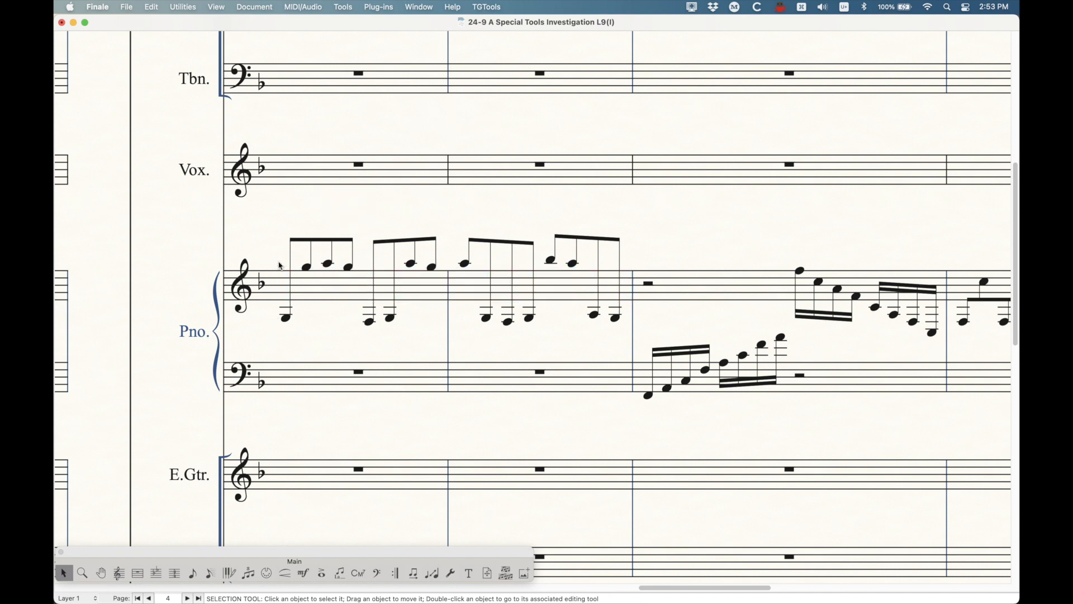
{"action": "mouse_move", "coordinate": [273, 247]}
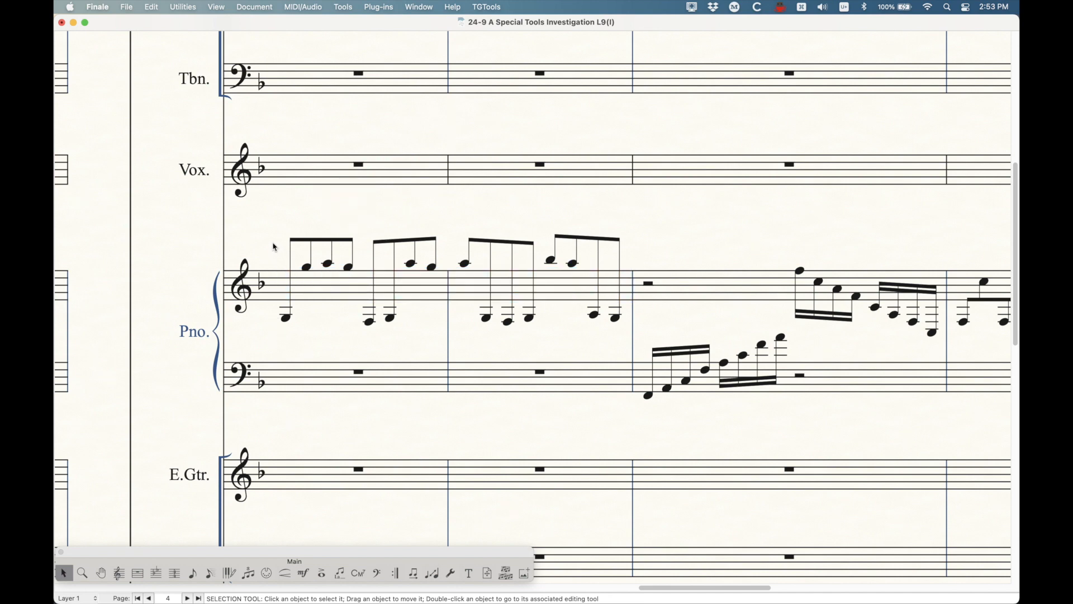
{"action": "left_click_drag", "start_coordinate": [274, 246], "coordinate": [411, 294]}
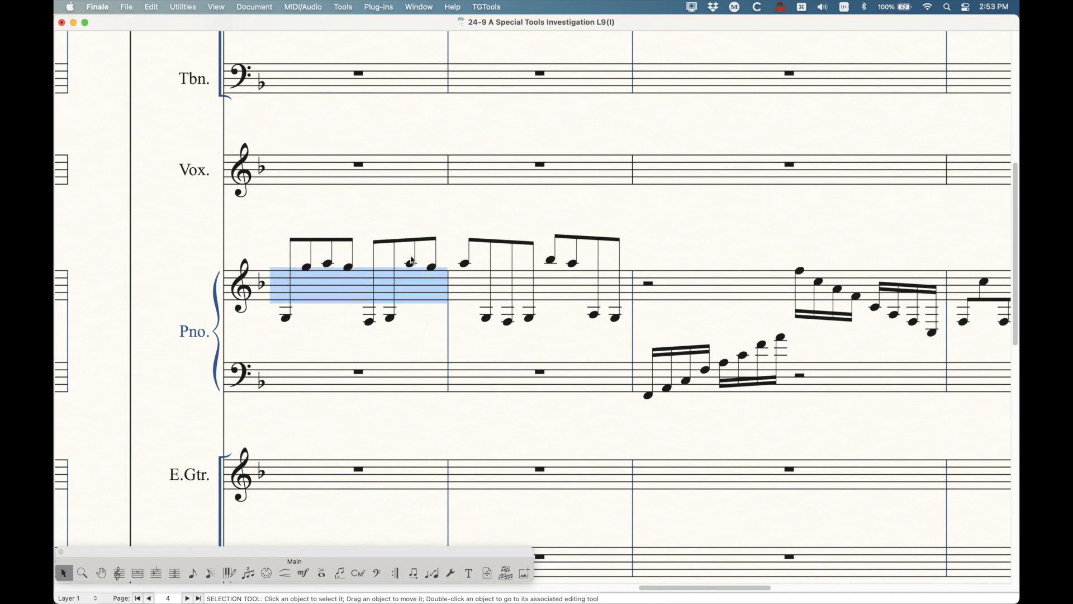
{"action": "mouse_move", "coordinate": [388, 269]}
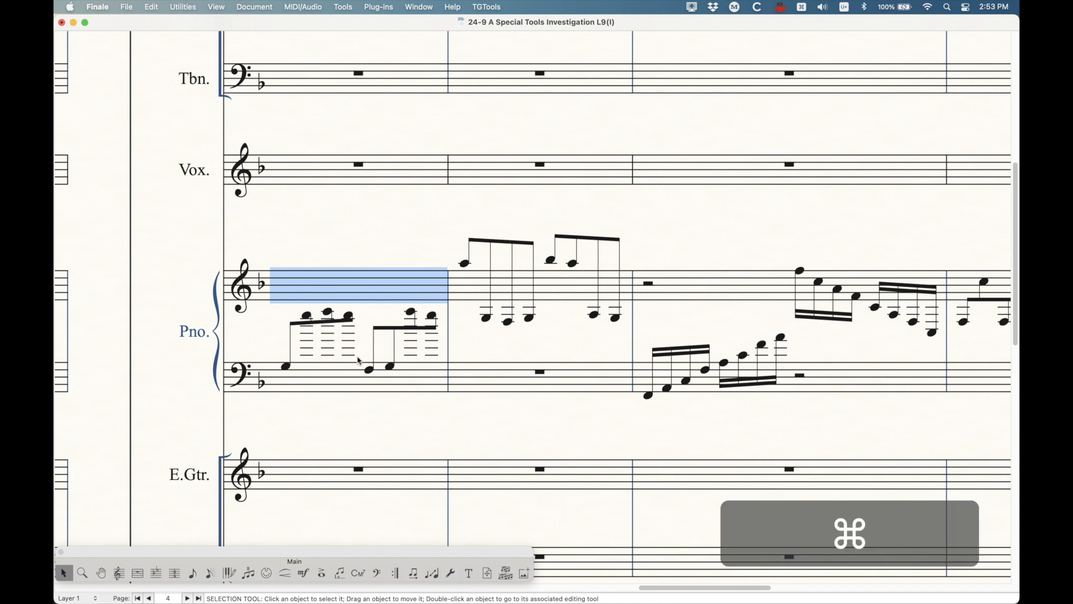
{"action": "key", "text": "cmd+z"}
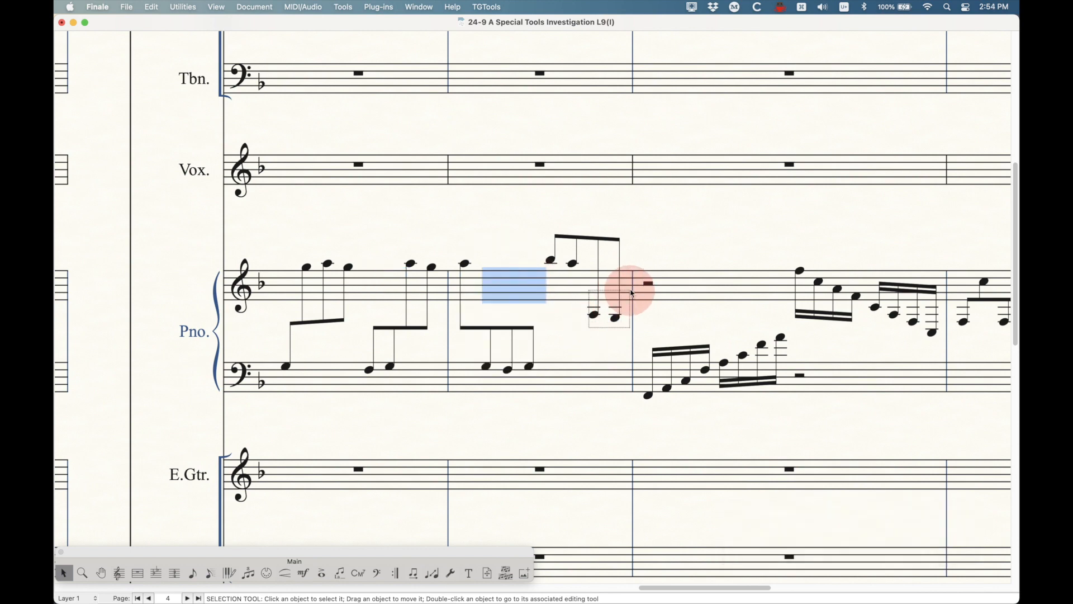
Split the next measure's rising and falling sixteenth runs across treble and bass staves.
{"action": "left_click", "coordinate": [378, 7]}
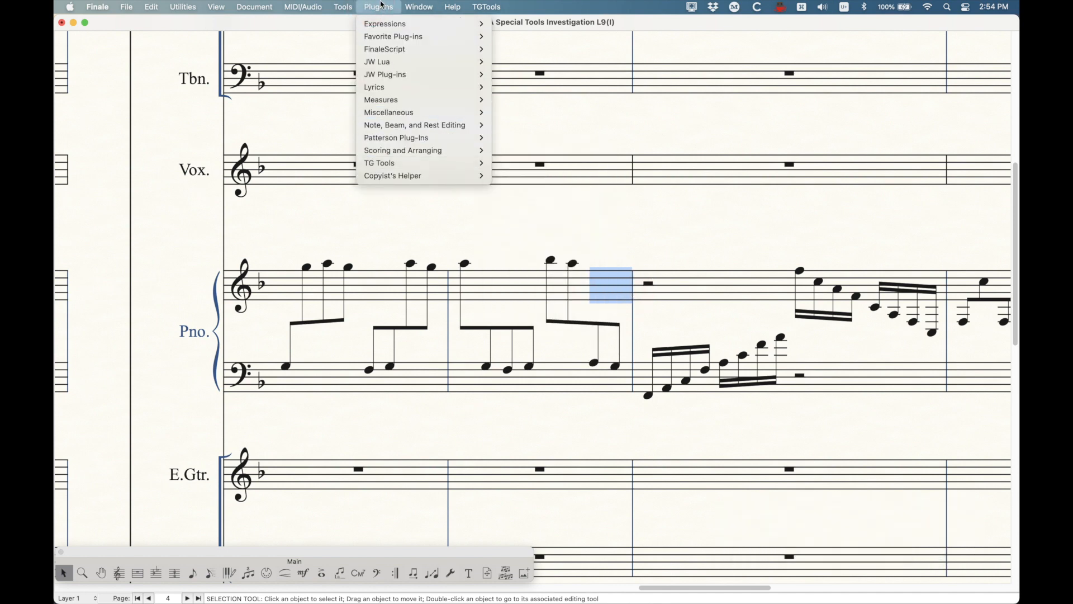
{"action": "left_click", "coordinate": [468, 362]}
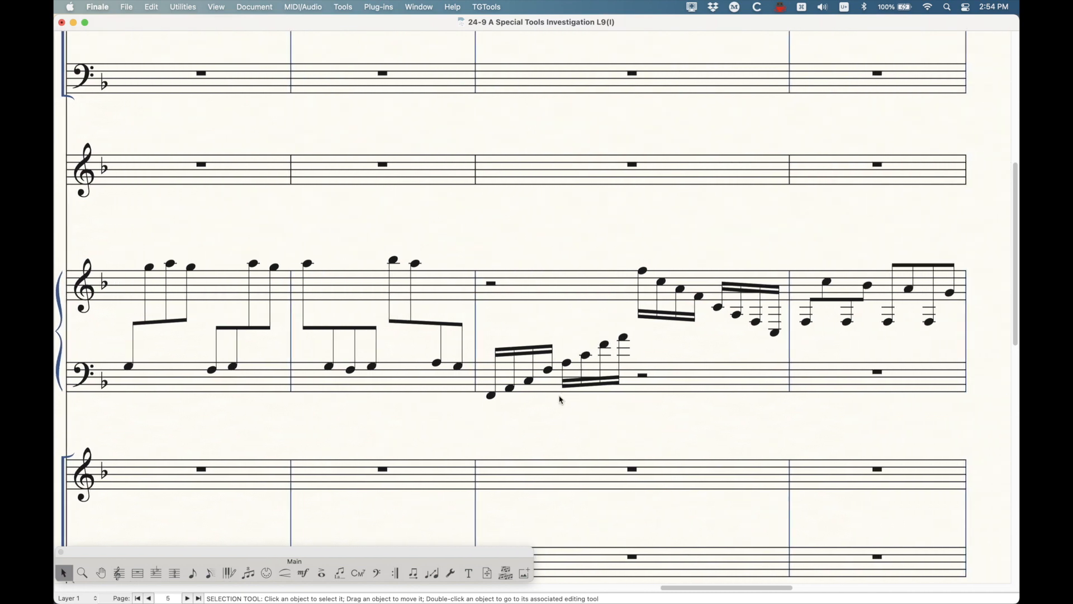
{"action": "left_click", "coordinate": [580, 321]}
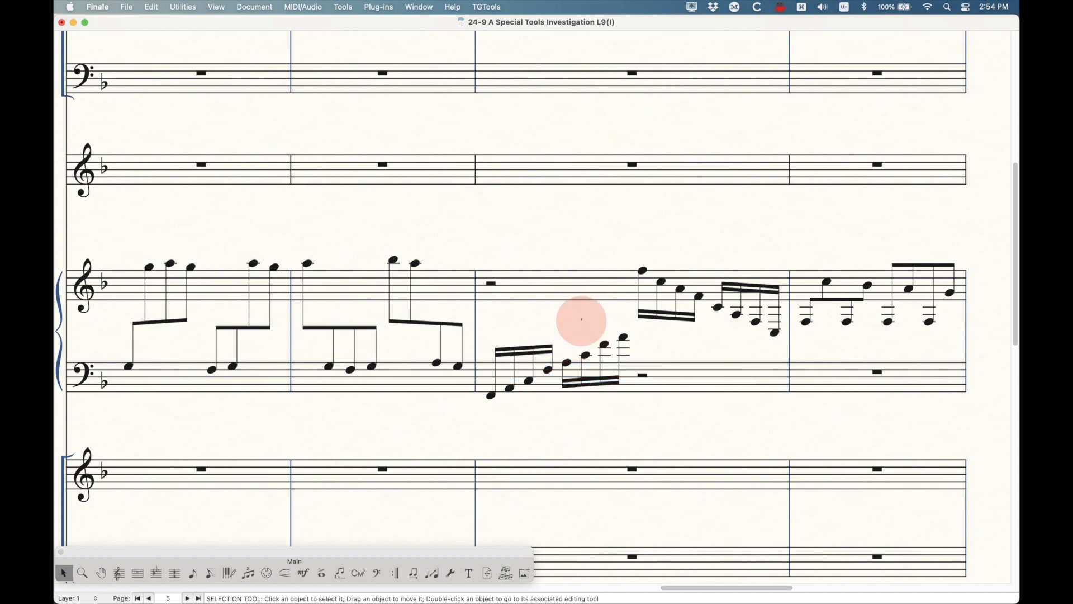
{"action": "left_click", "coordinate": [618, 375]}
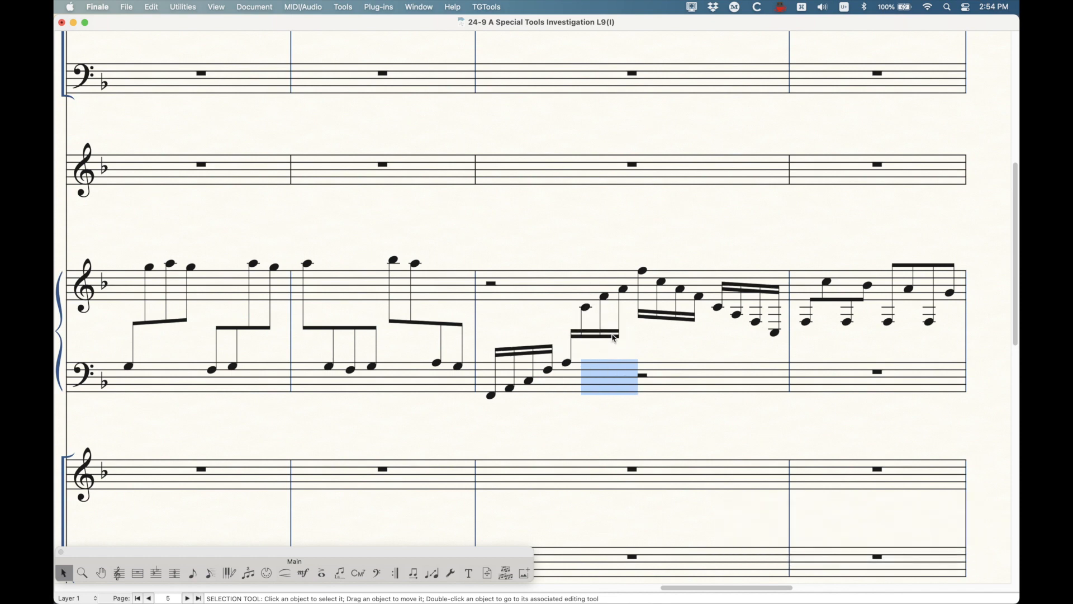
{"action": "mouse_move", "coordinate": [749, 350]}
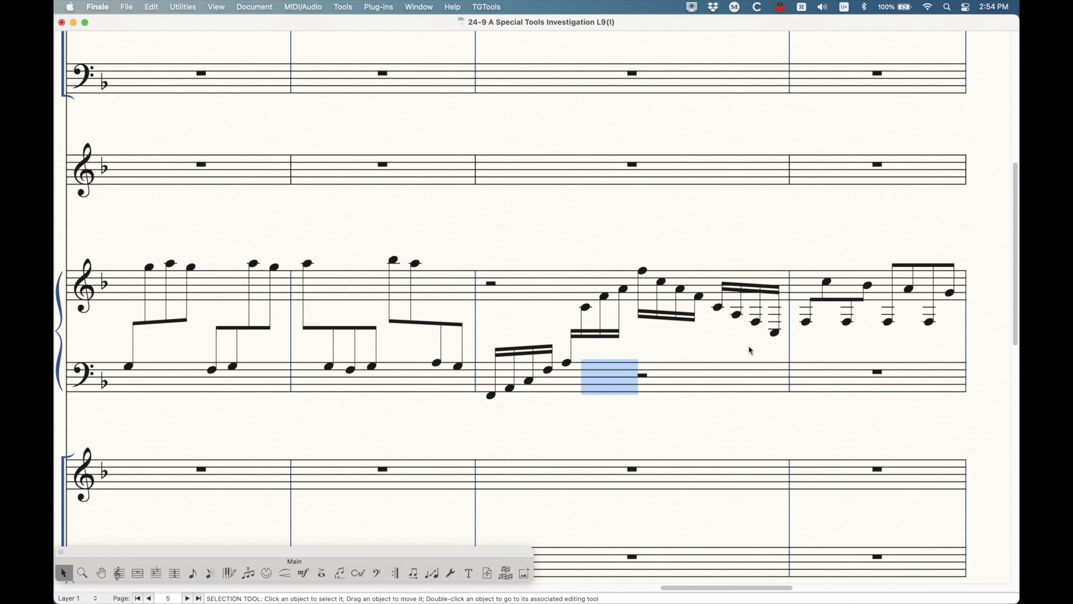
{"action": "left_click", "coordinate": [774, 304]}
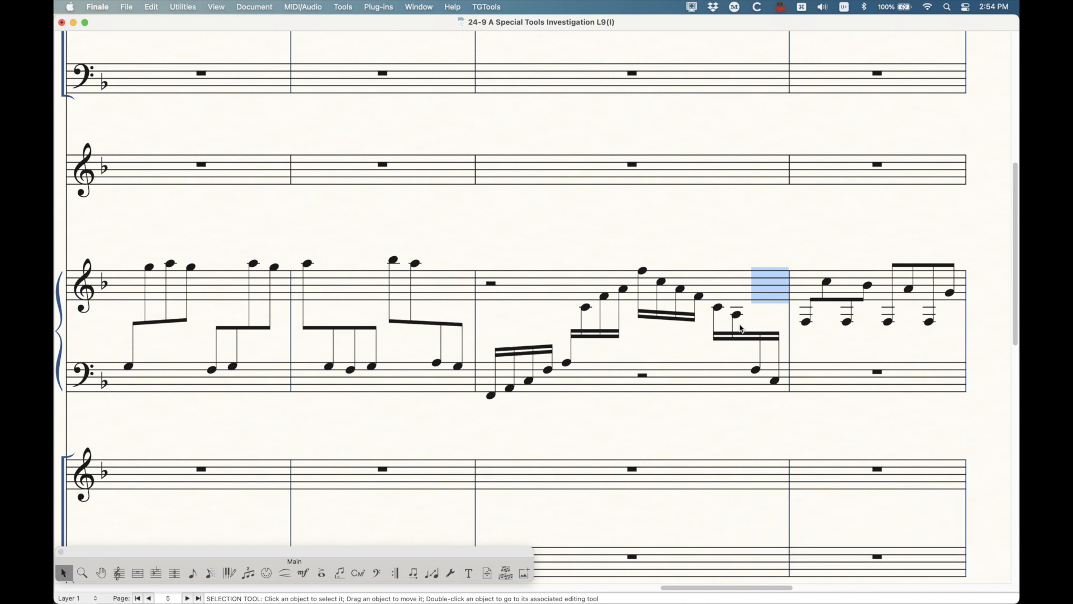
{"action": "mouse_move", "coordinate": [749, 341]}
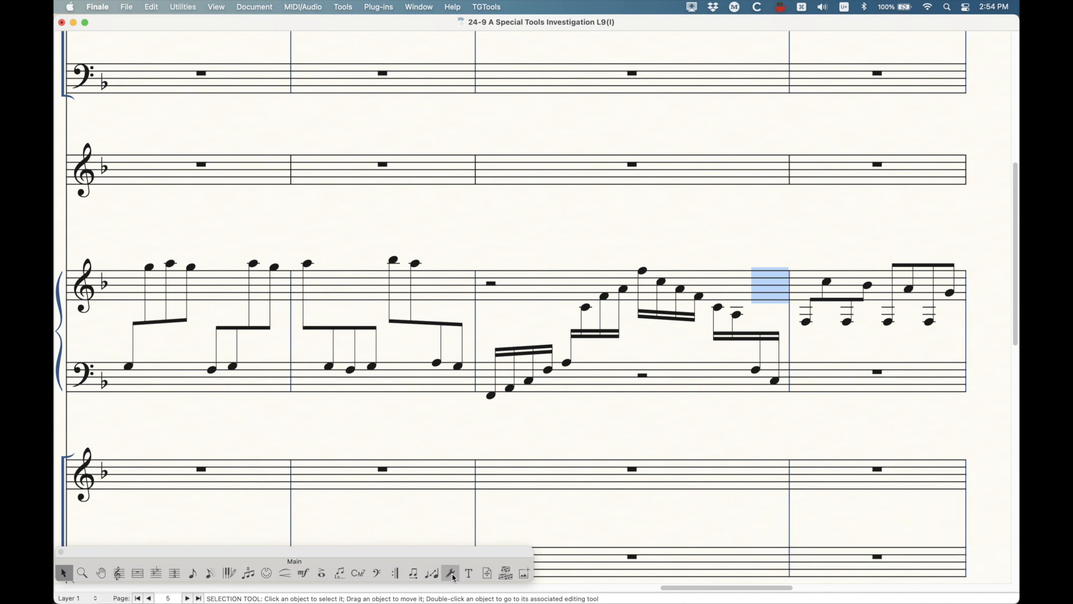
Tilt the second measure's cross-staff beams with Beam Angle, then return to the Selection Tool.
{"action": "left_click", "coordinate": [451, 573]}
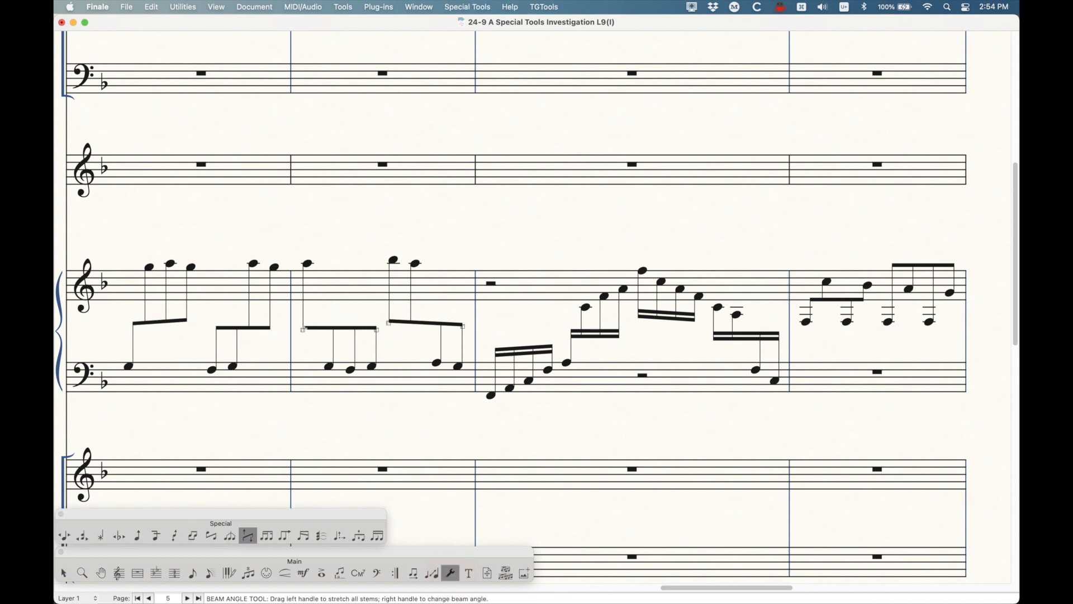
{"action": "left_click_drag", "start_coordinate": [301, 327], "coordinate": [301, 324]}
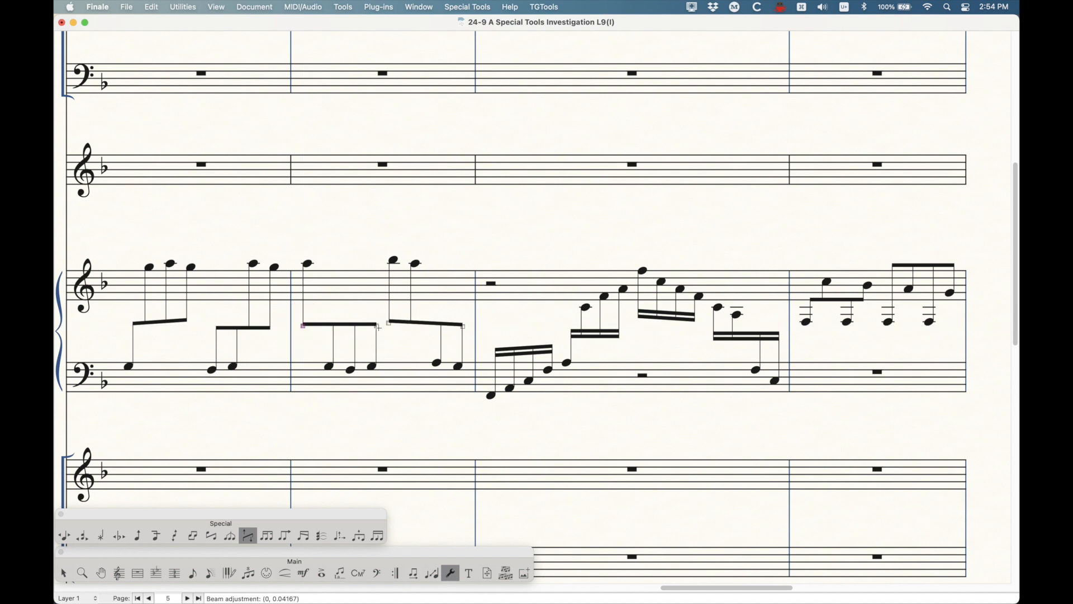
{"action": "left_click_drag", "start_coordinate": [376, 329], "coordinate": [376, 331]}
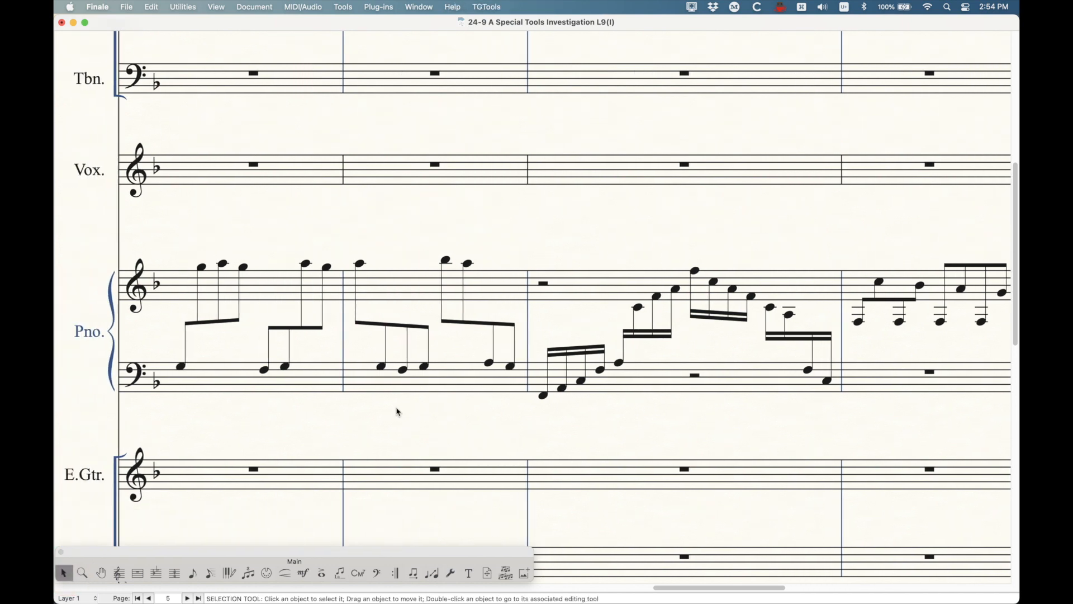
{"action": "mouse_move", "coordinate": [384, 402]}
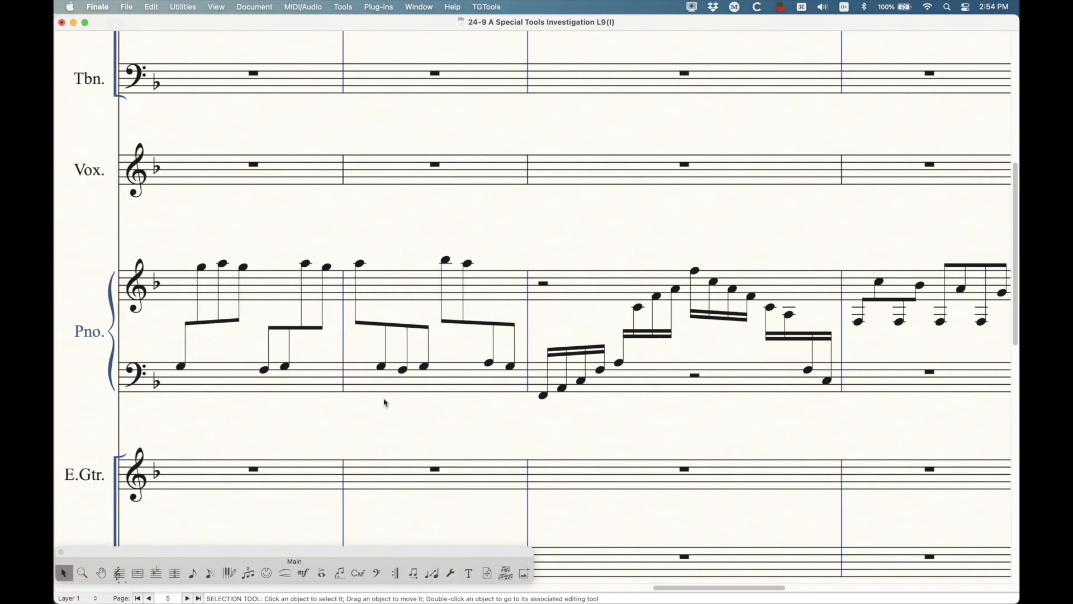
{"action": "left_click", "coordinate": [449, 572]}
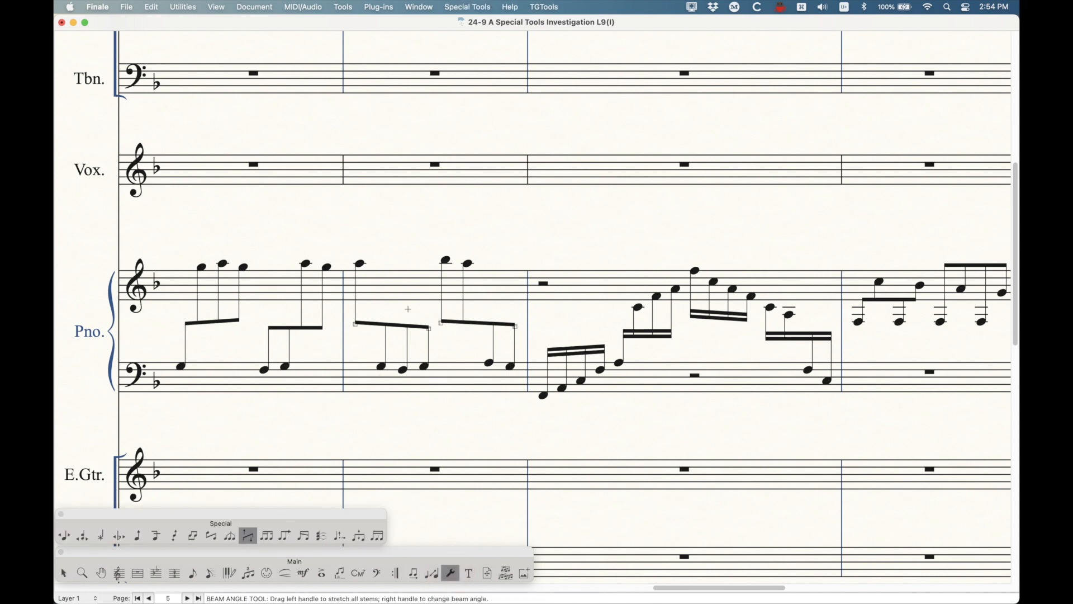
{"action": "left_click", "coordinate": [378, 7]}
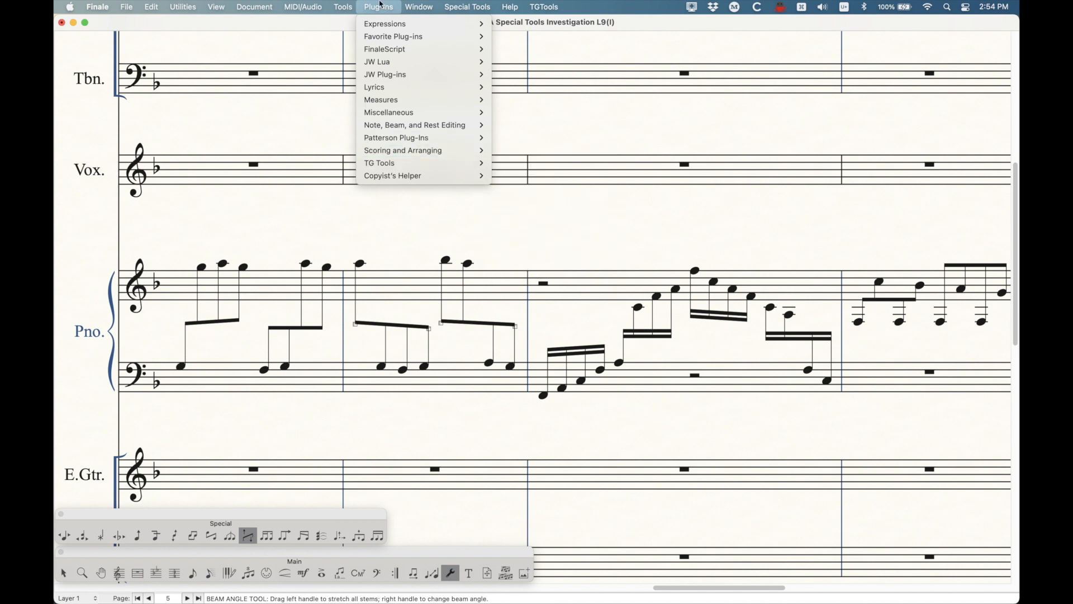
{"action": "left_click", "coordinate": [377, 7]}
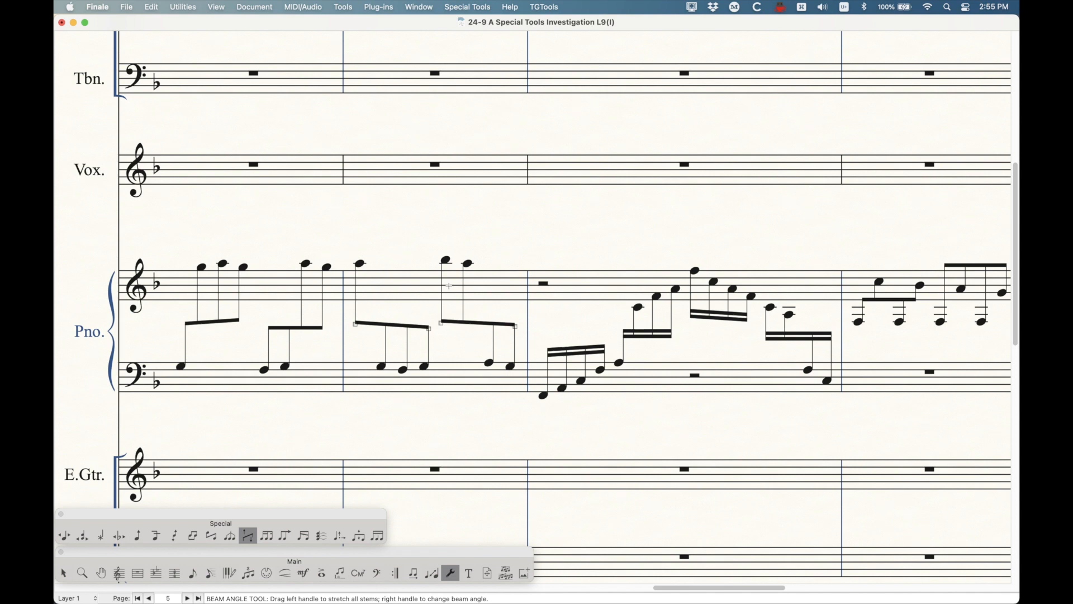
{"action": "mouse_move", "coordinate": [425, 221]}
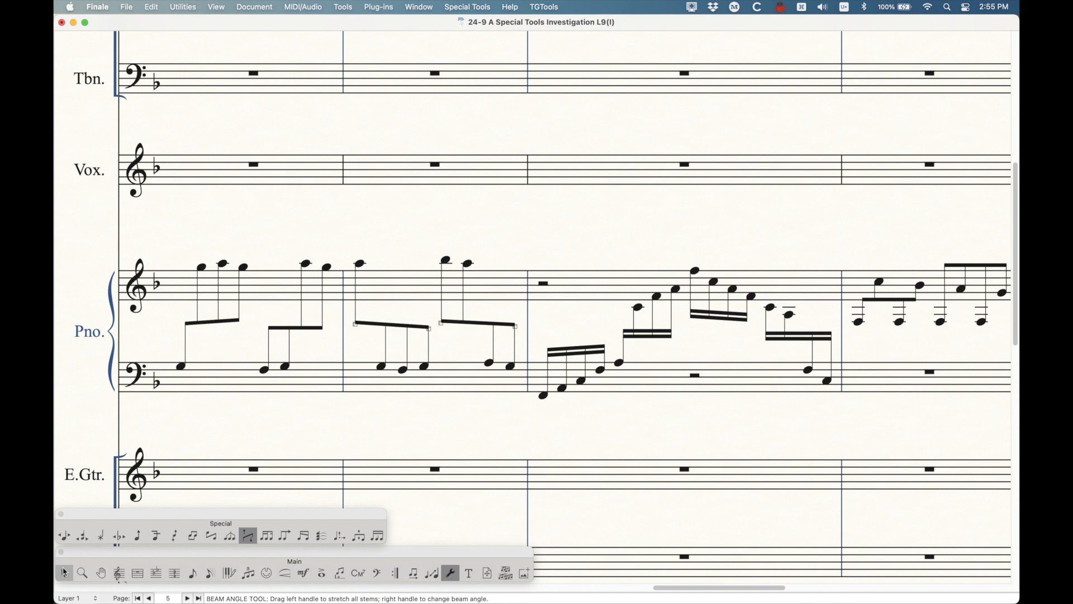
{"action": "left_click", "coordinate": [64, 572]}
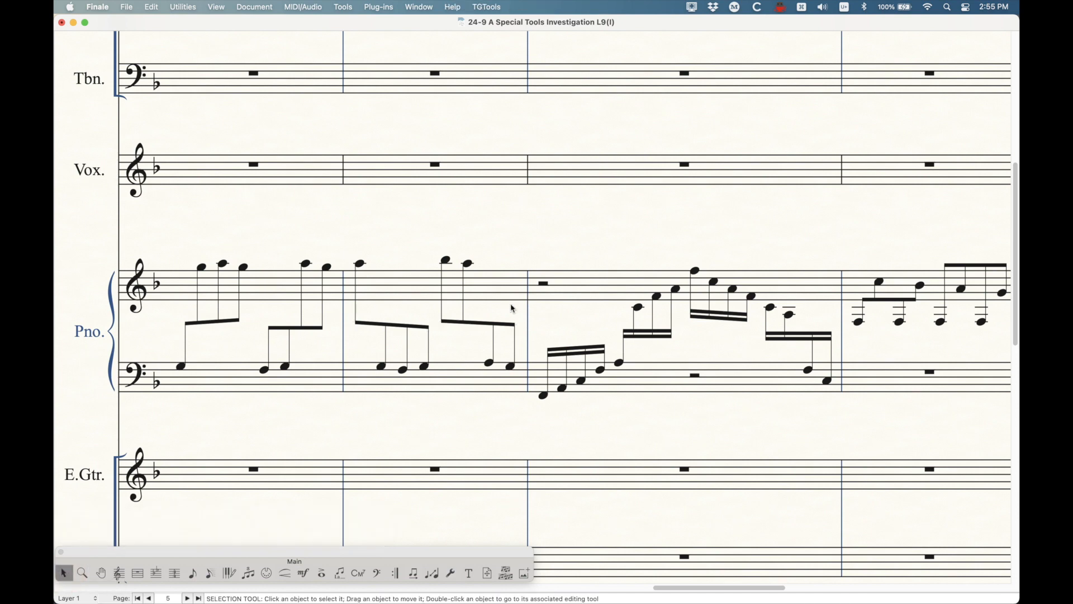